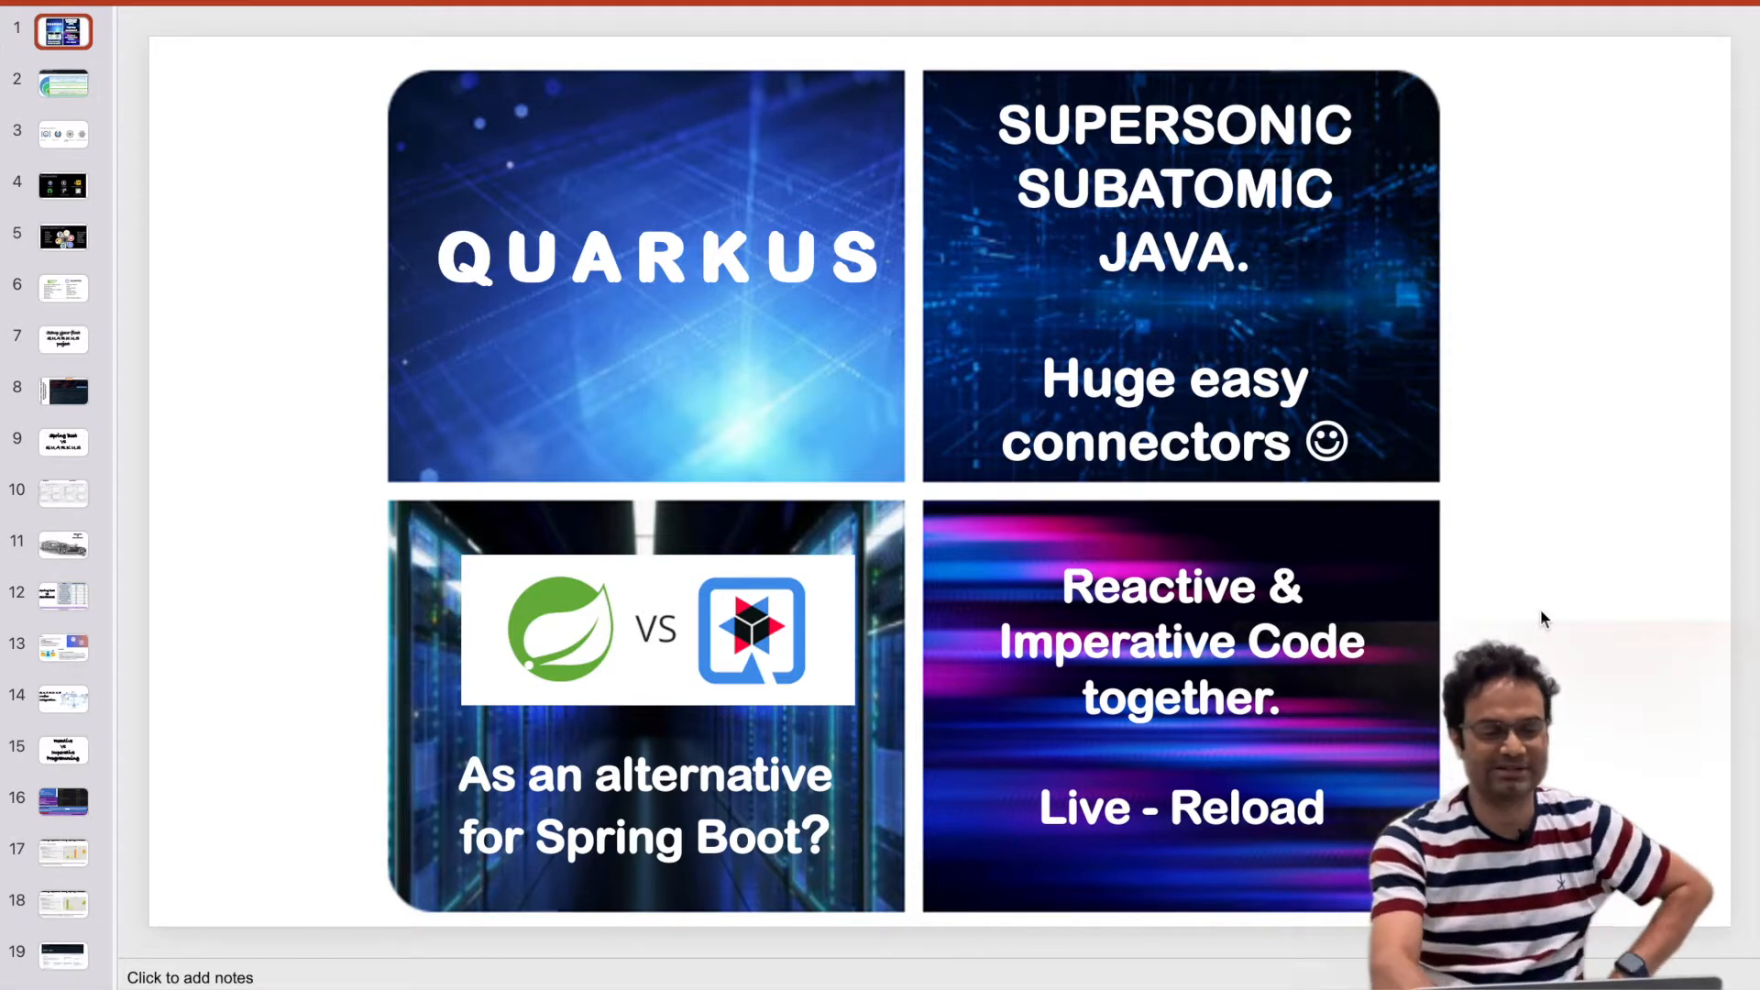
mouse_move(458, 312)
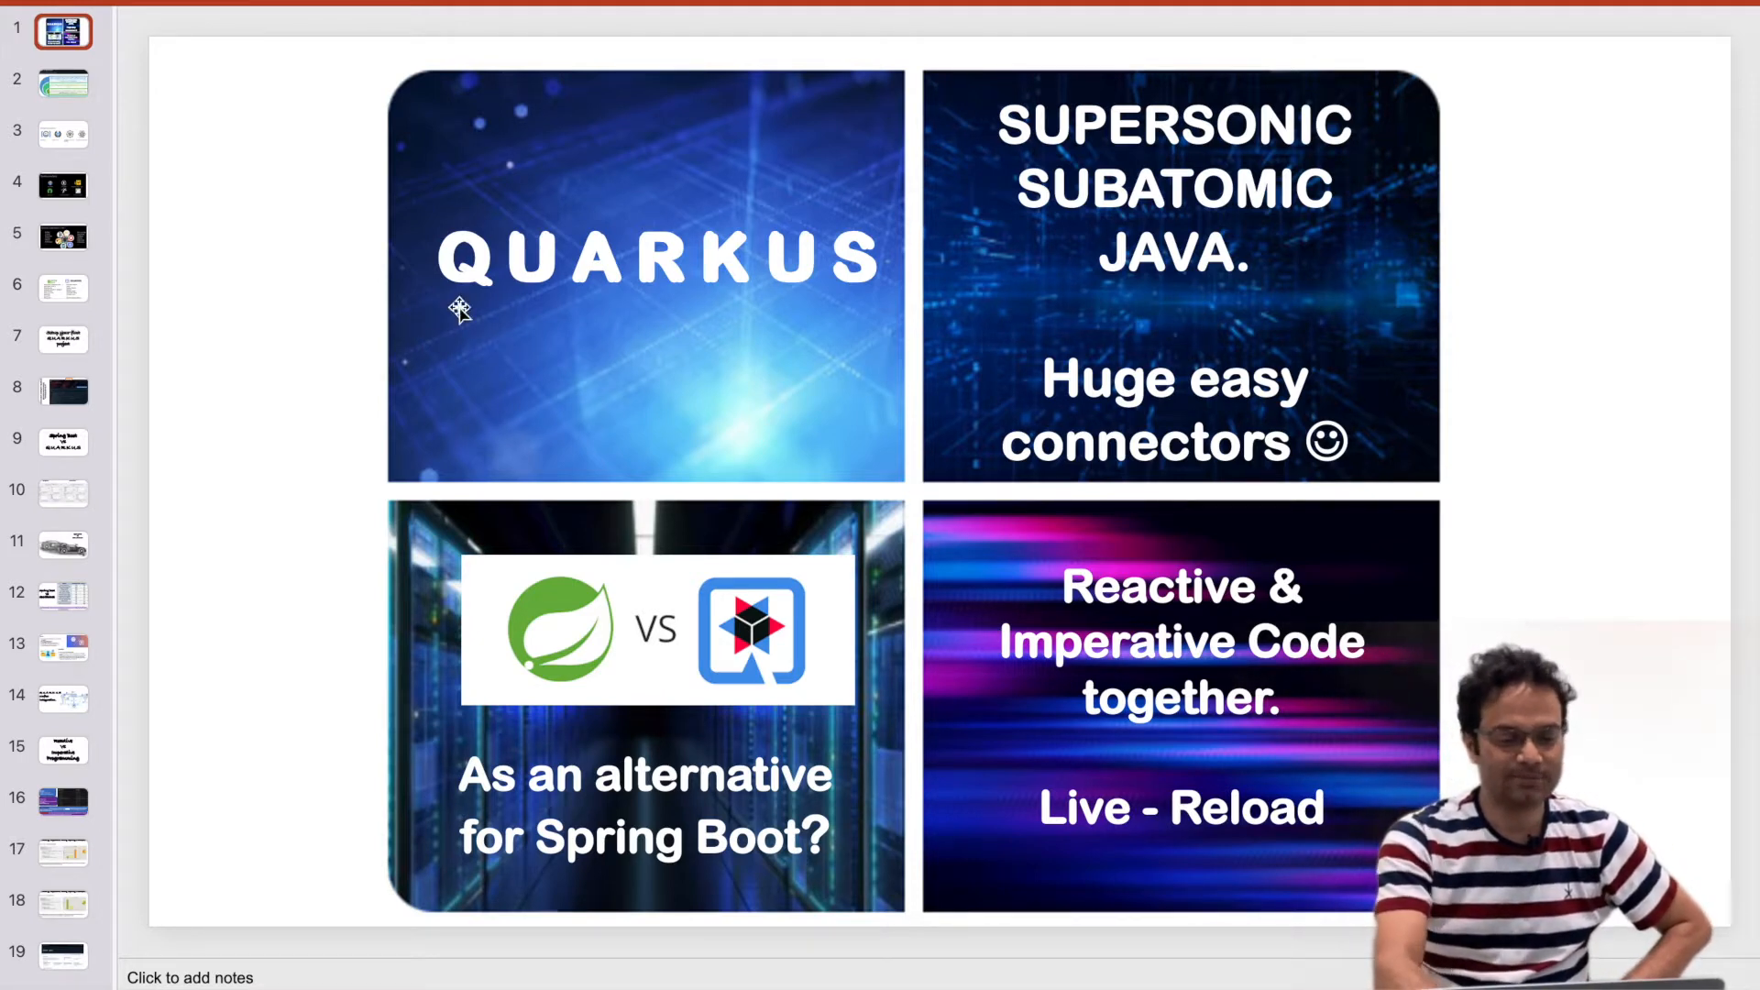
Page through the Quarkus overview deck from the title slide to the Quarkus Kafka Integration slide.
click(62, 83)
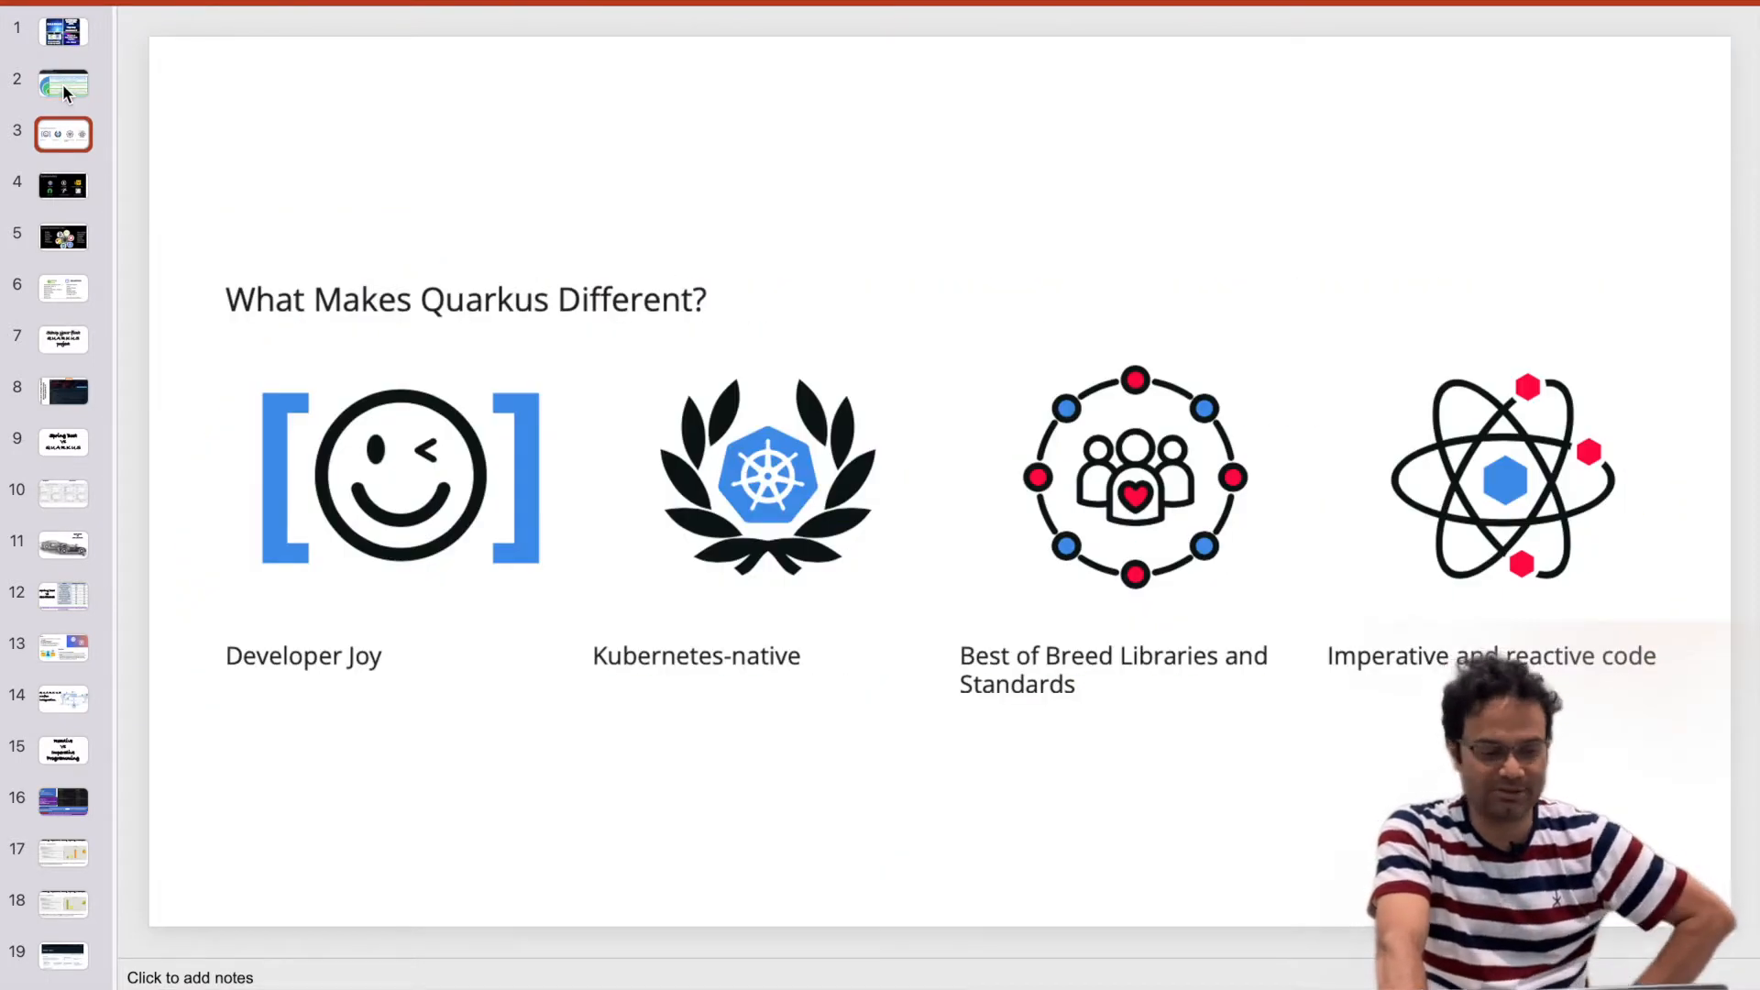
click(62, 185)
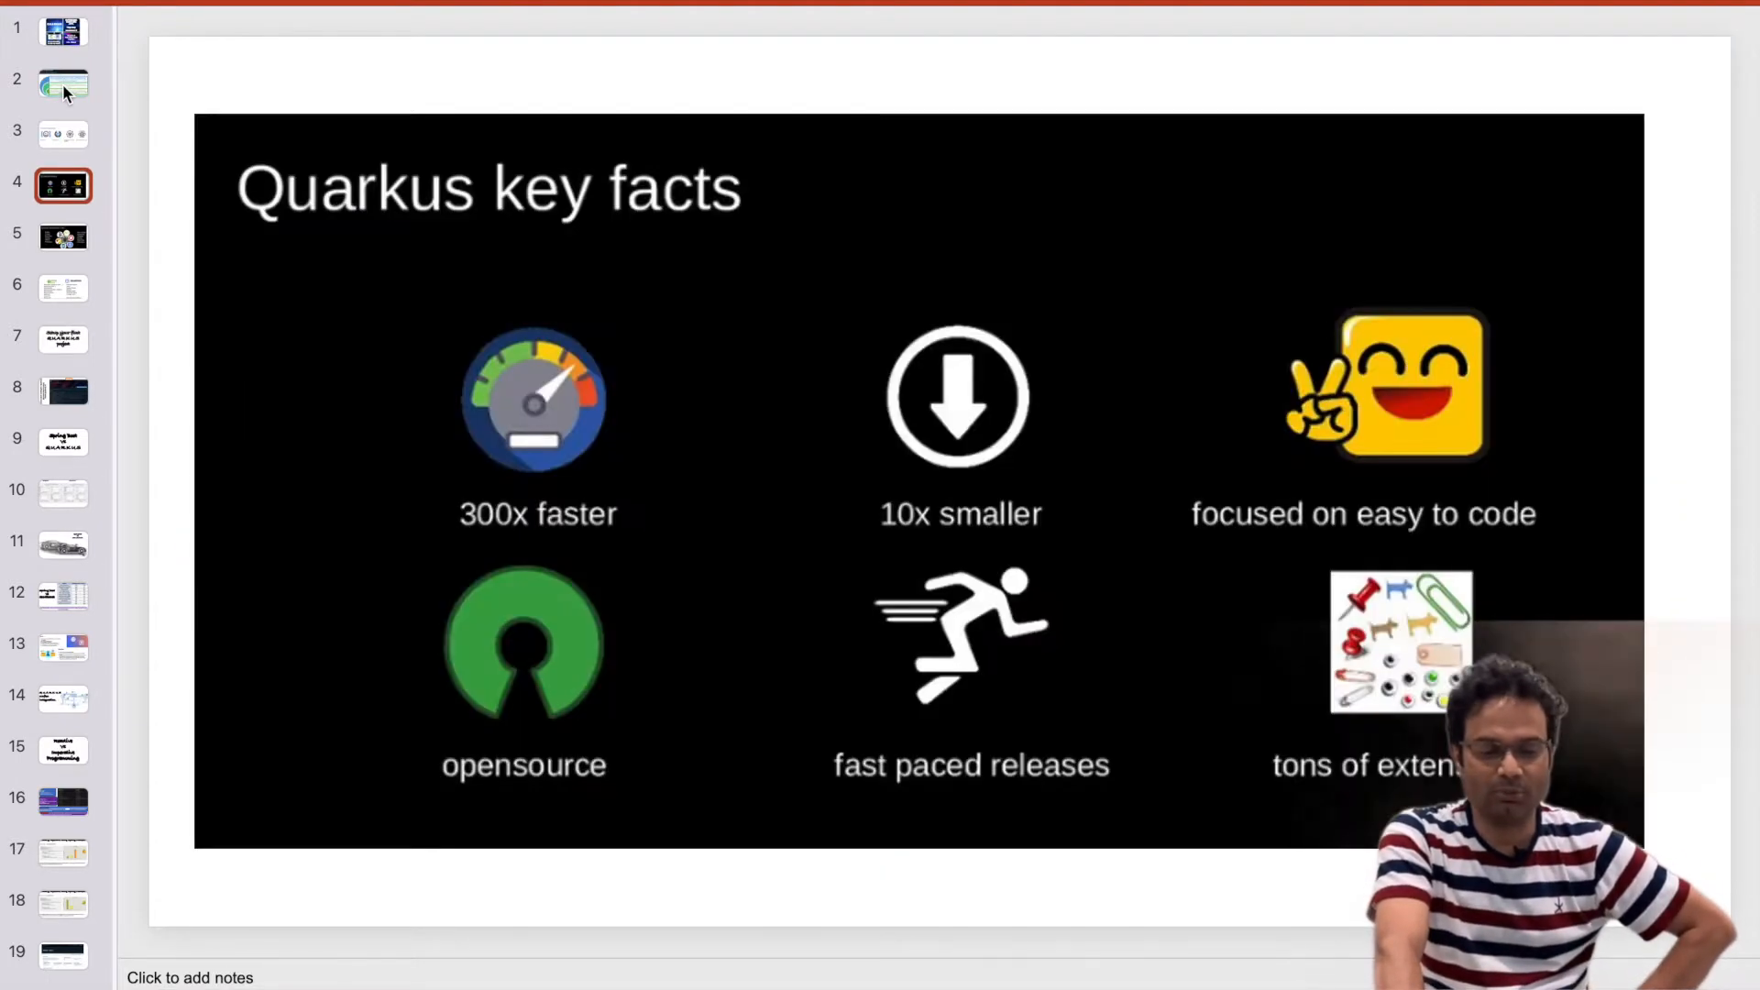
click(62, 286)
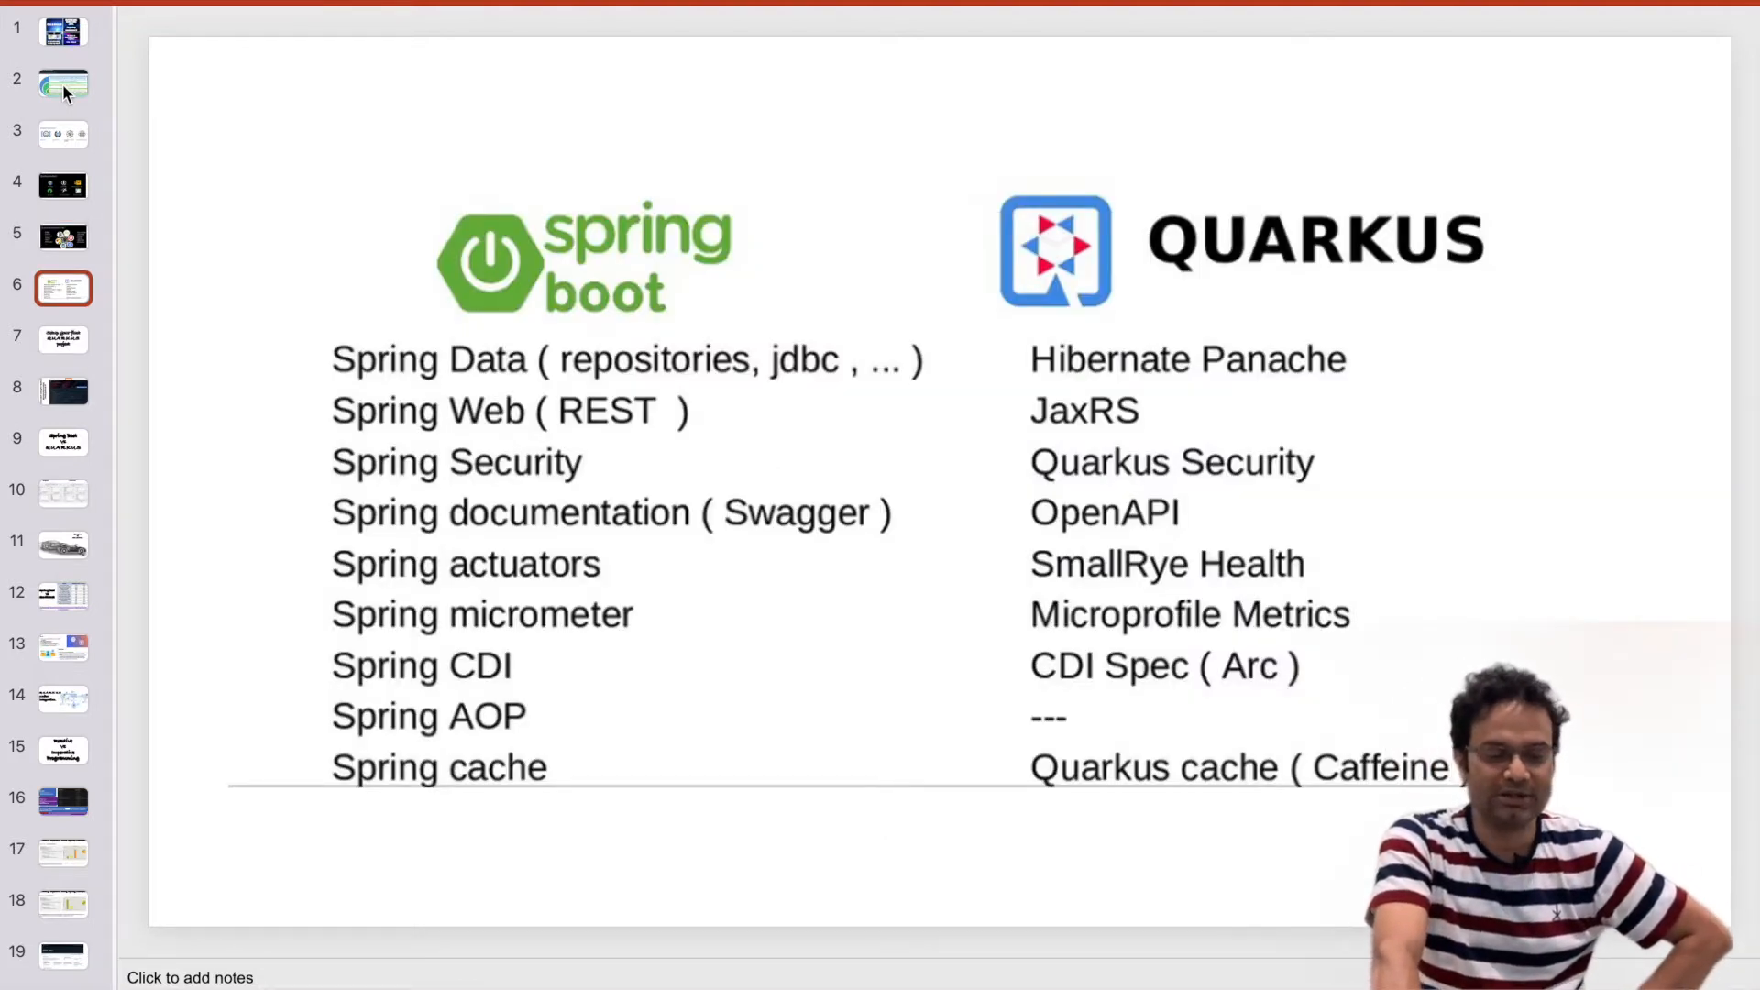
click(62, 337)
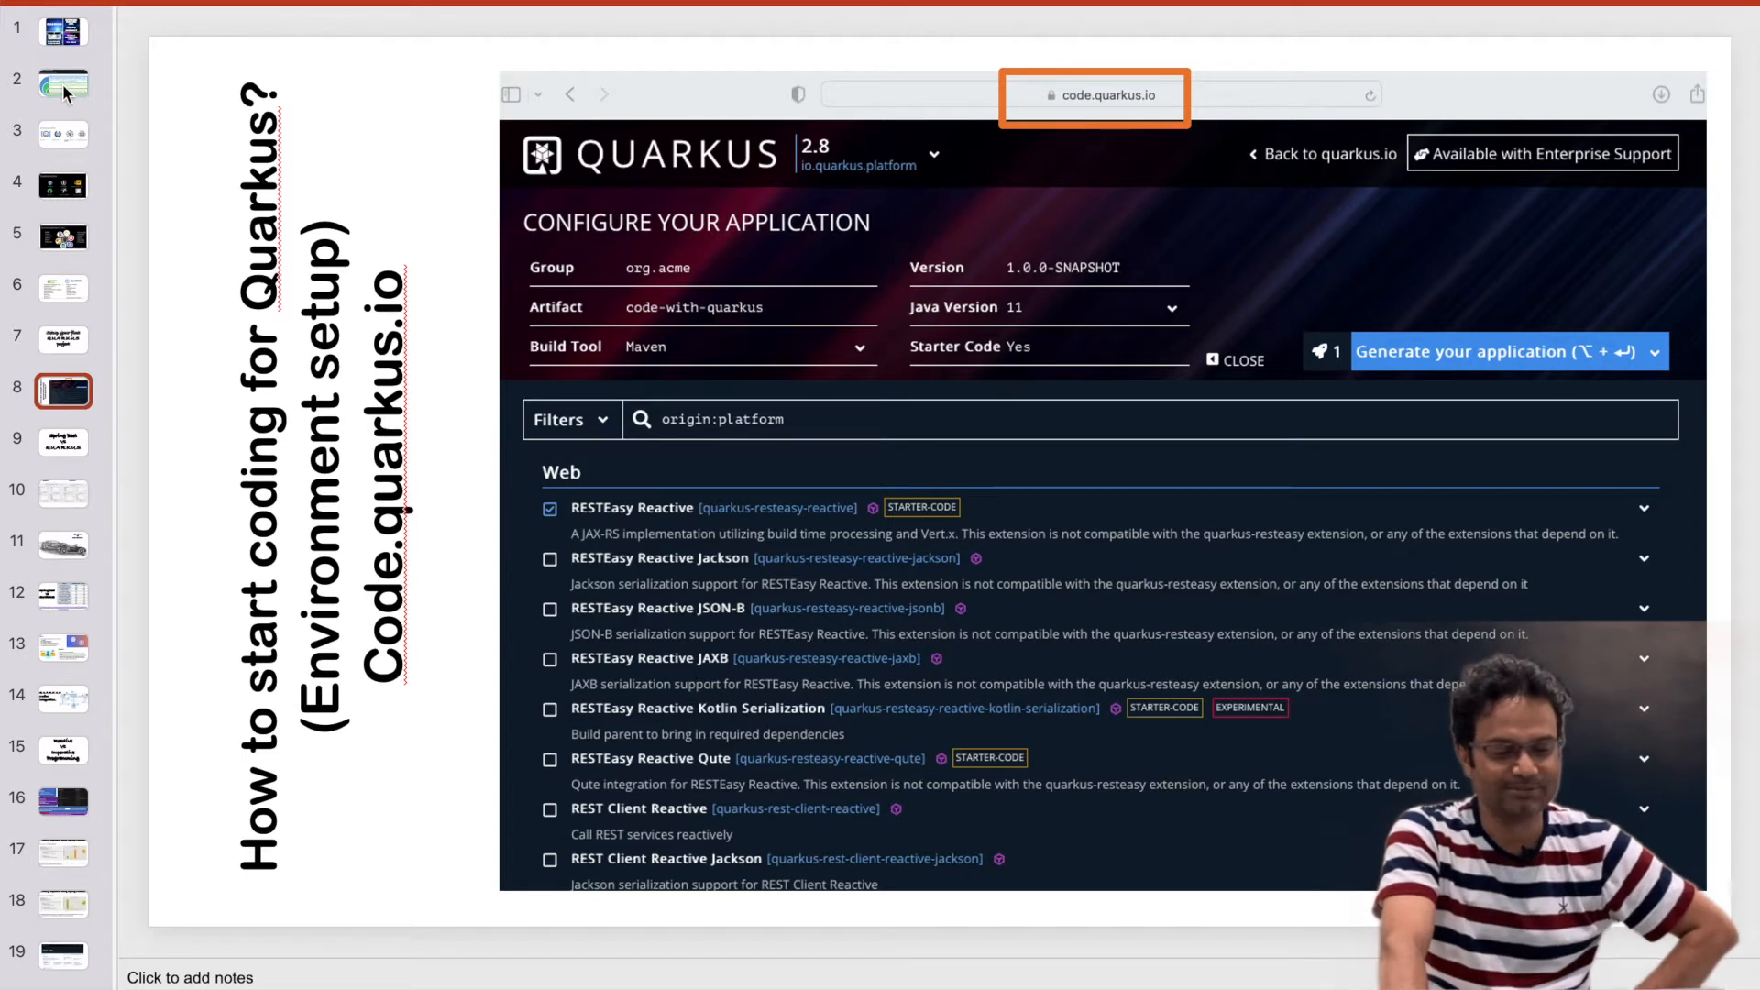
click(63, 442)
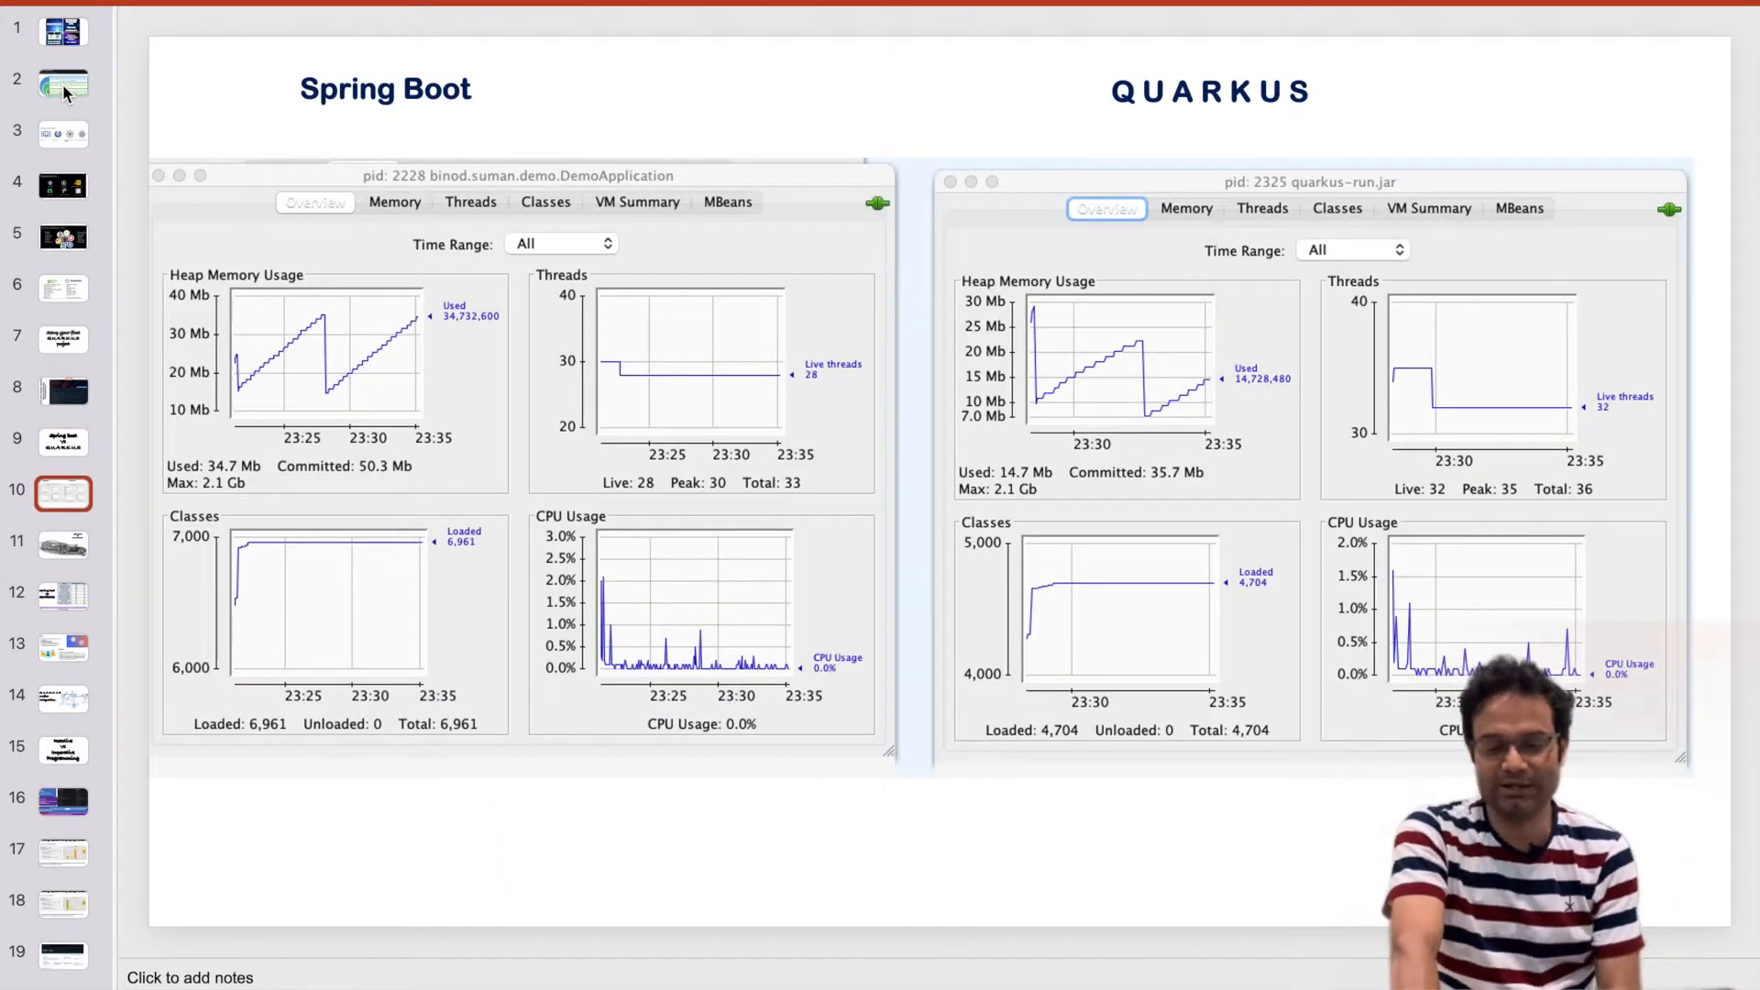
click(62, 647)
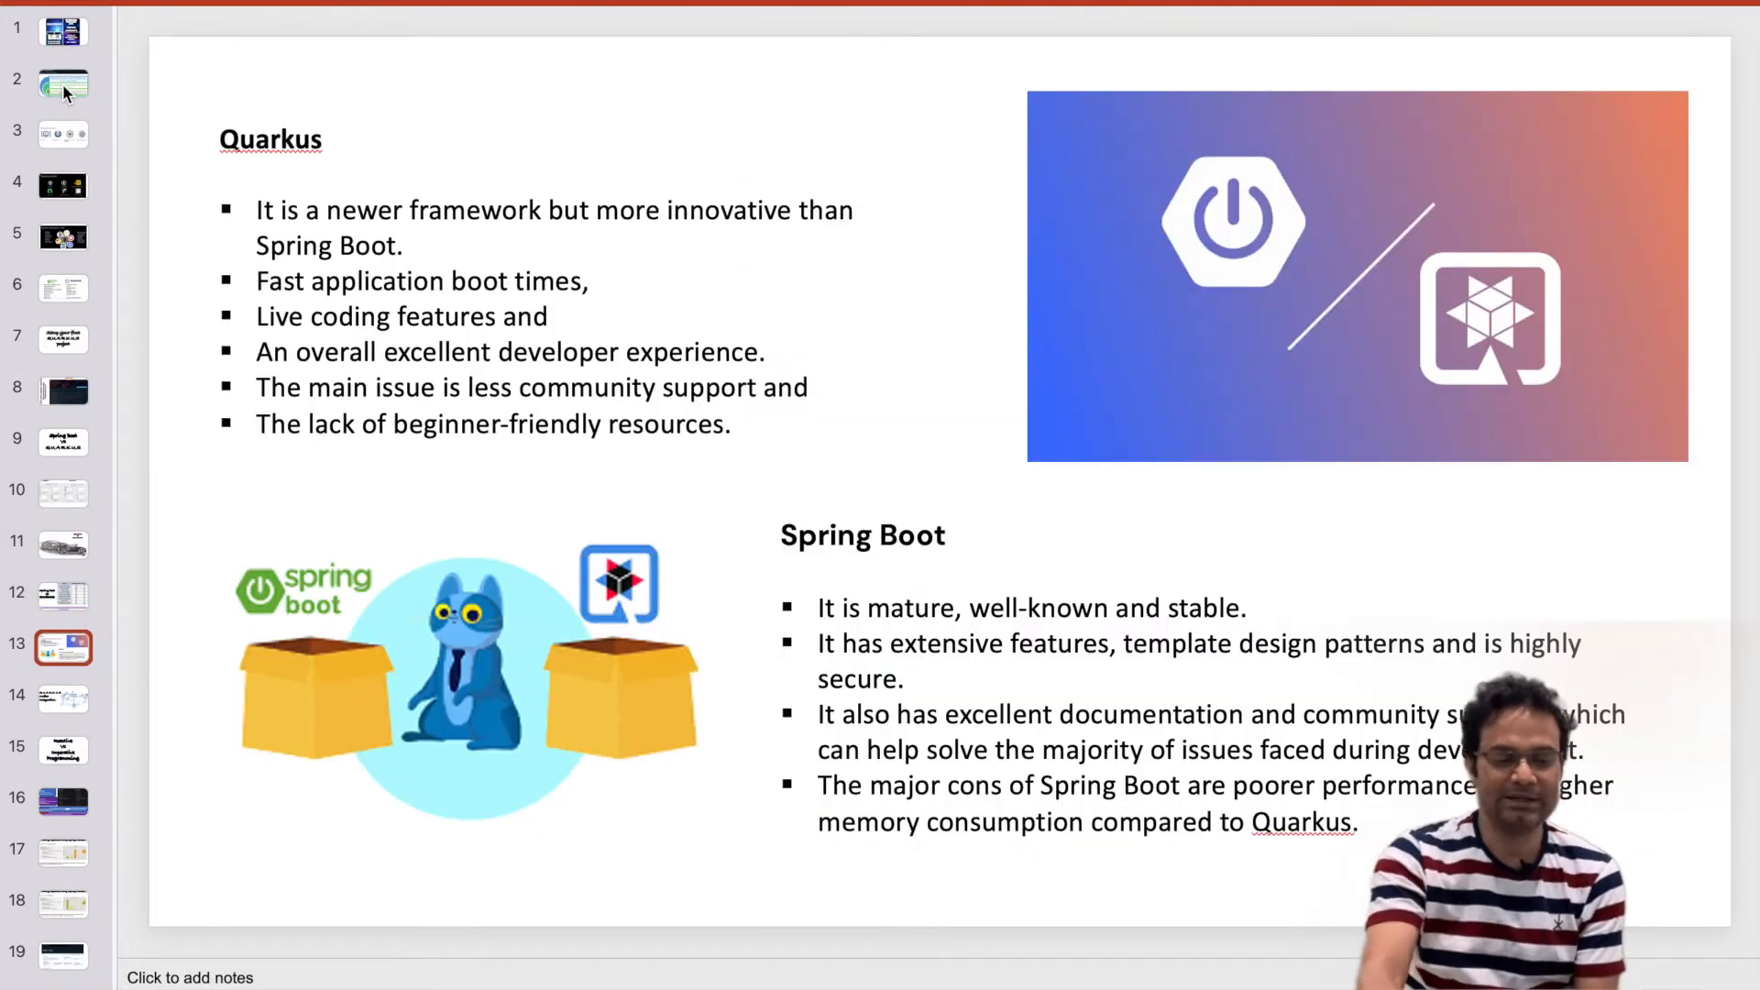
click(63, 696)
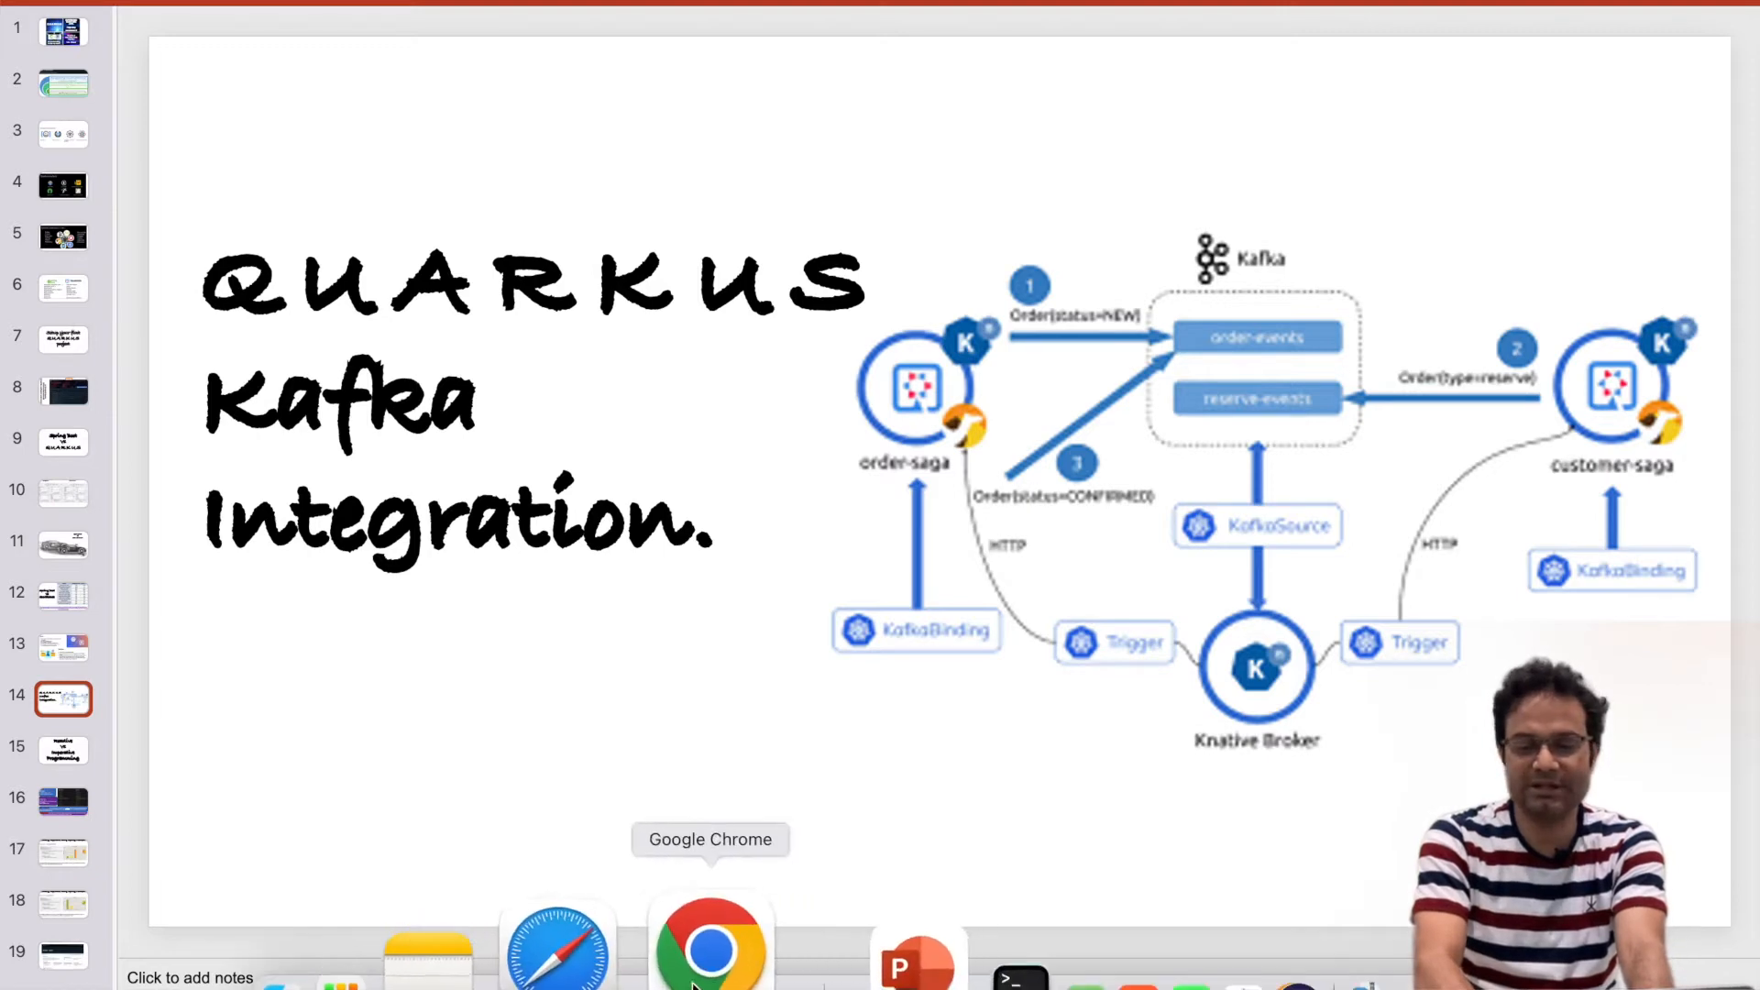
In the project generator, filter extensions by 'kafka' and add SmallRye Kafka Connector and Apache Kafka Client.
click(709, 945)
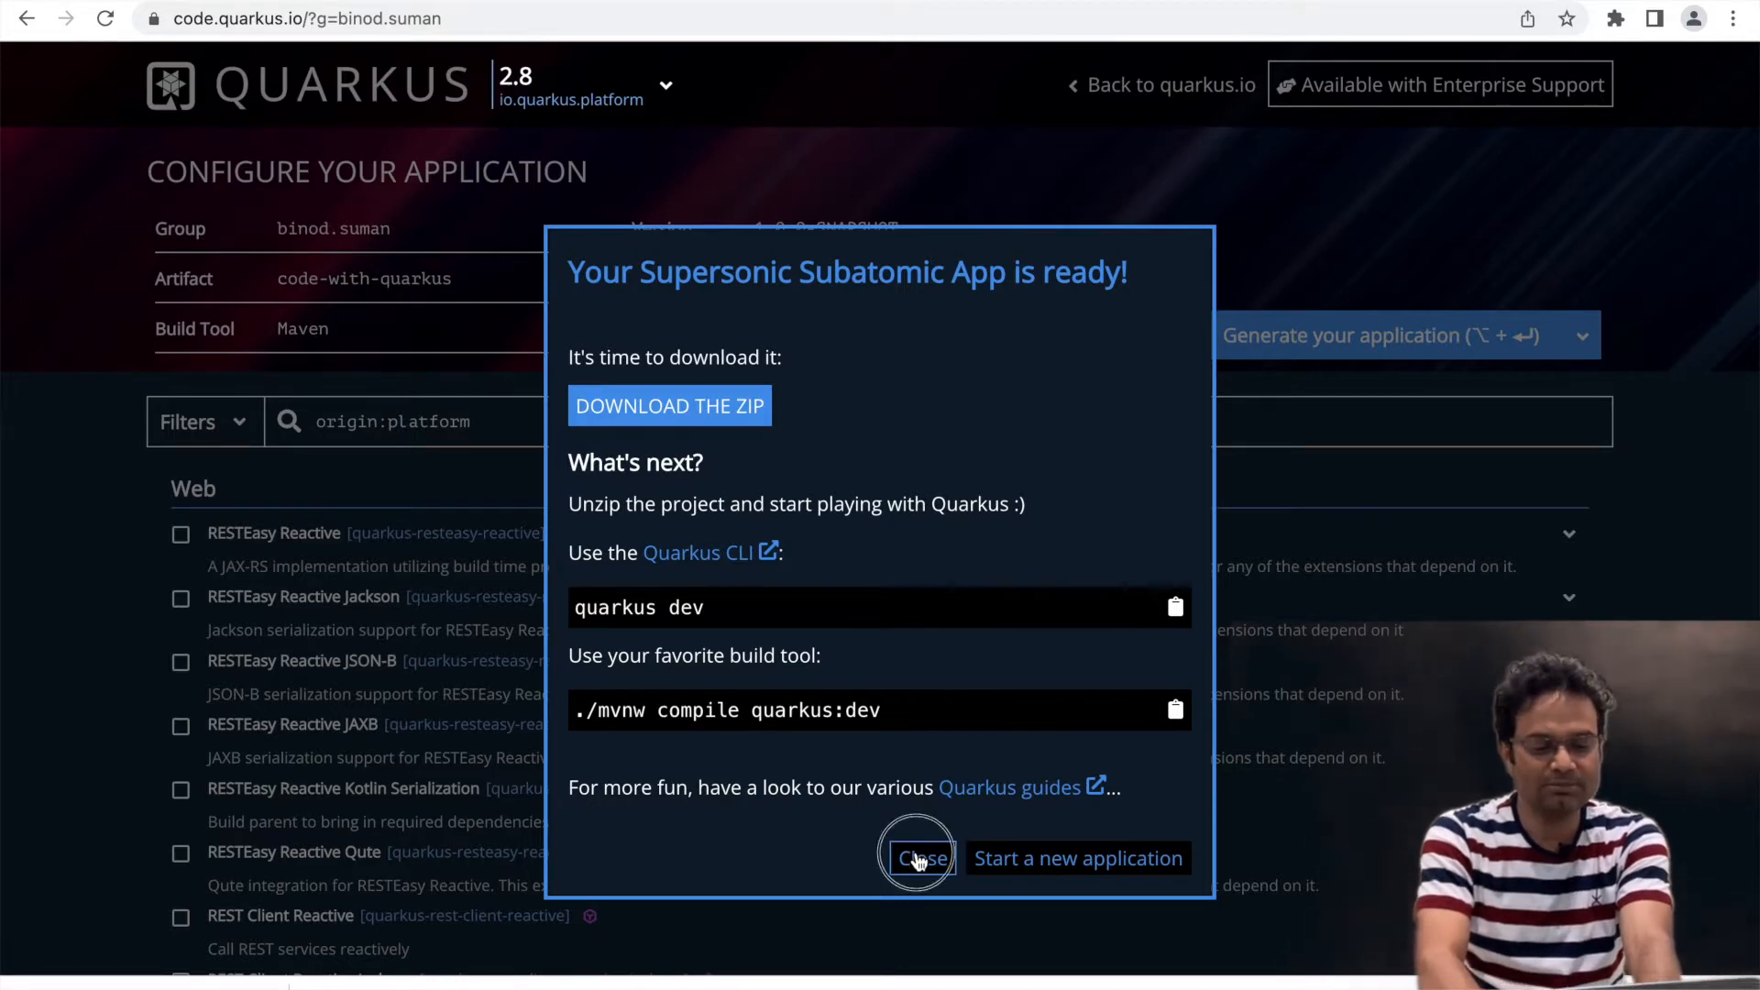
click(918, 858)
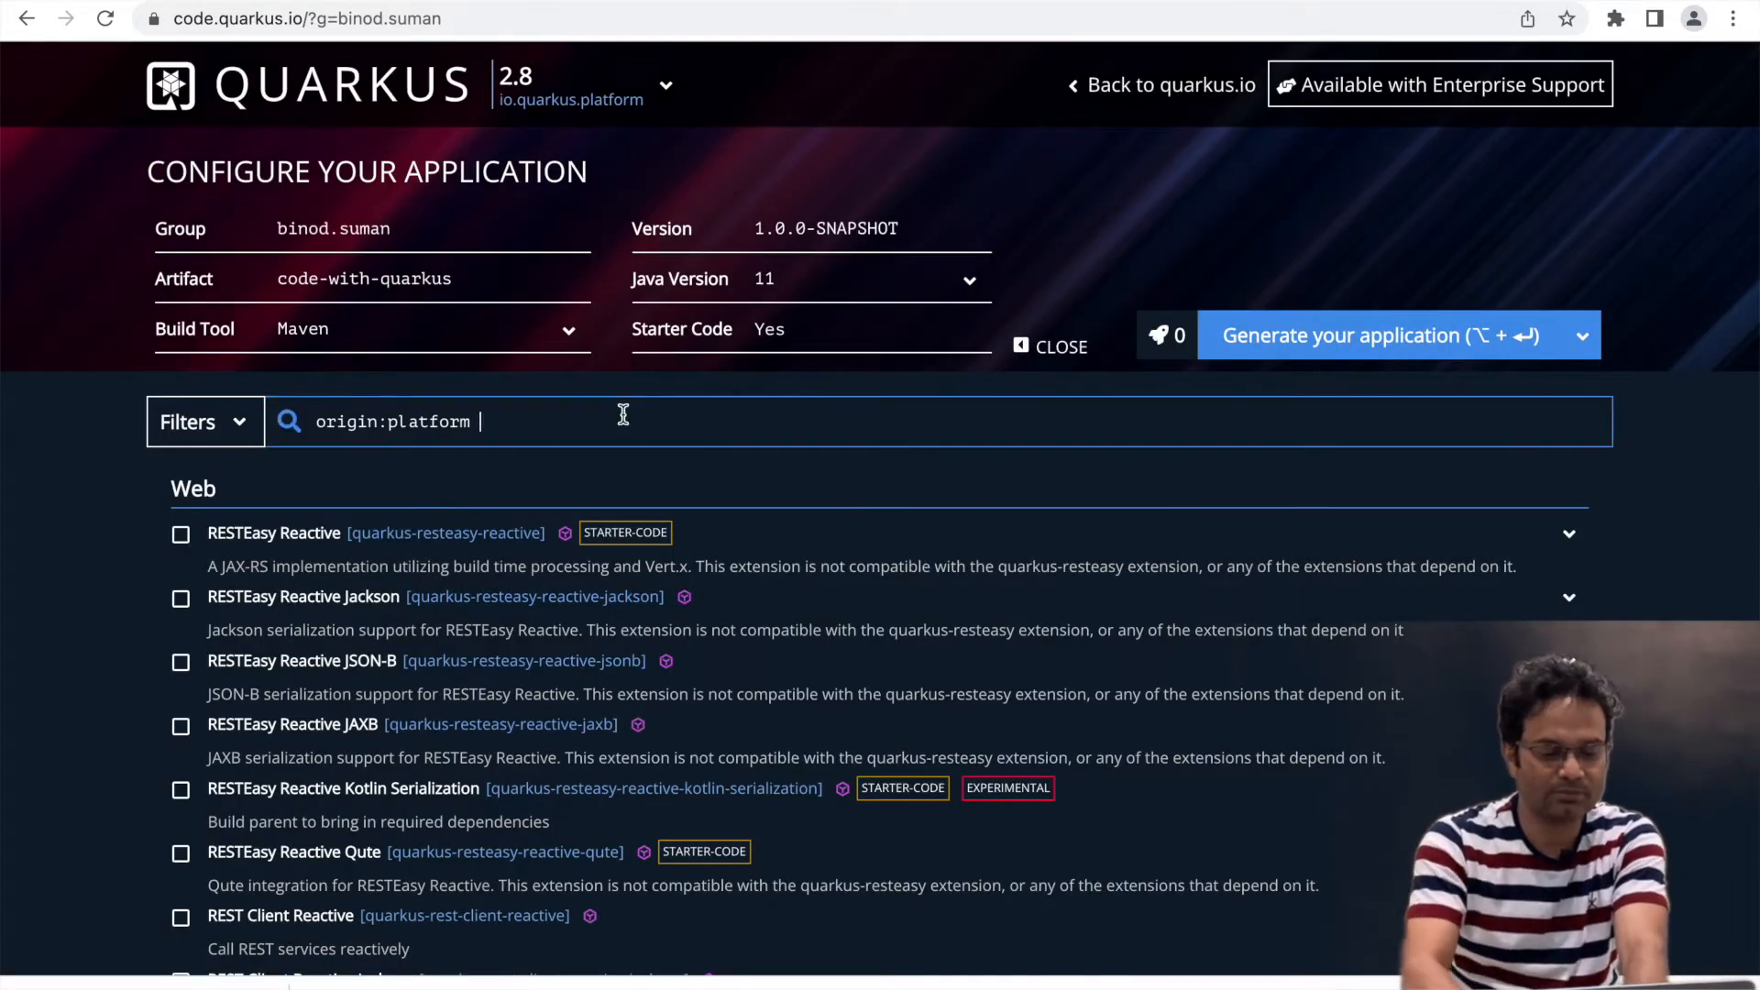
text(kafka)
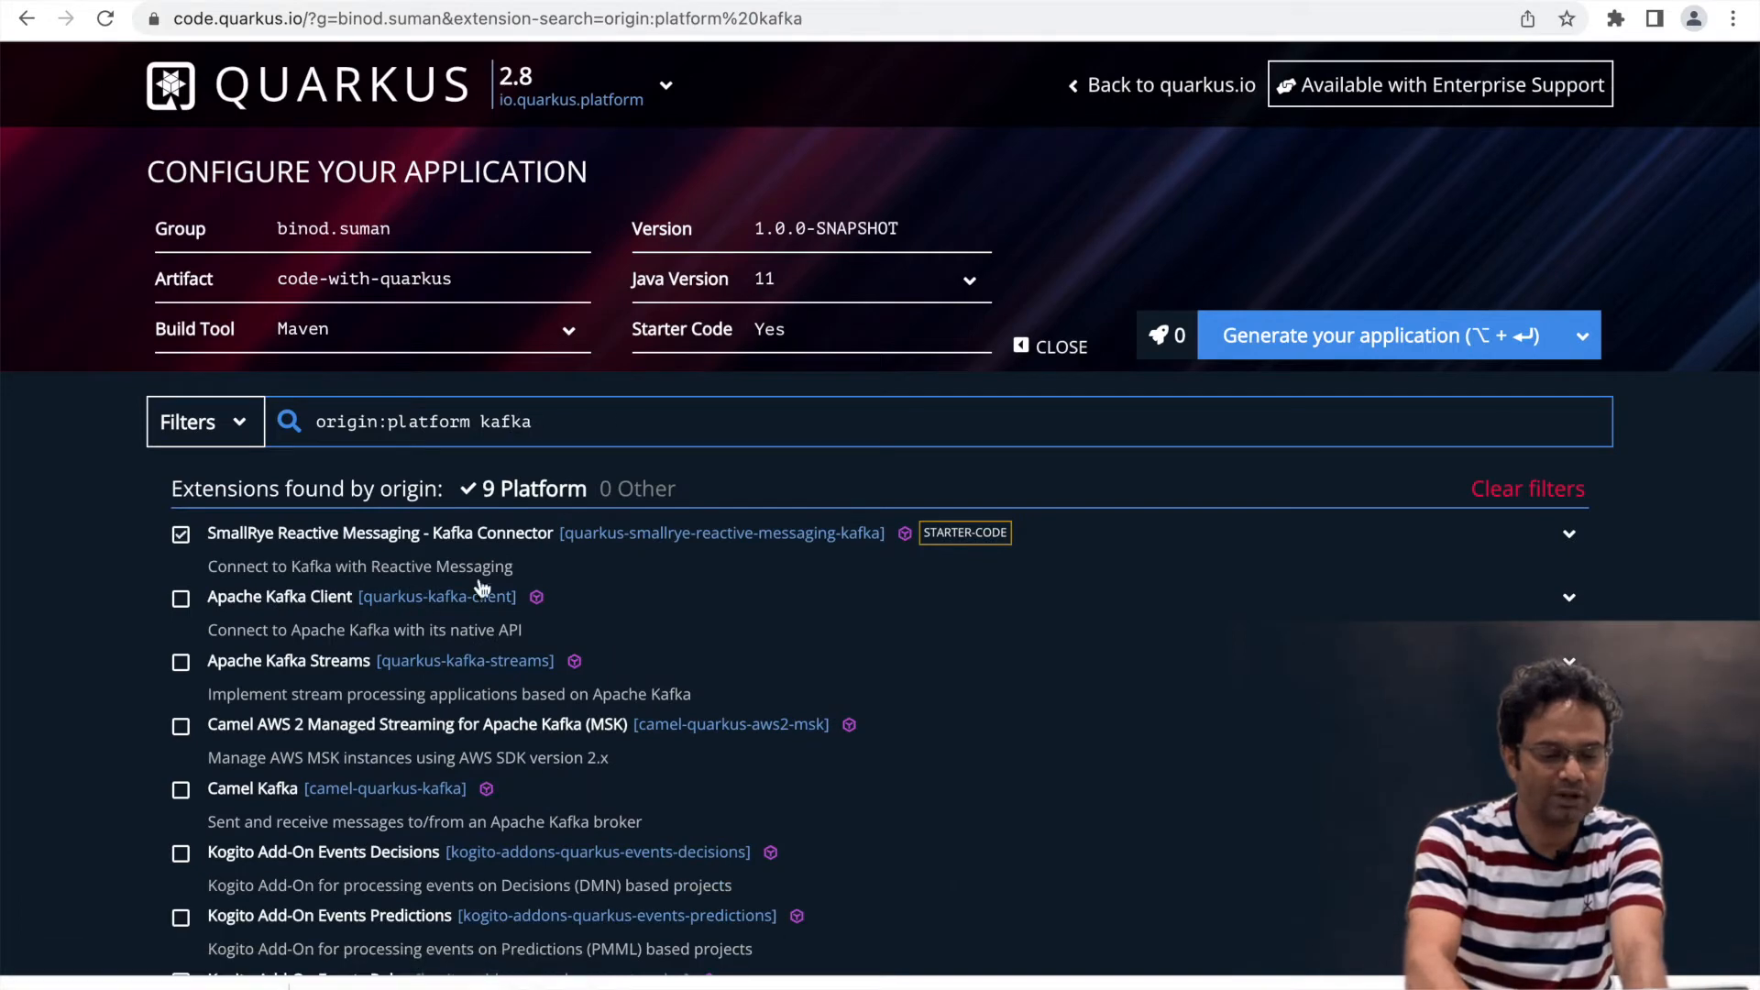
click(181, 533)
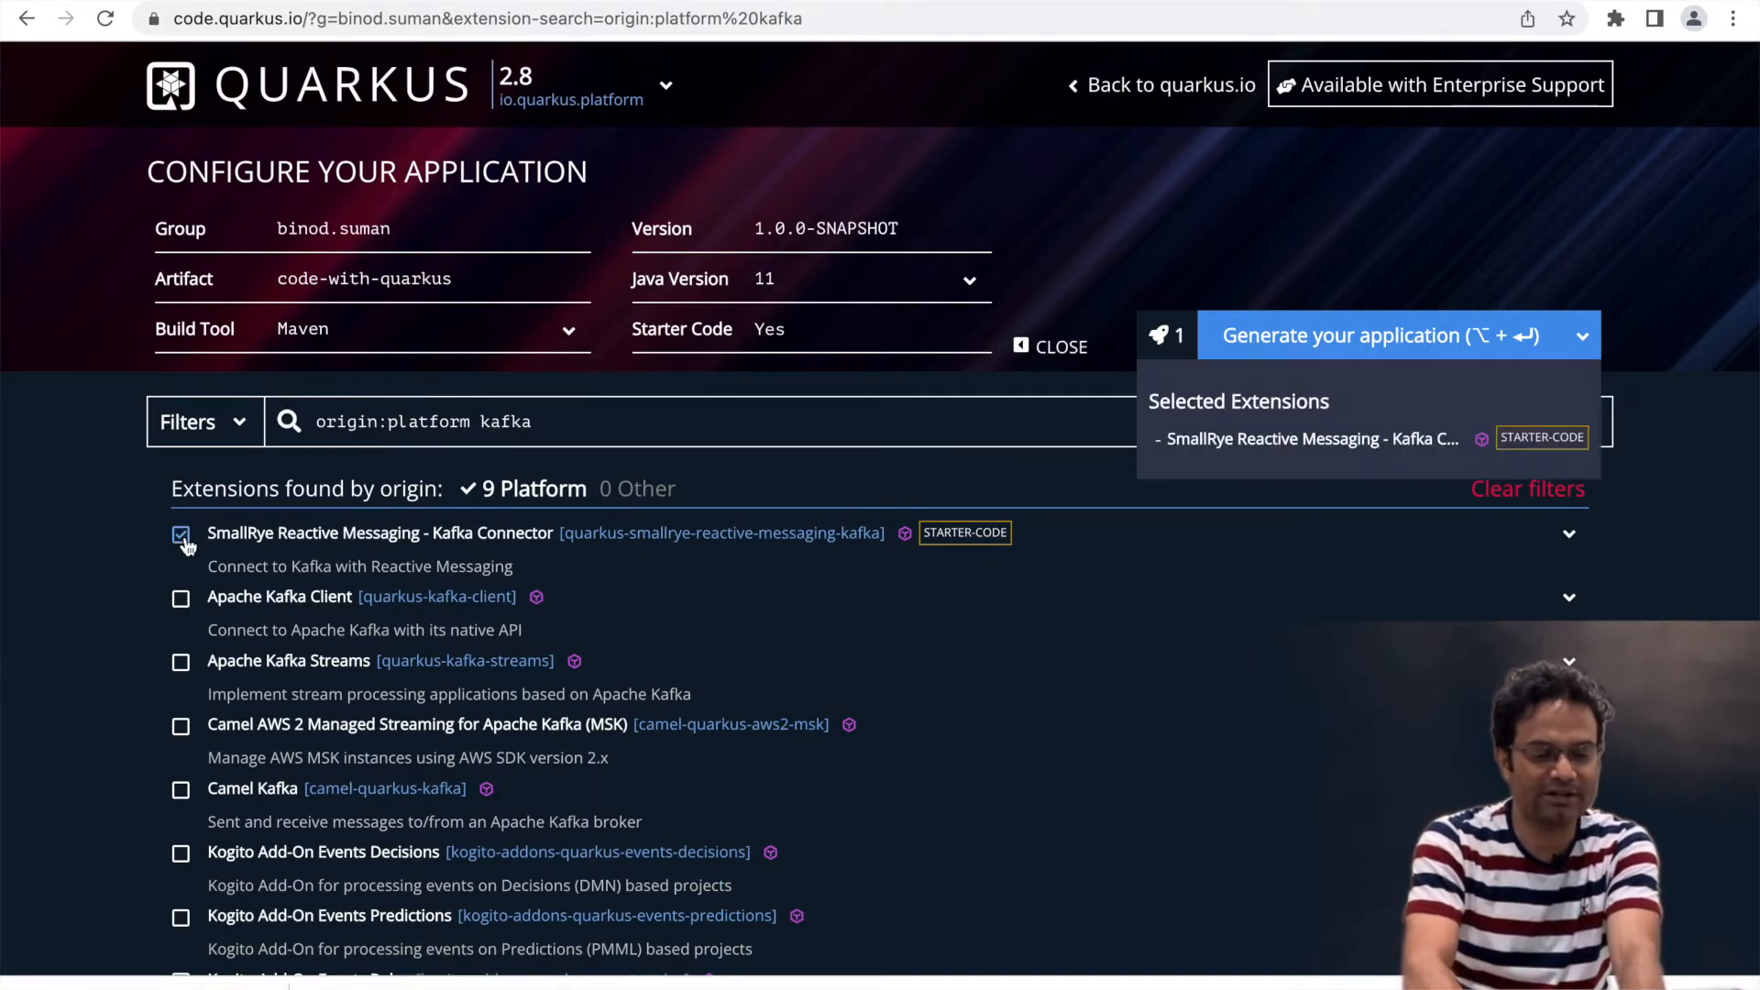
click(182, 597)
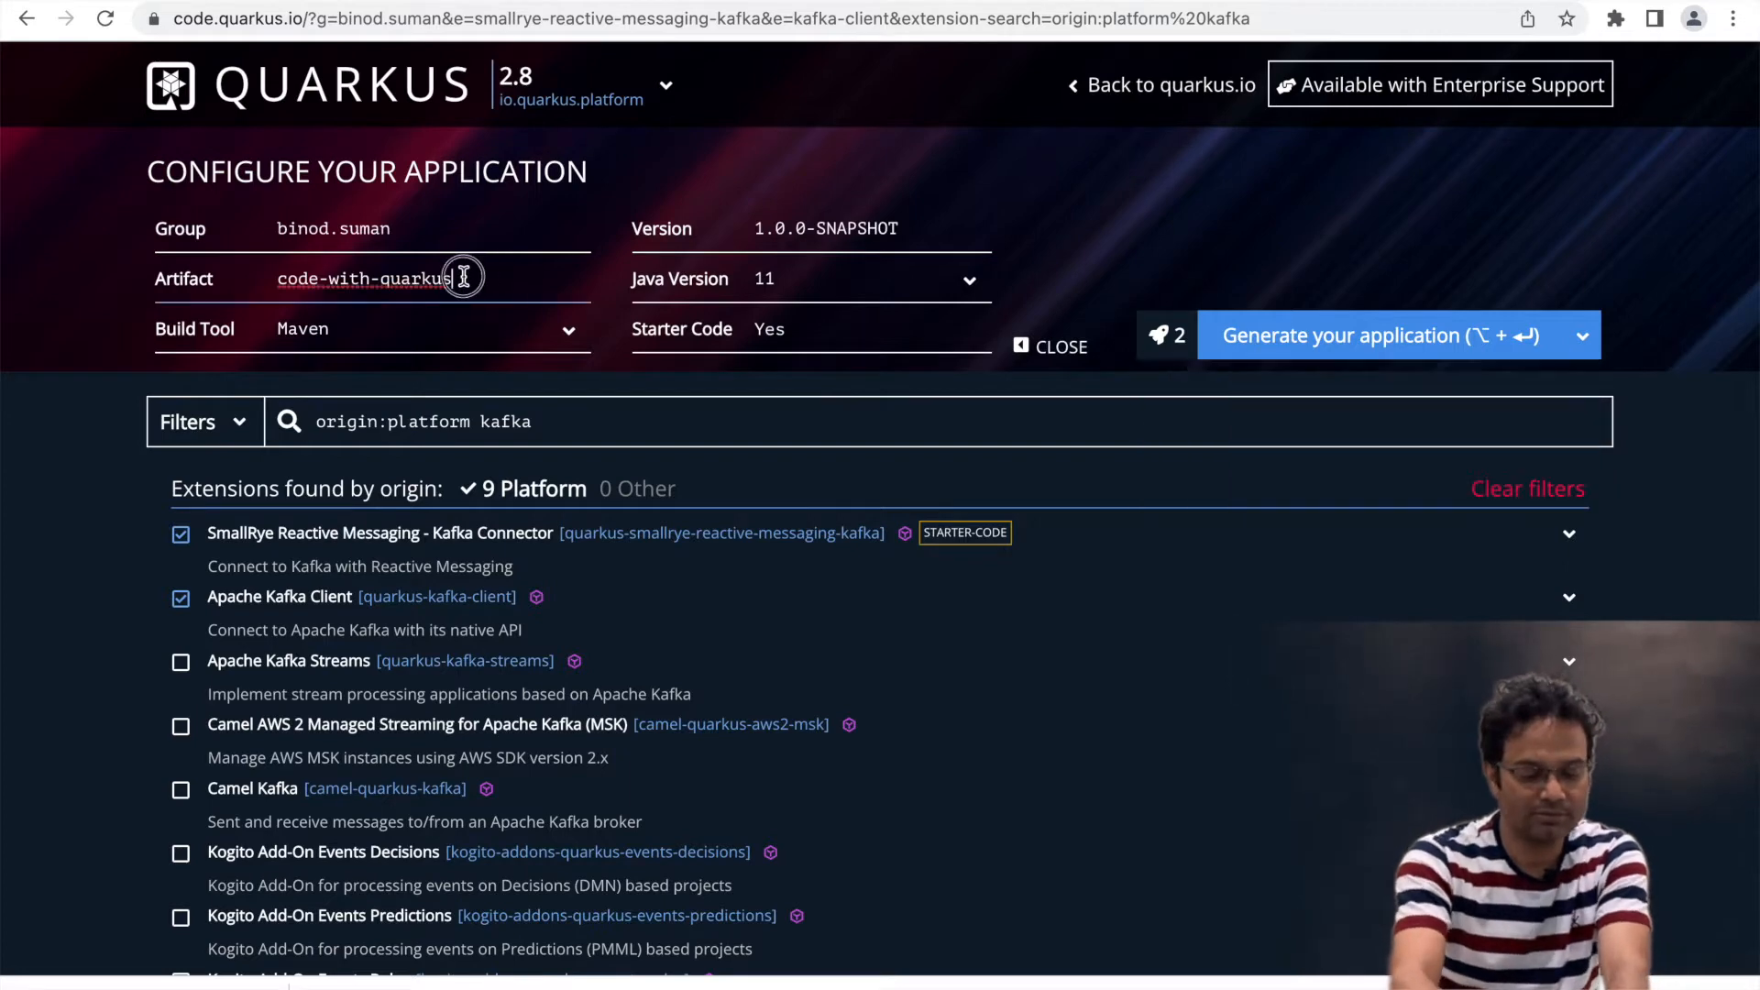
Set the artifact to quarkus-kafka, generate the project and download it as a zip.
text(quarkus-)
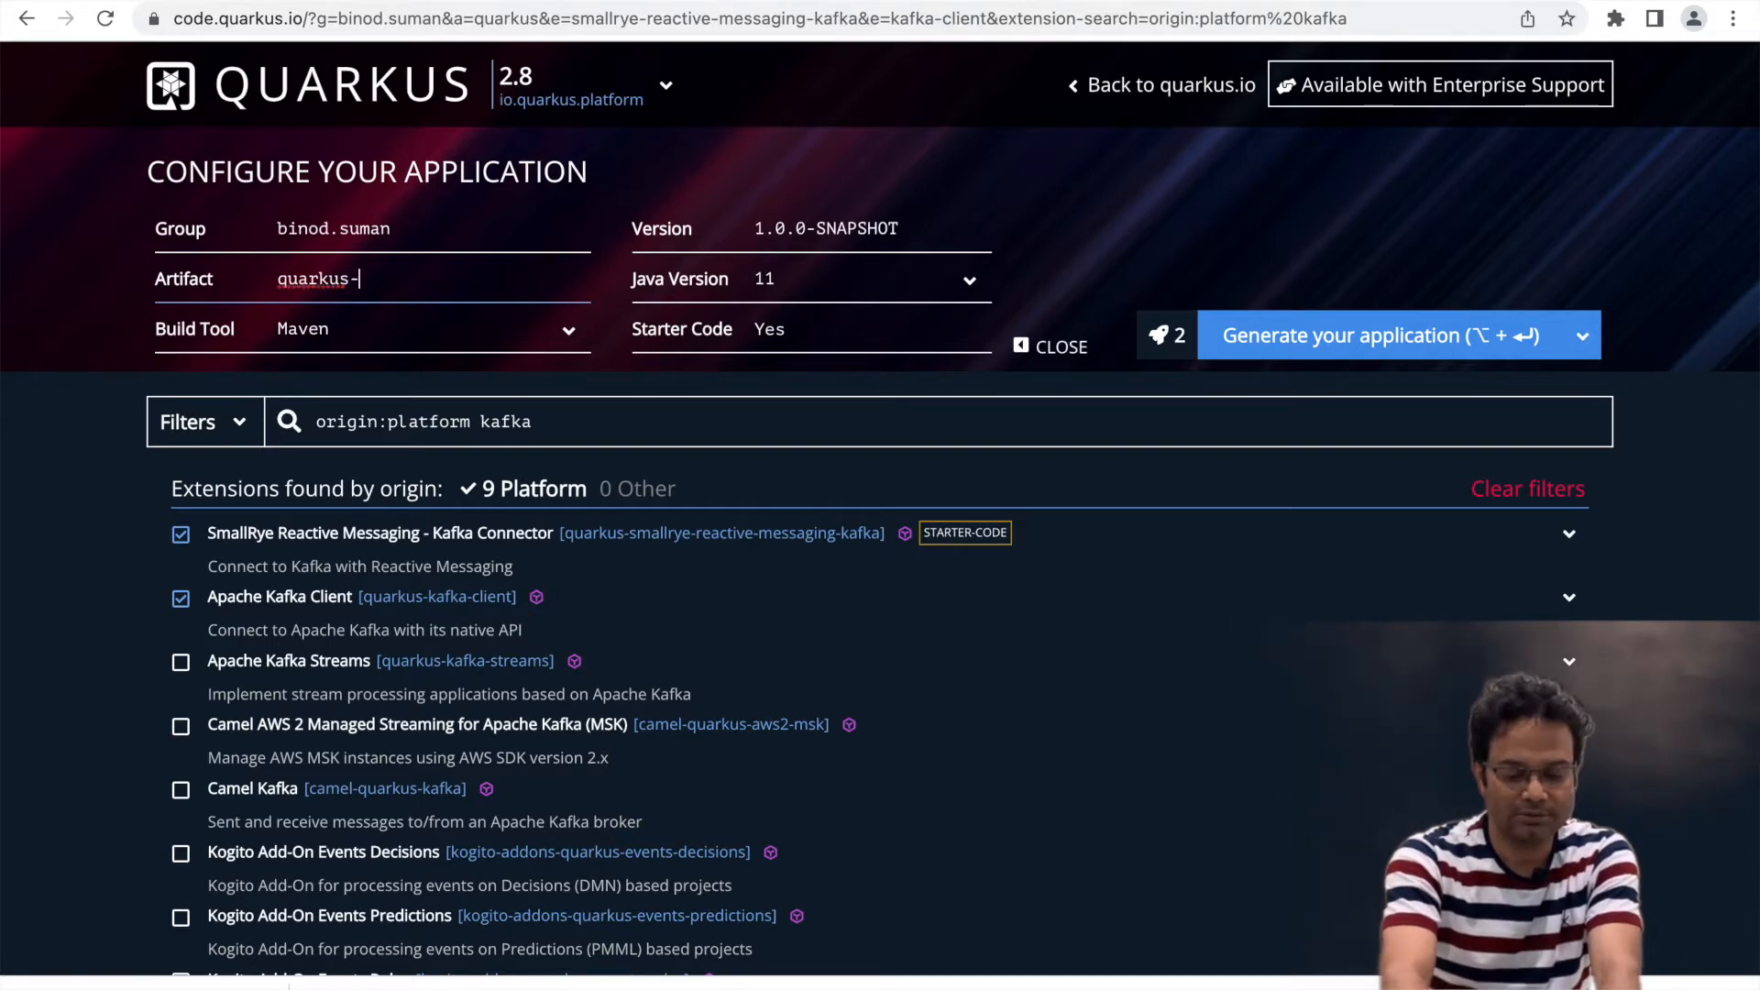
text(kafka)
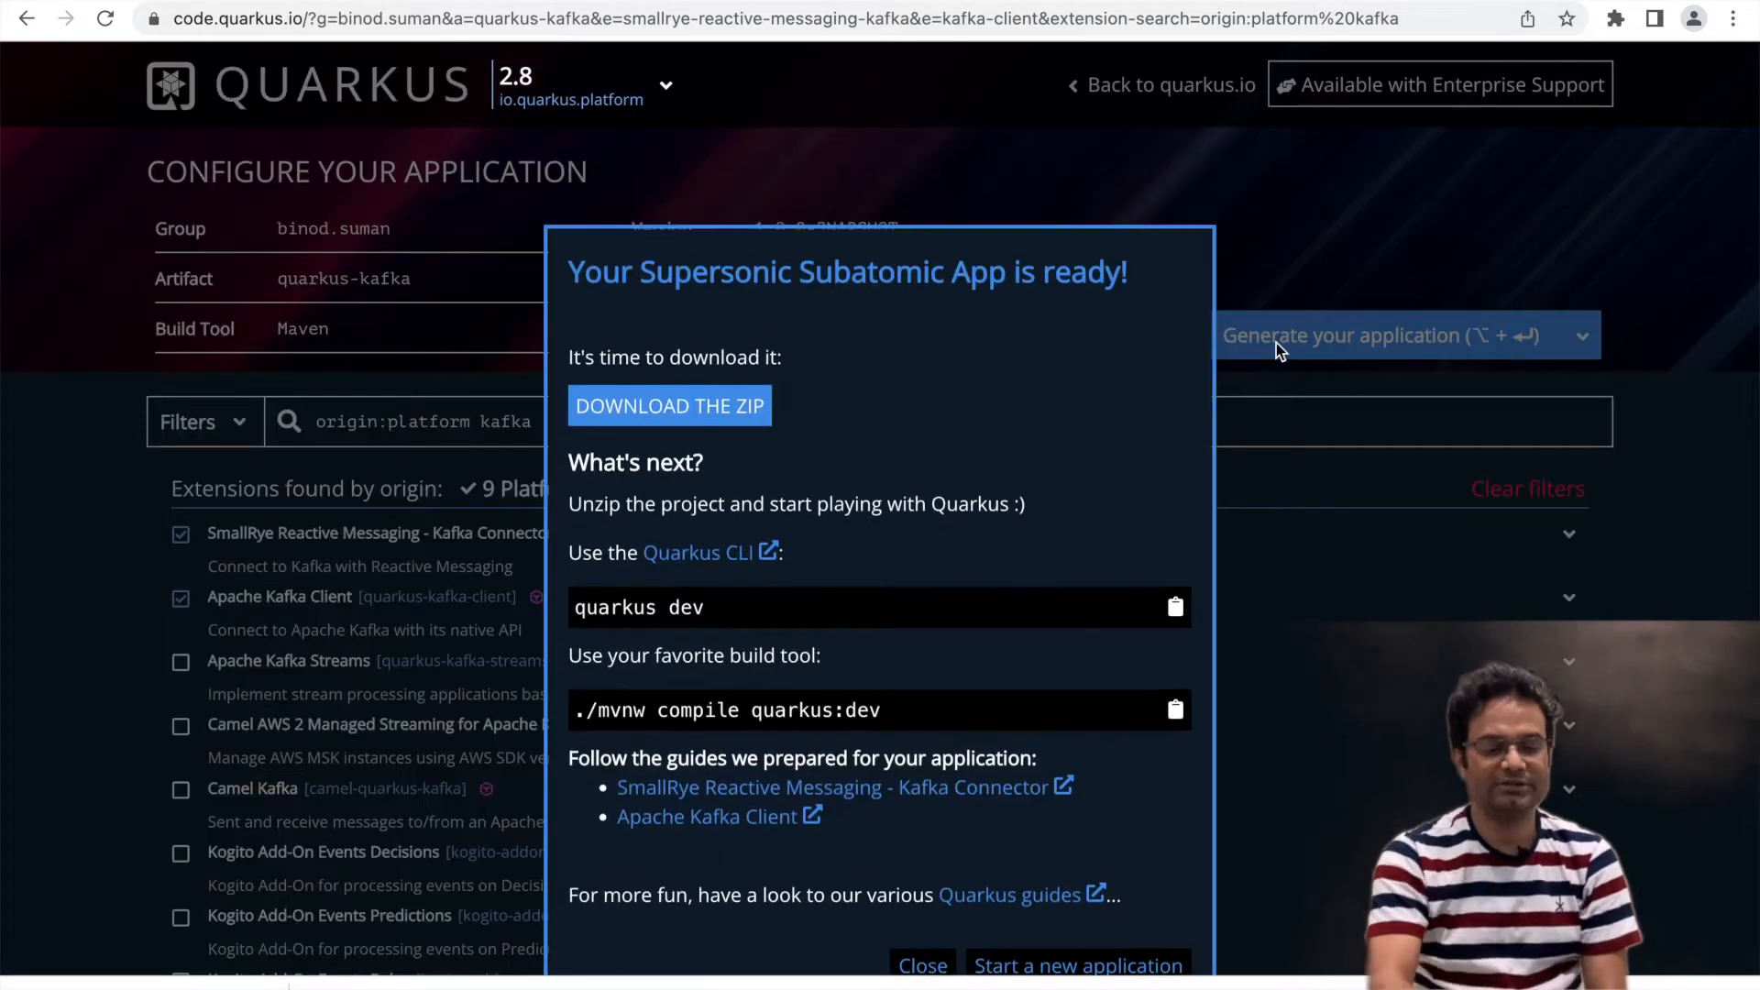
click(668, 405)
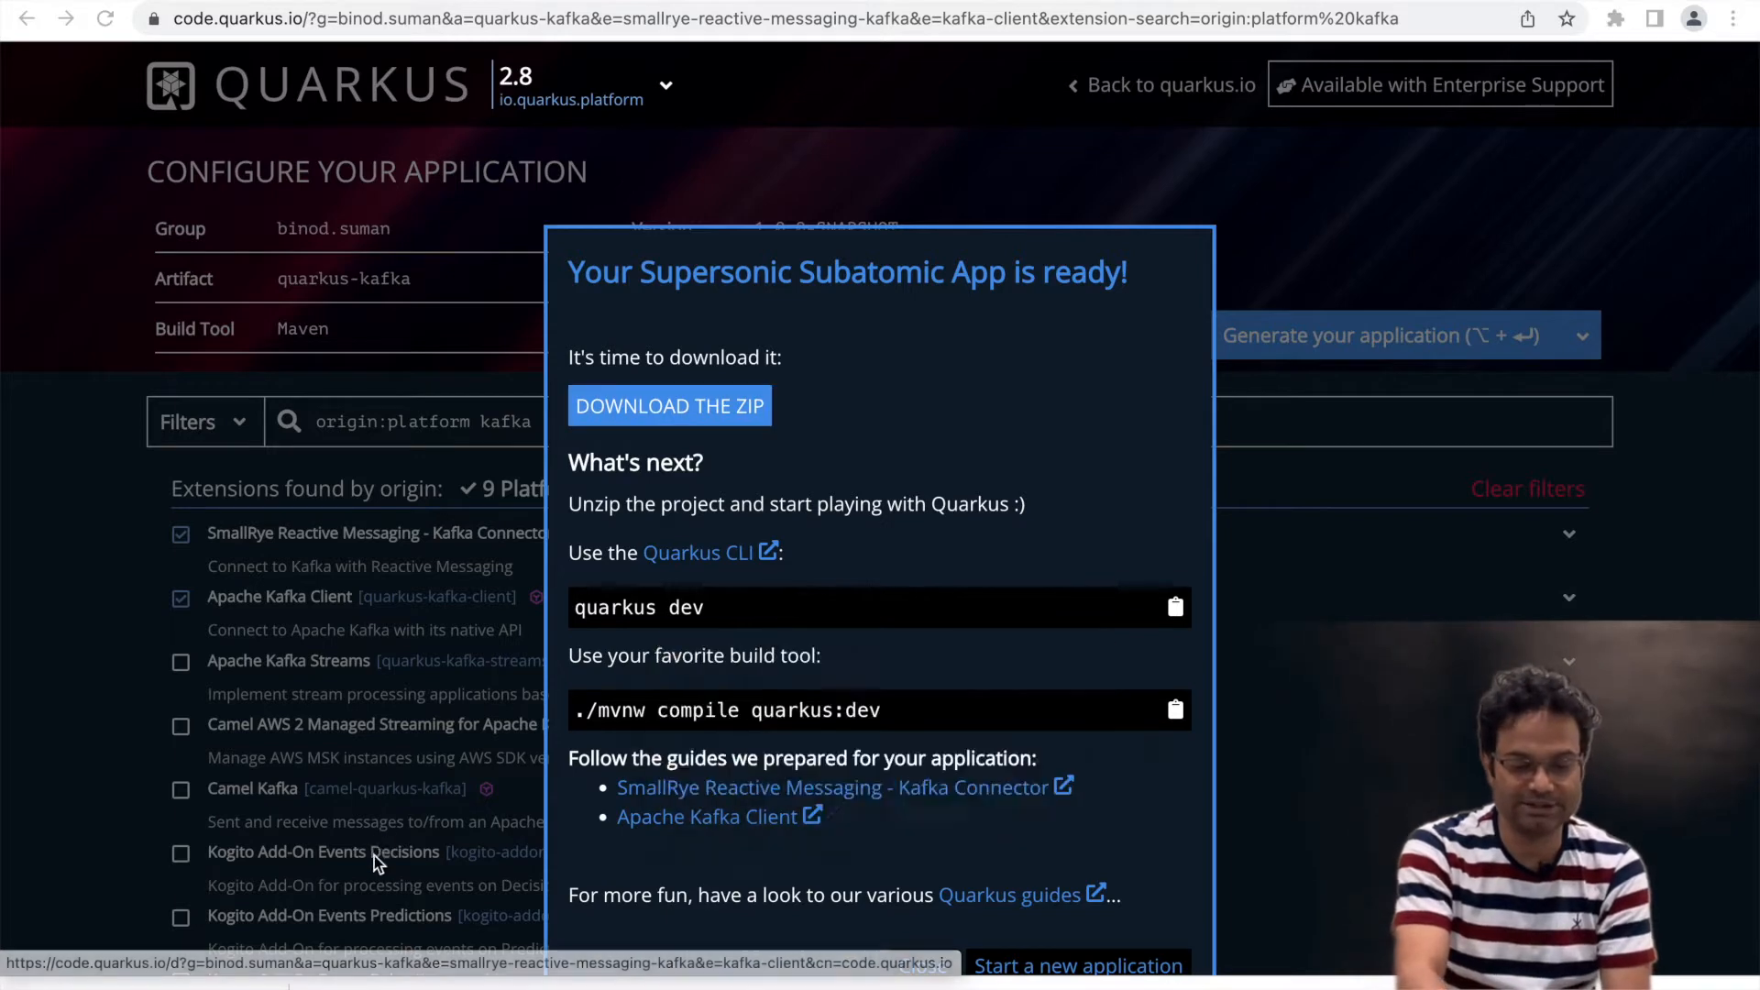
click(667, 405)
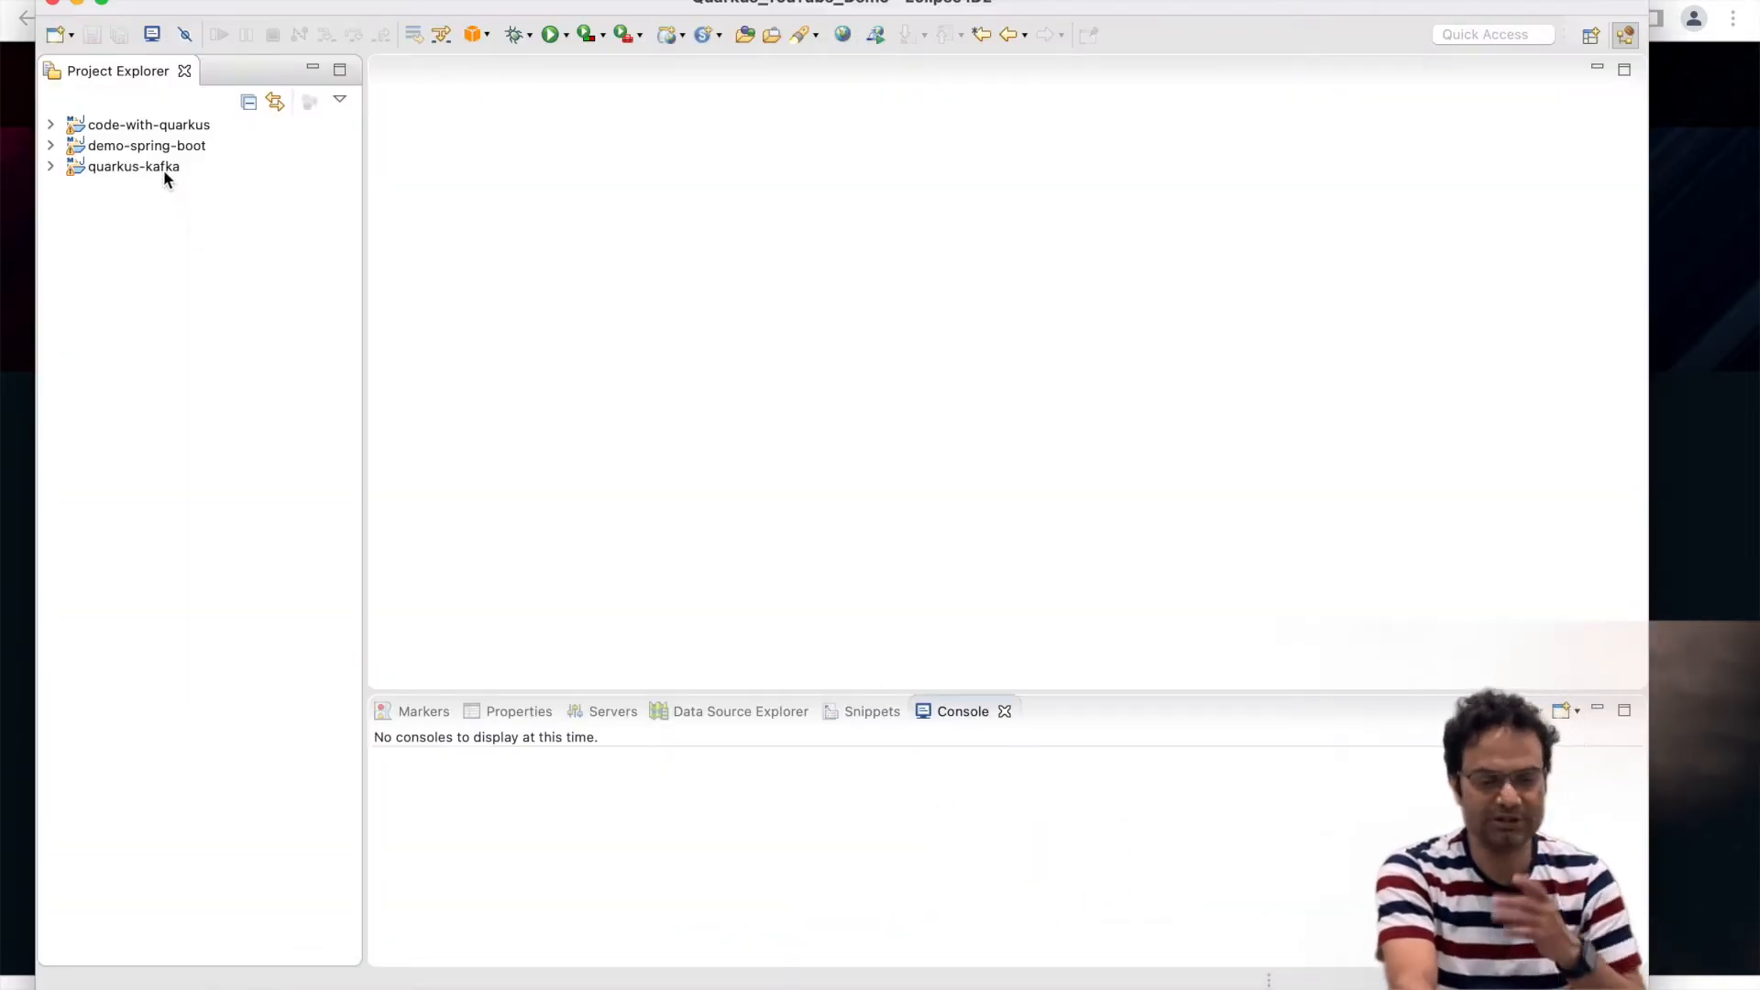
Expand the quarkus-kafka project in Project Explorer to reveal its classes and application.properties.
click(132, 167)
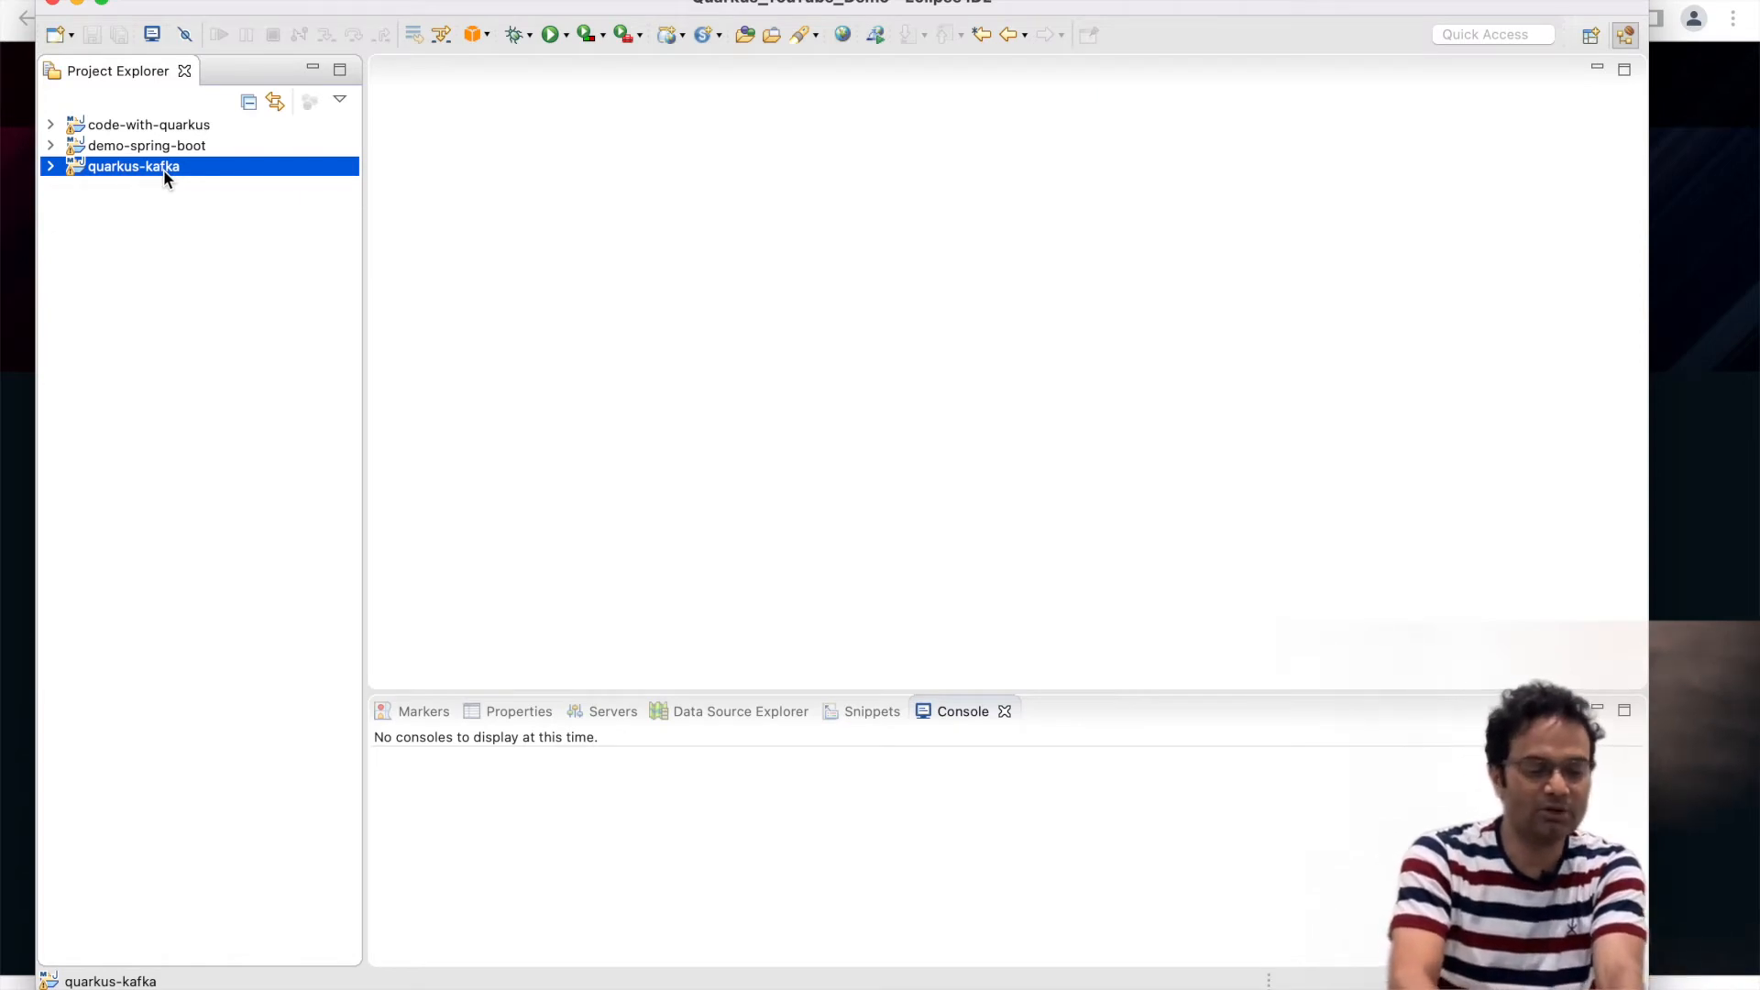
click(49, 167)
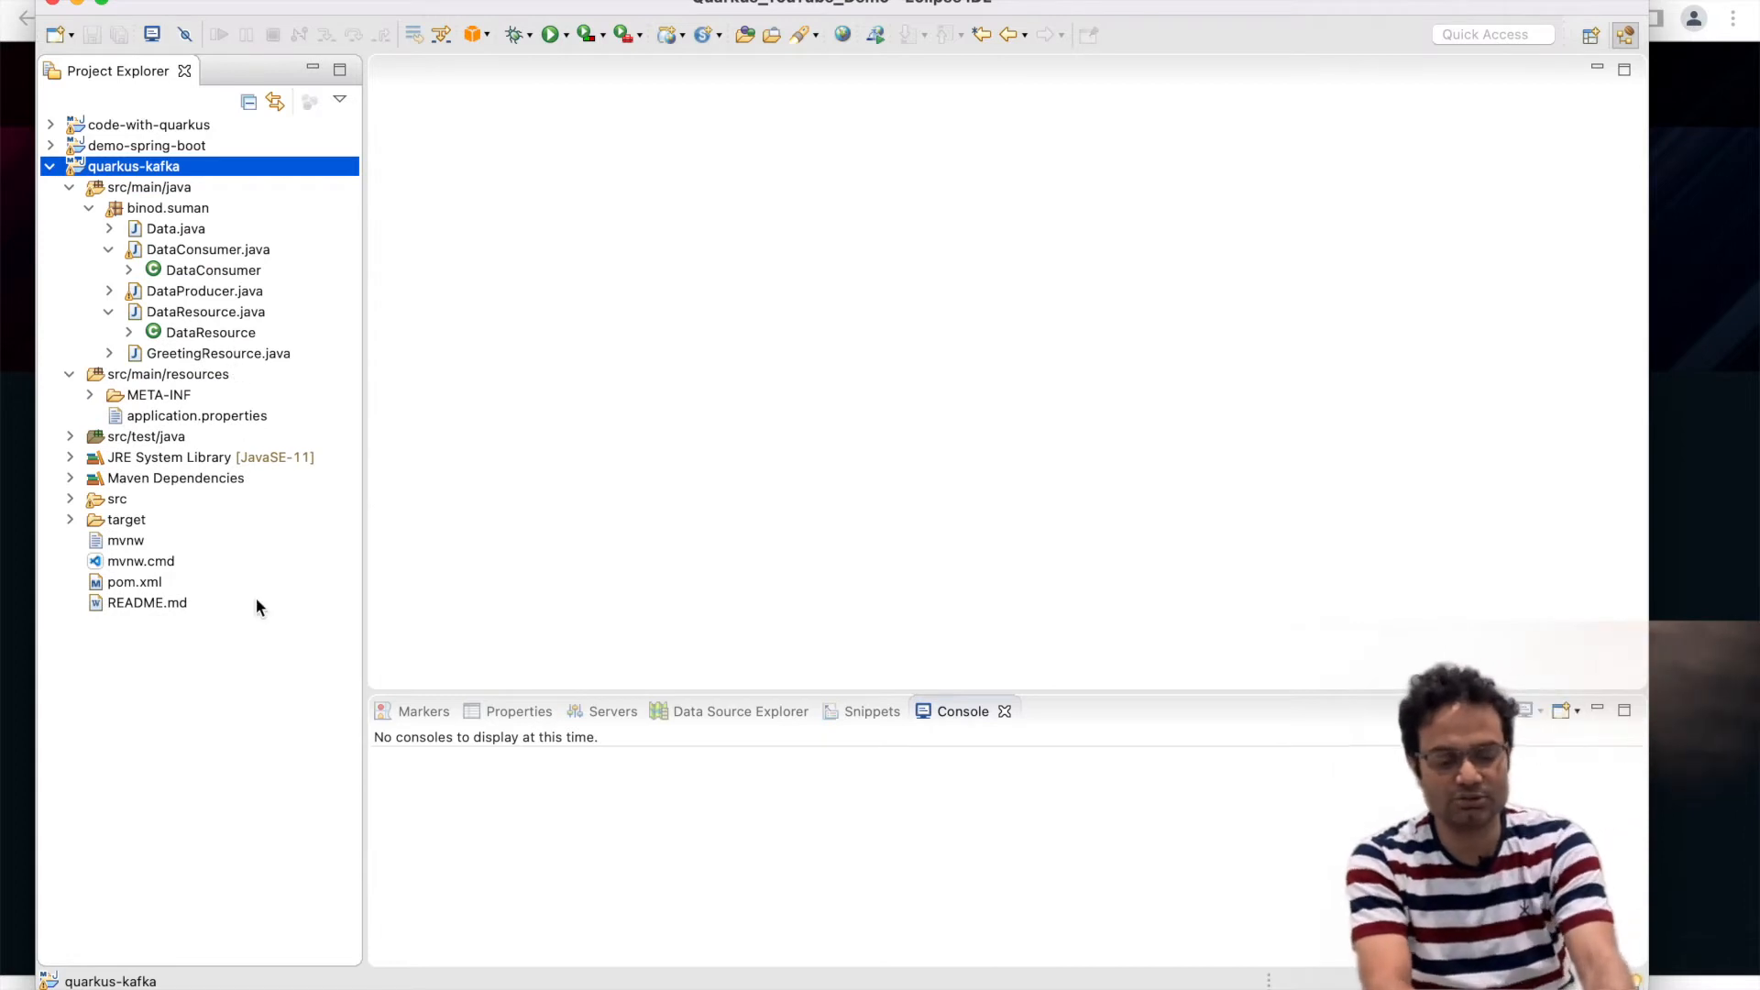
mouse_move(768, 768)
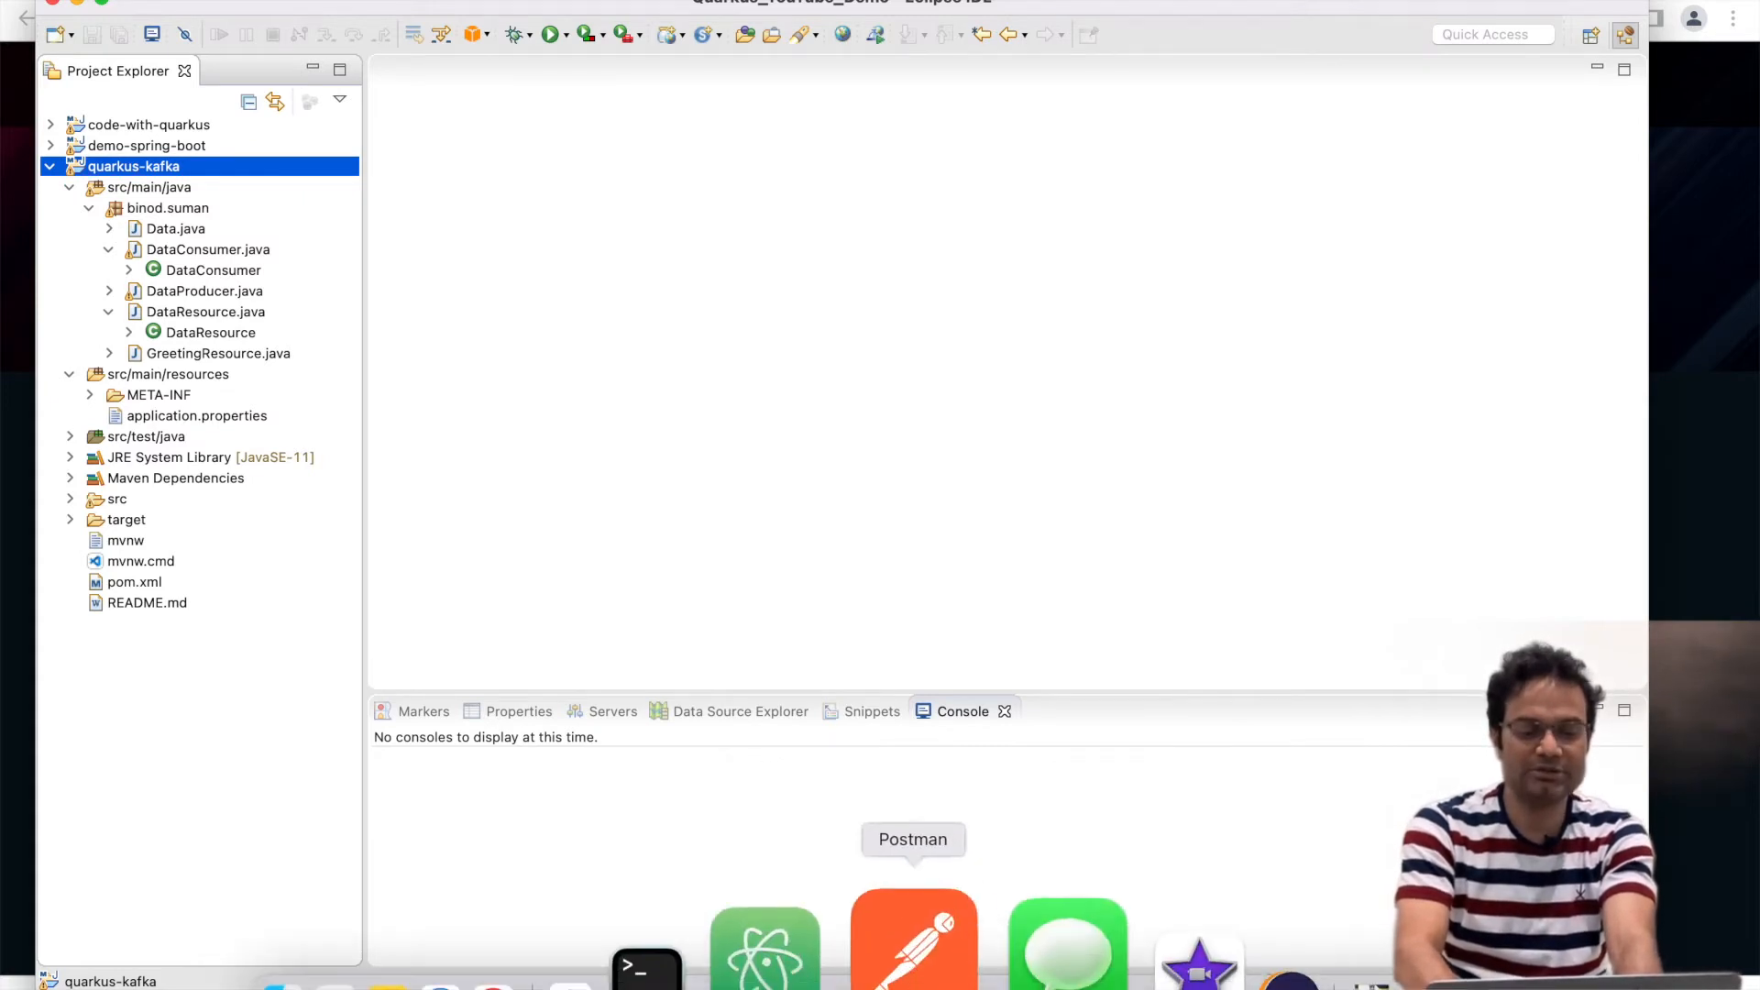
From the Kafka bin folder, confirm the path, clear, and start ZooKeeper with ../config/zookeeper.properties.
click(647, 959)
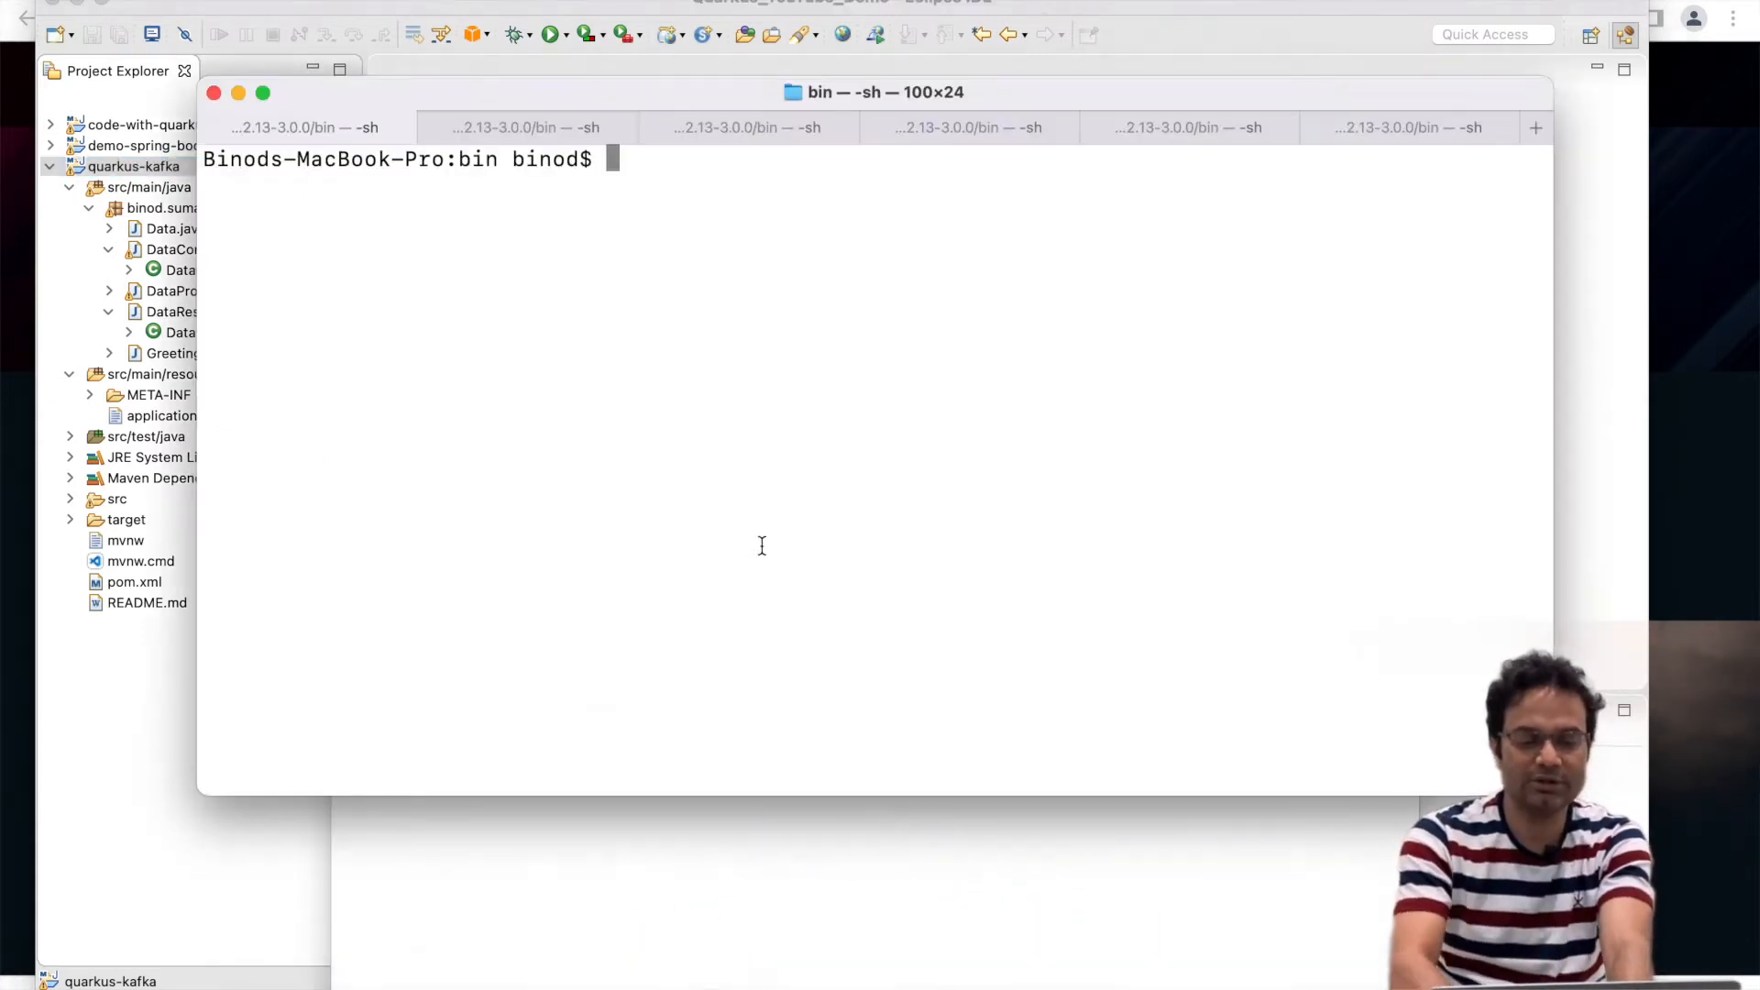
text(pwd)
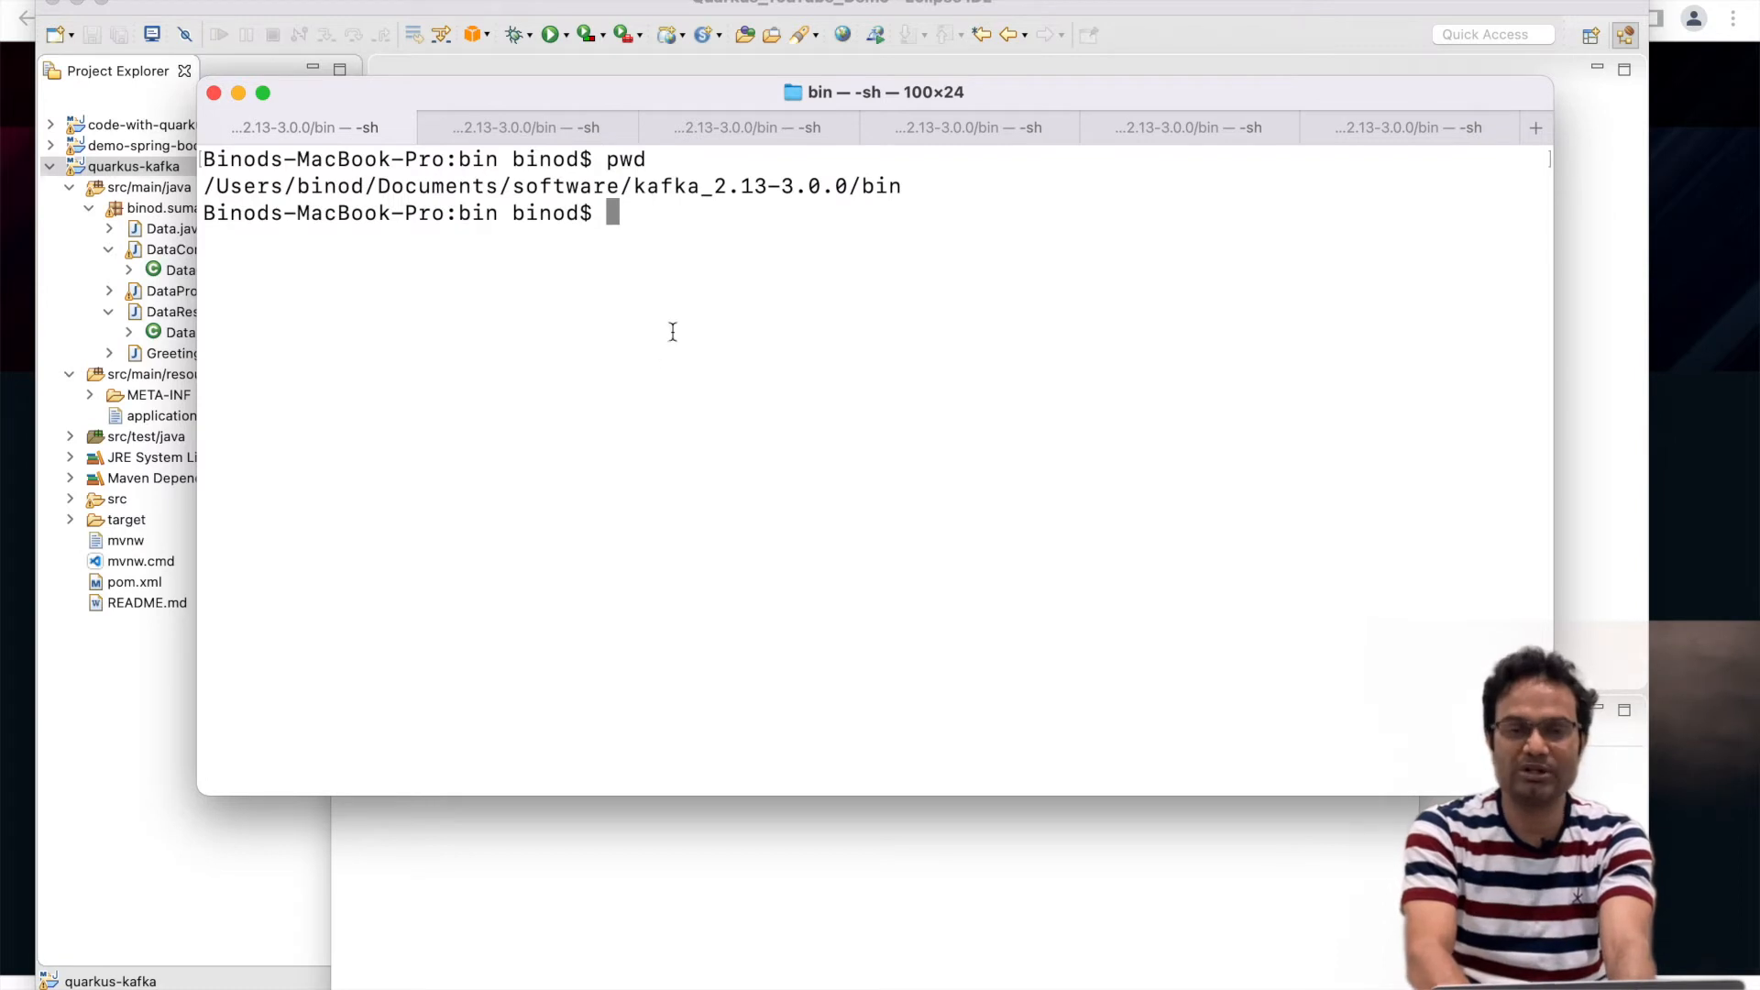
mouse_move(742, 202)
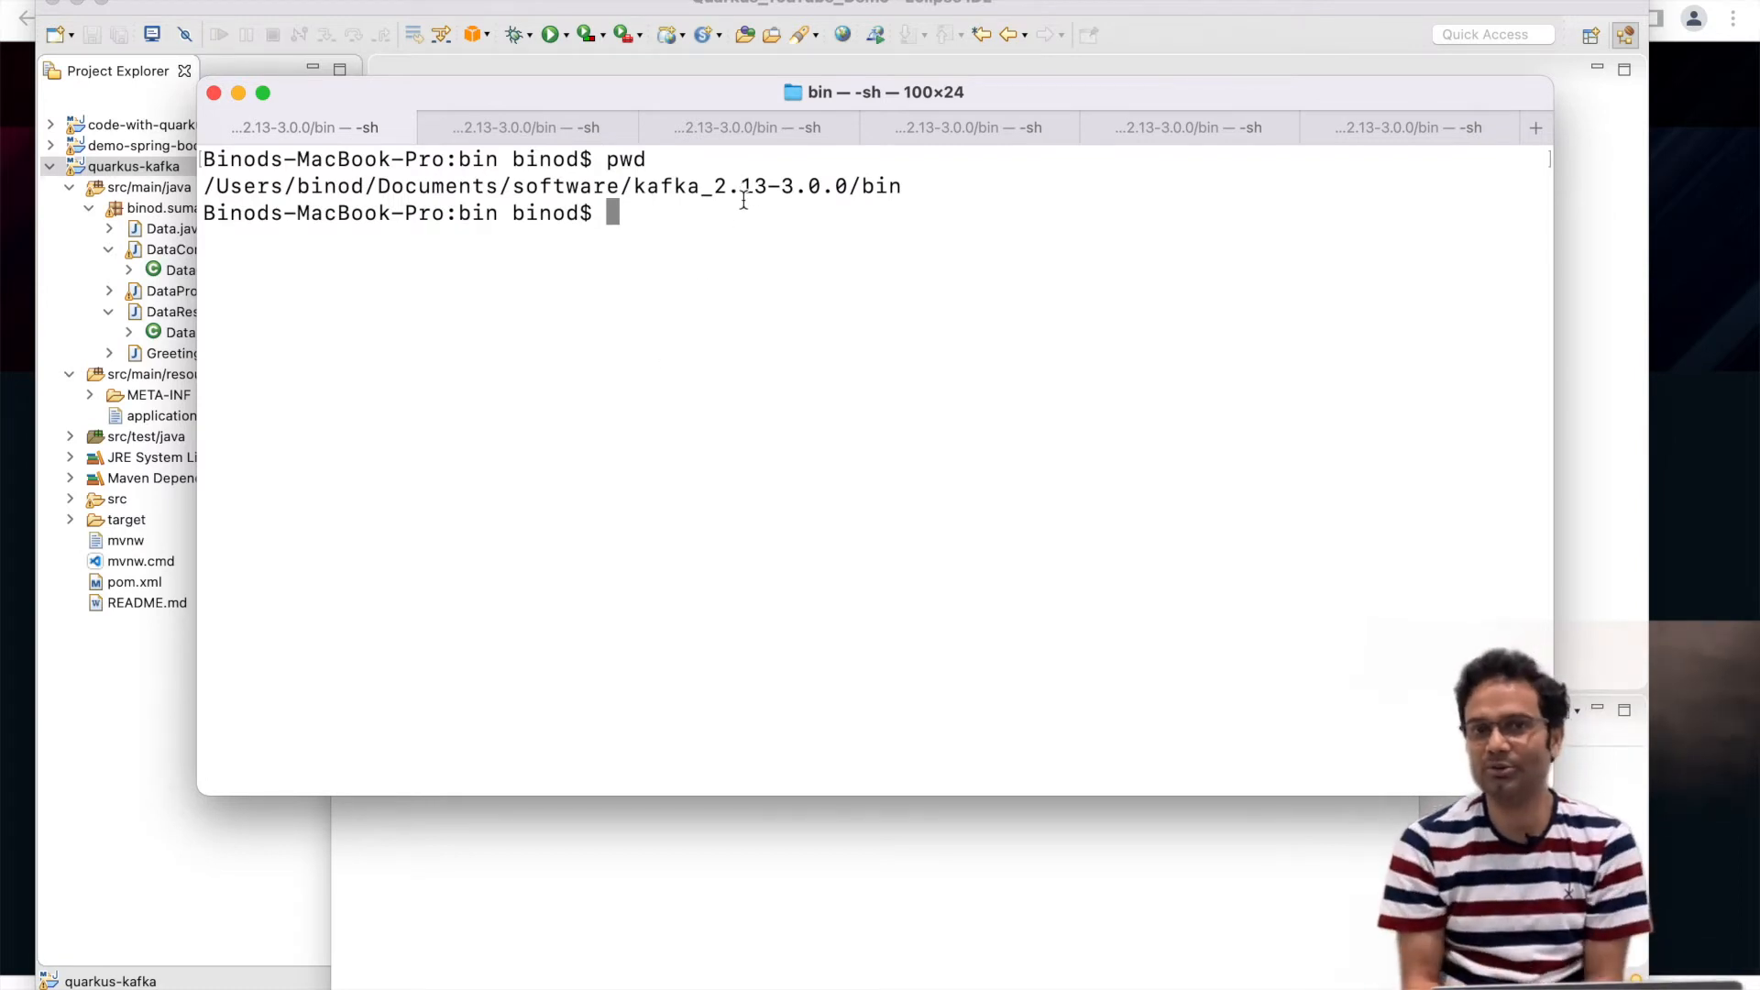
mouse_move(765, 247)
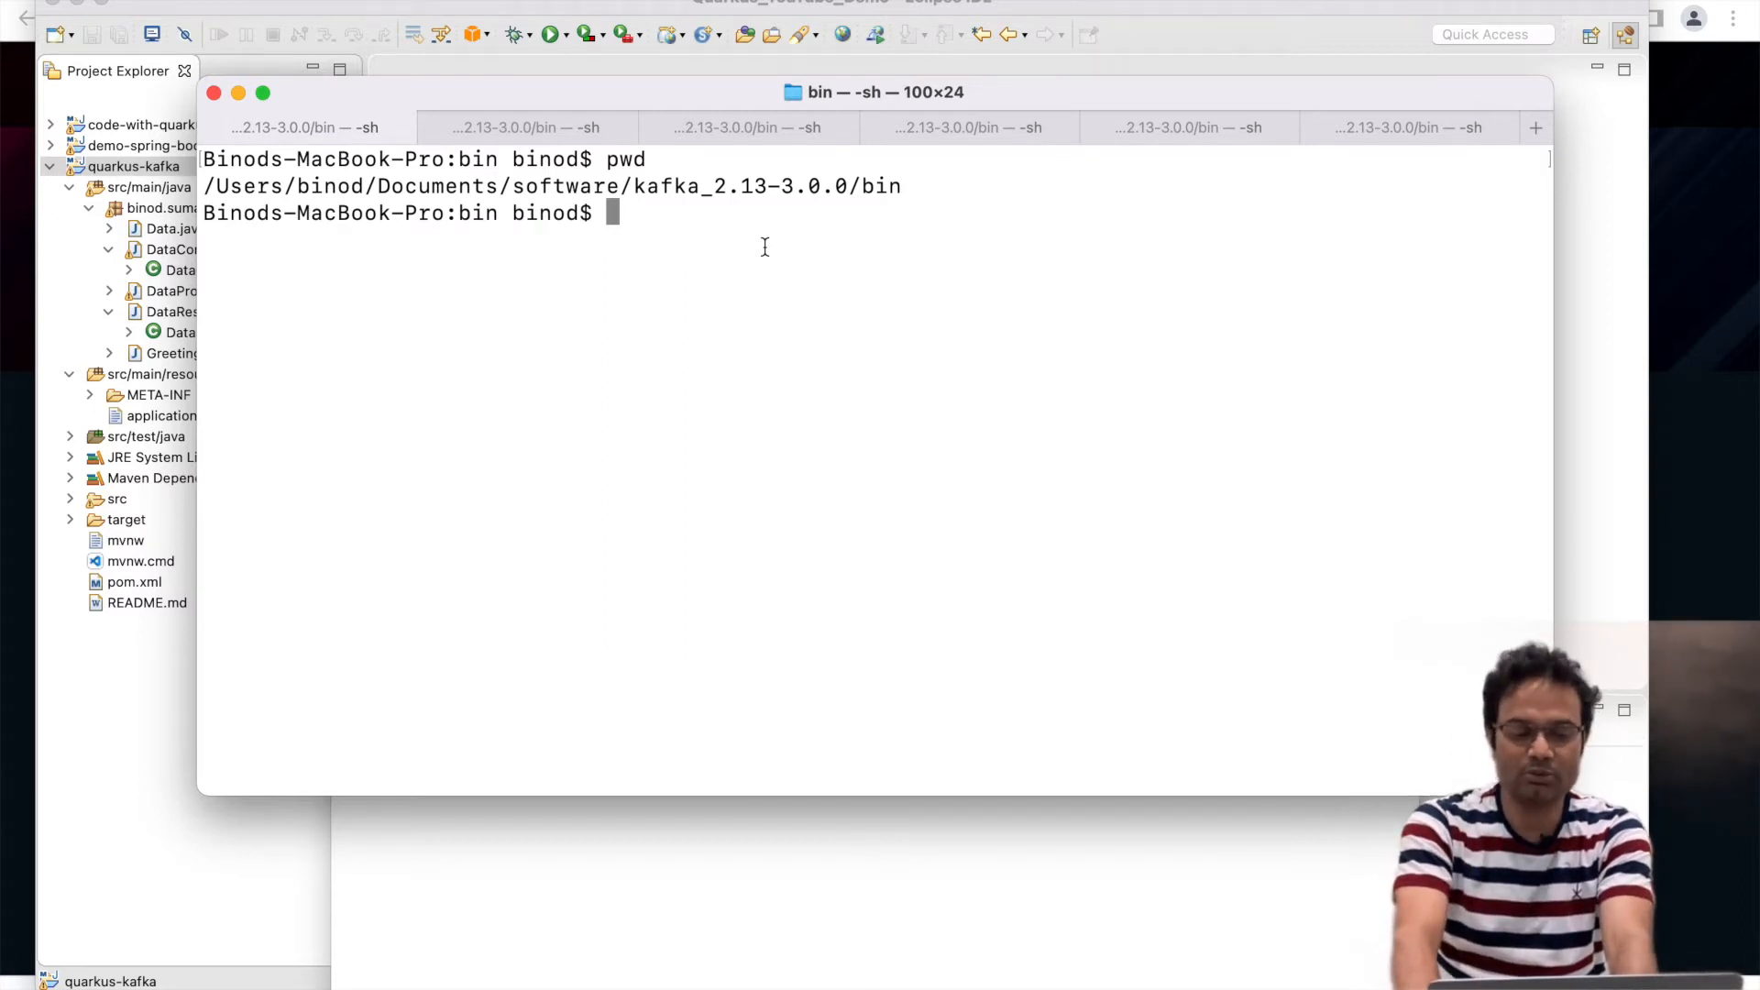
text(clear)
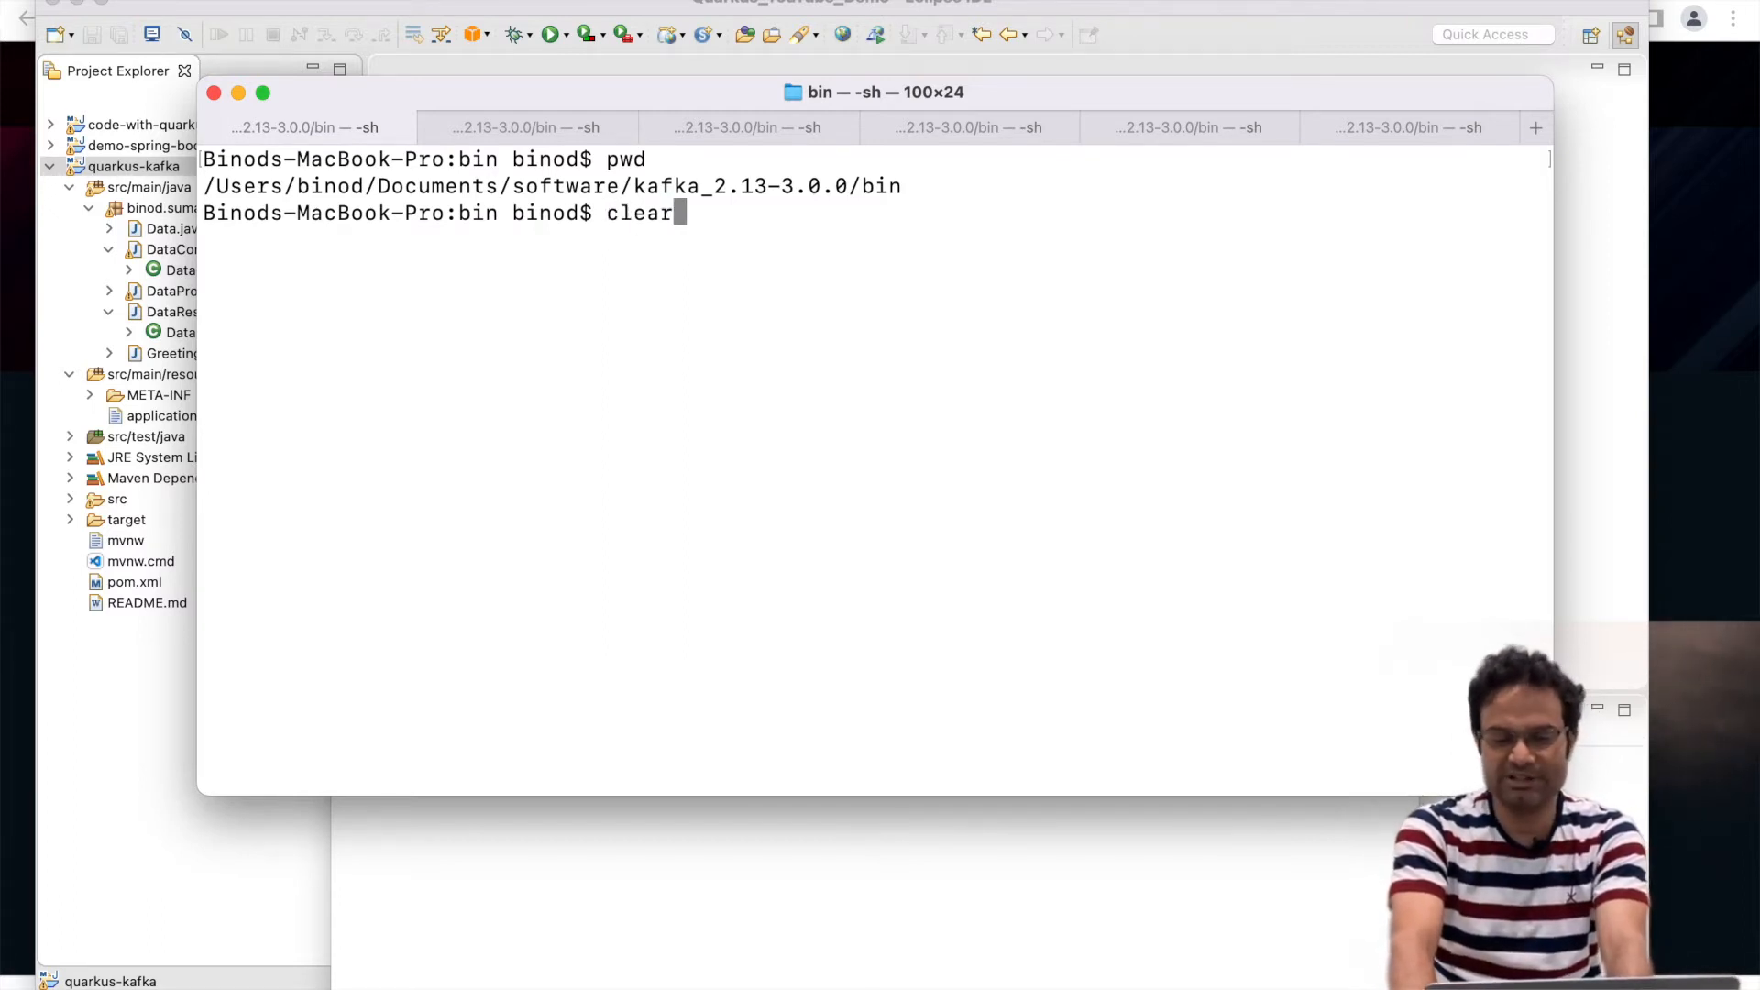
text(./zookeeper-server-start.sh ../config/zookeeper.properties)
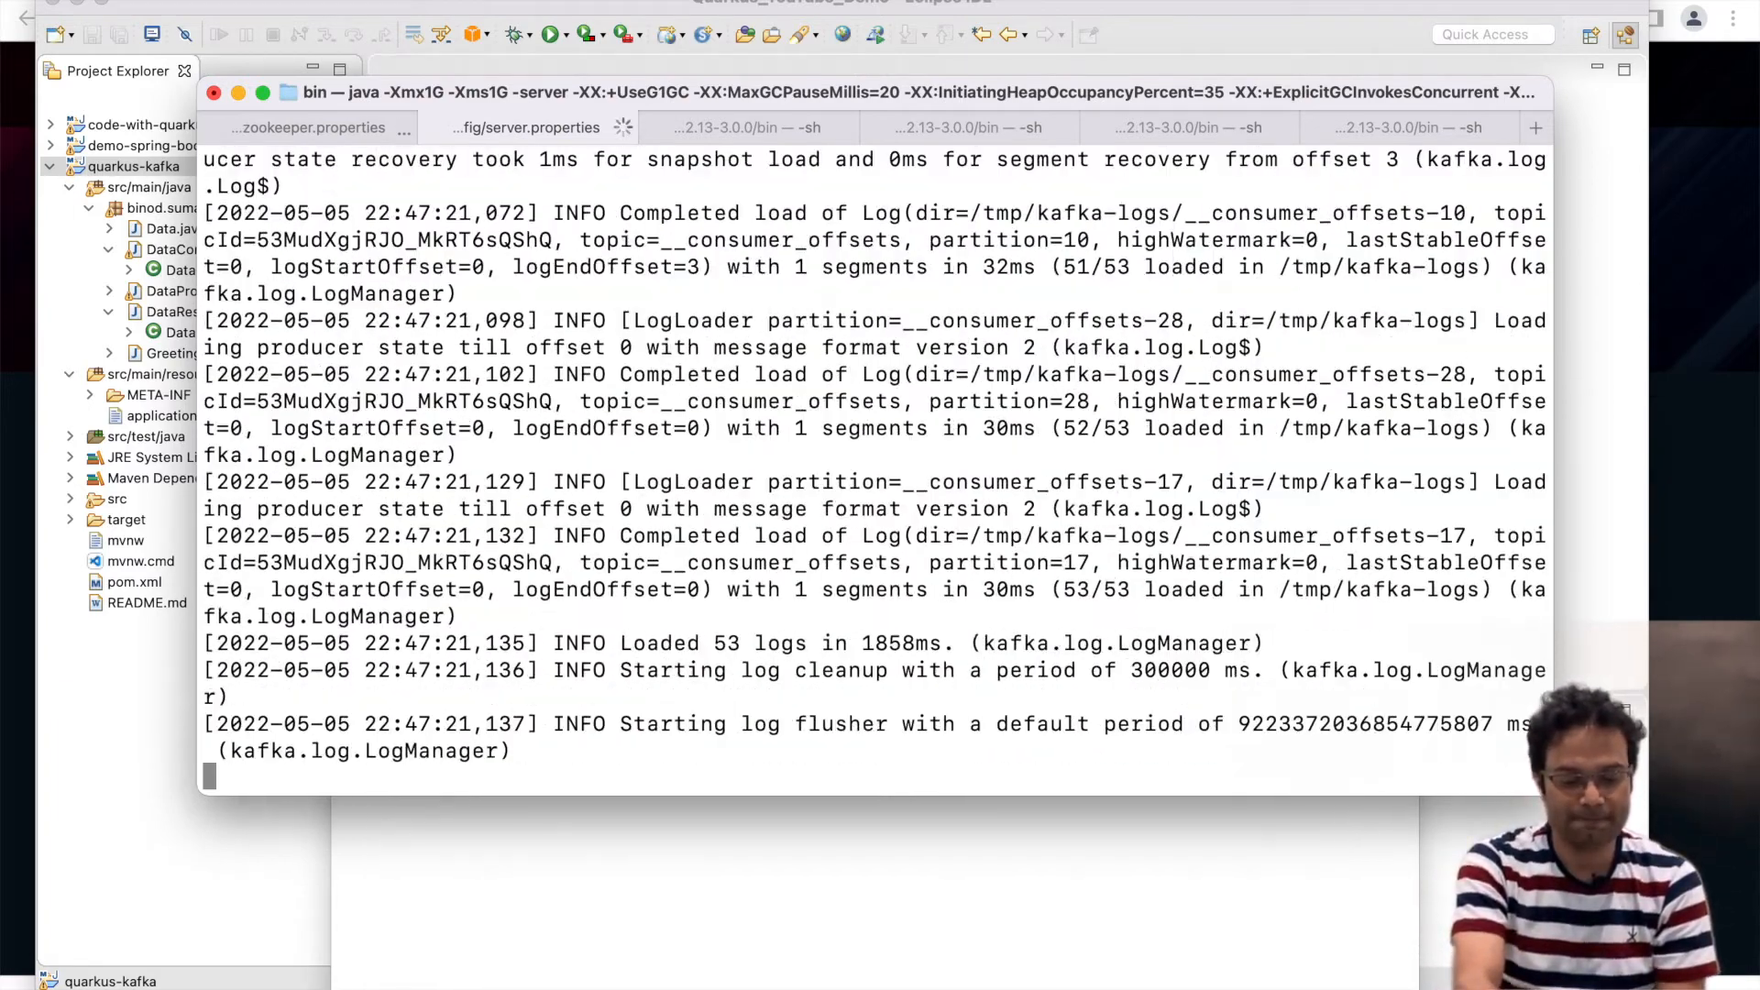
scroll(down, 3)
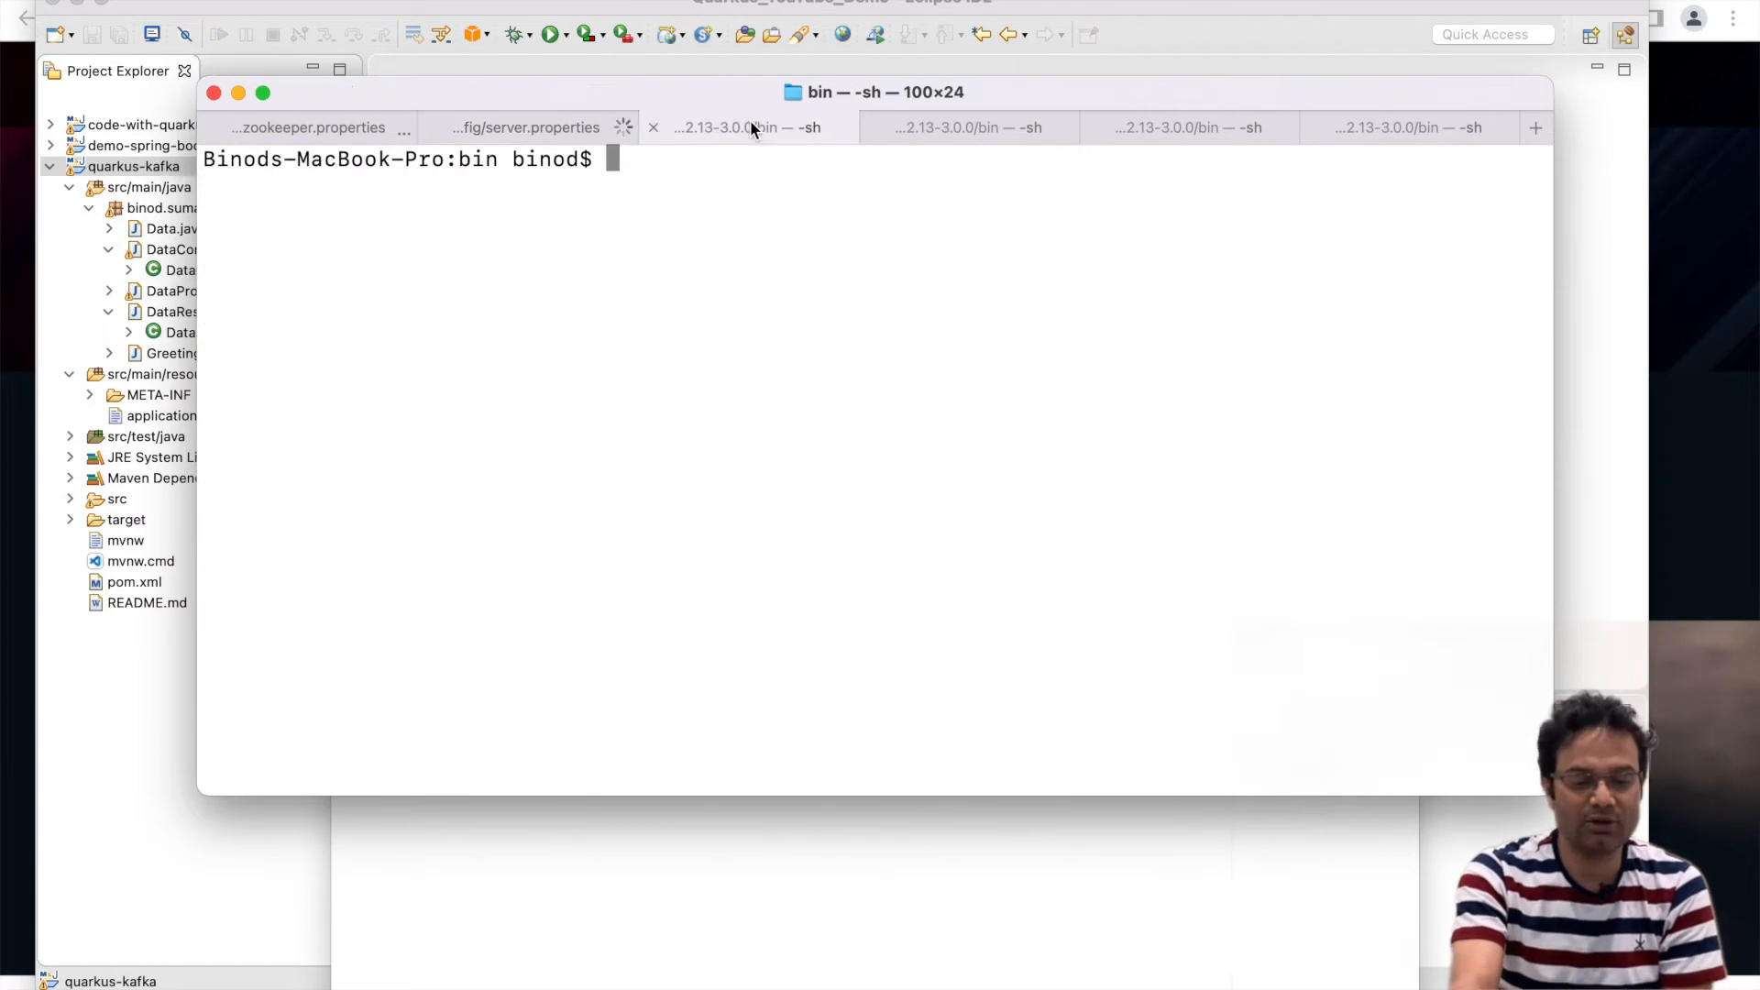
List the Kafka topics on localhost:9092 with kafka-topics.sh --list.
text(./kafka-topics.sh --list --bootstrap-server localhost:9092)
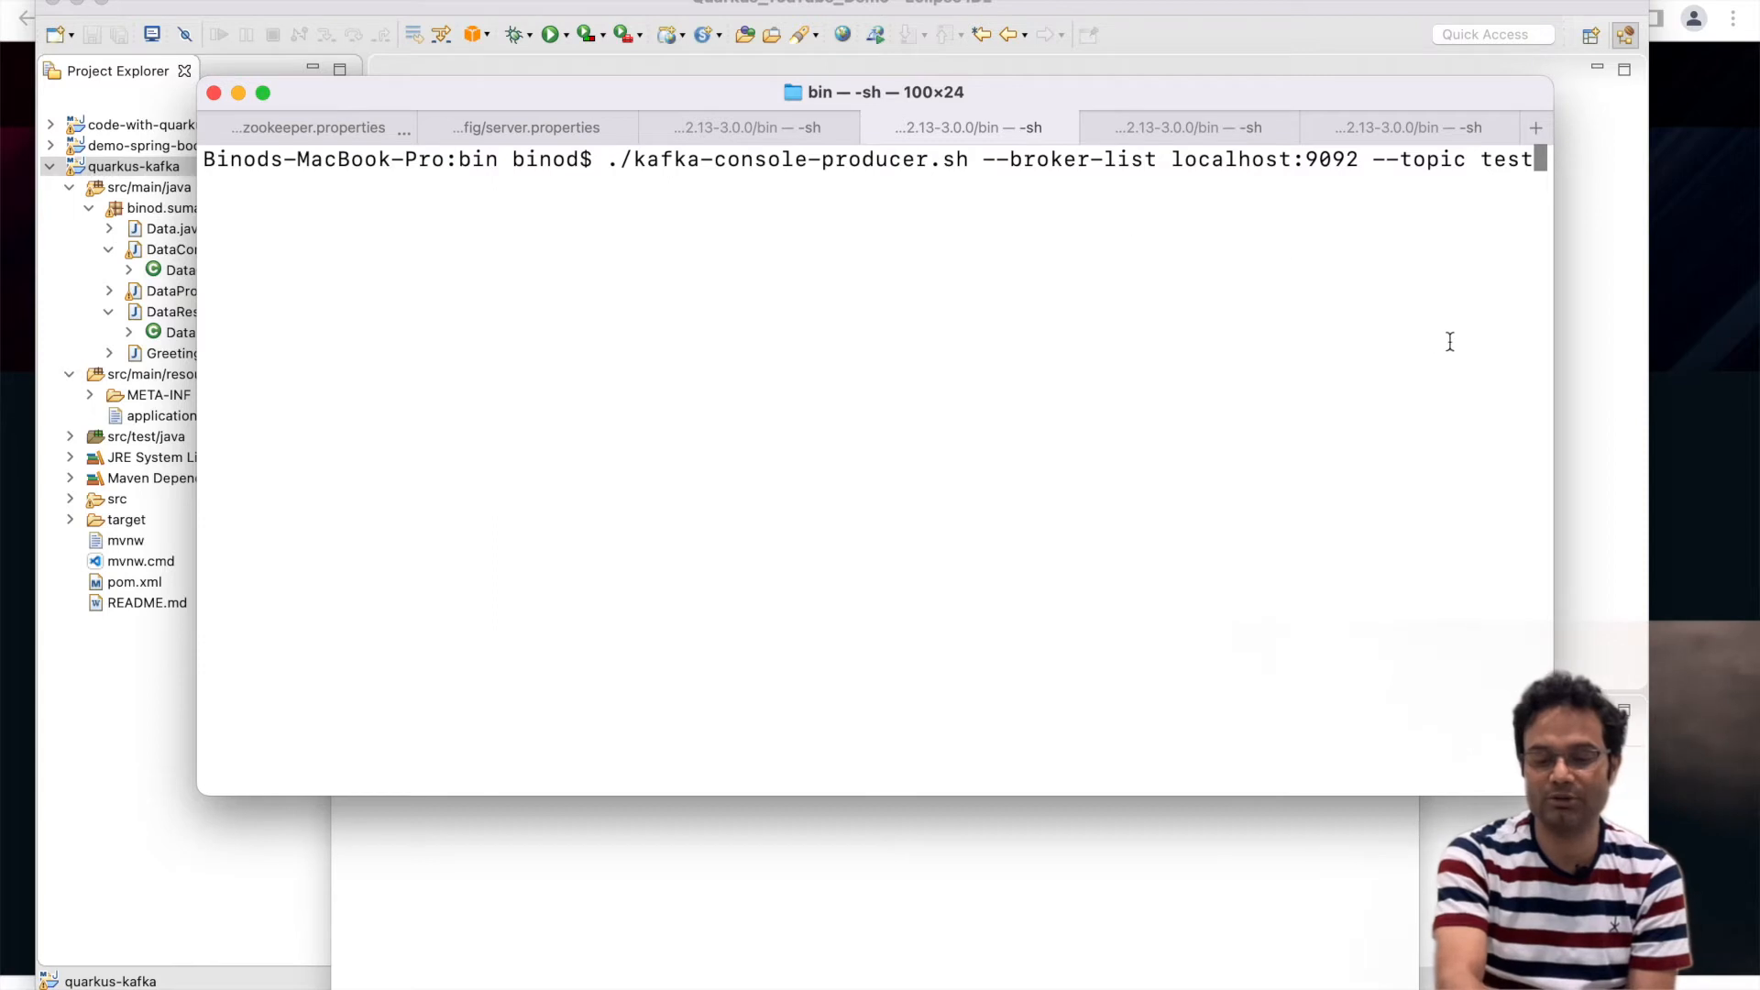
drag(1549, 295, 1633, 295)
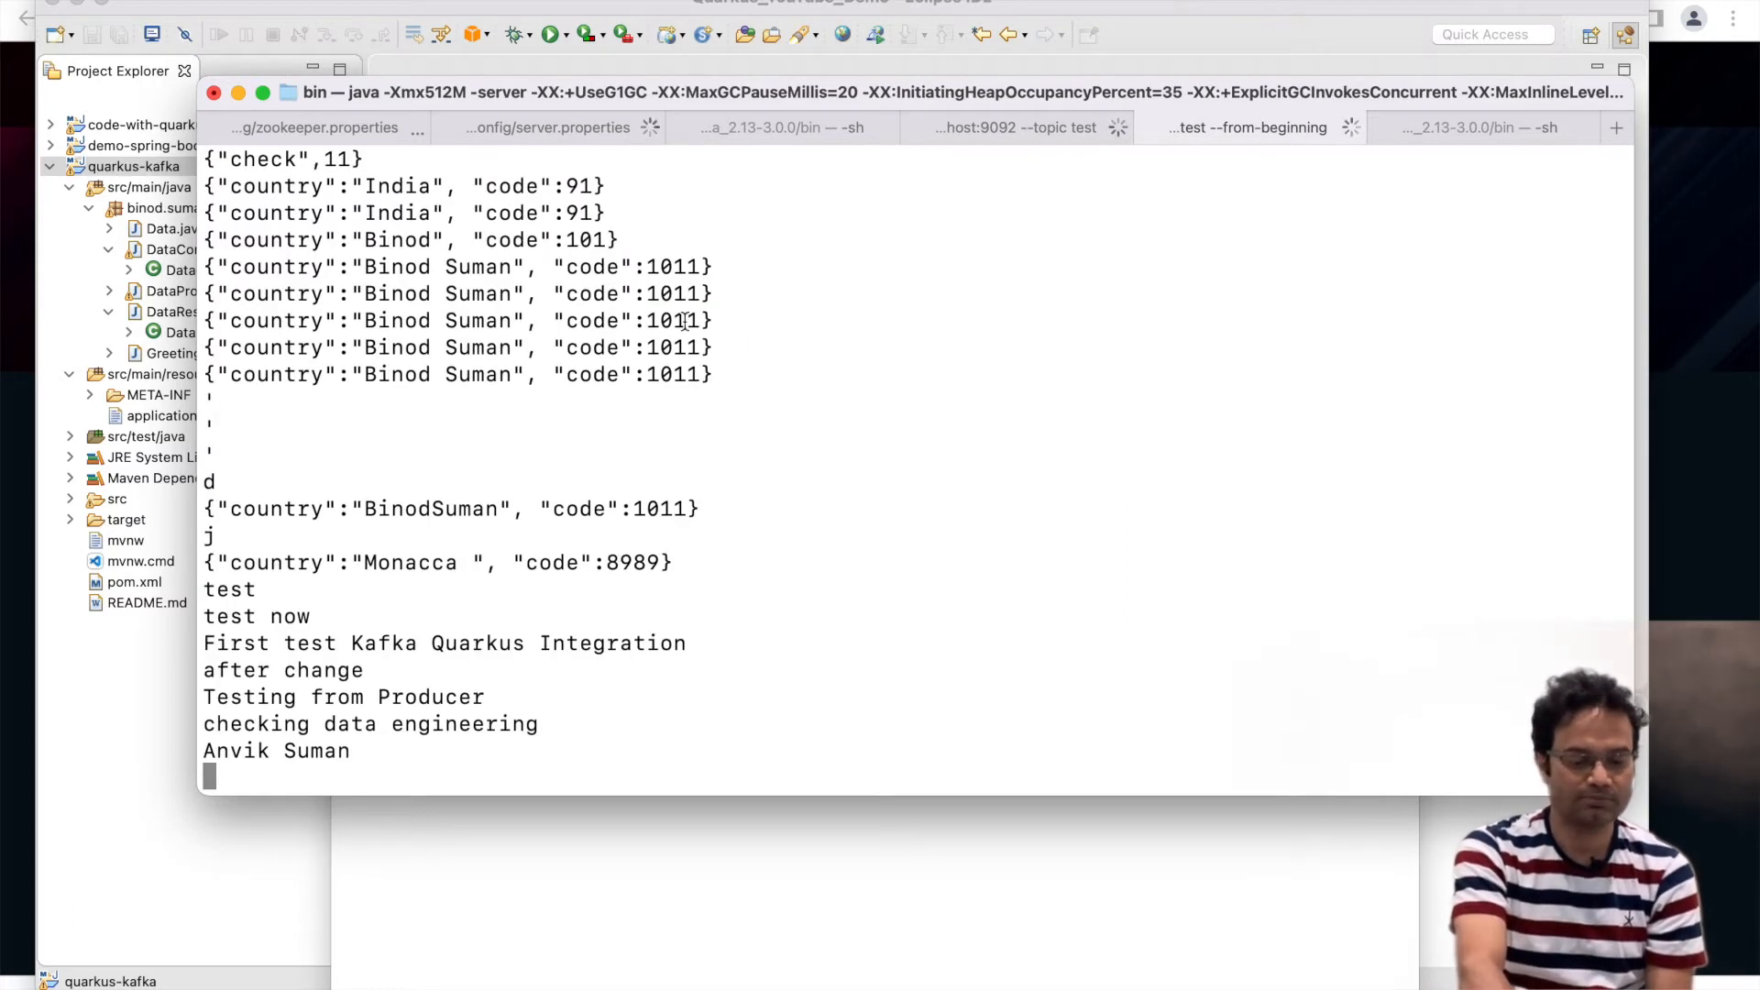
Send 'testing for YouTube' from the producer on topic test and check it in the consumer tab.
click(1014, 127)
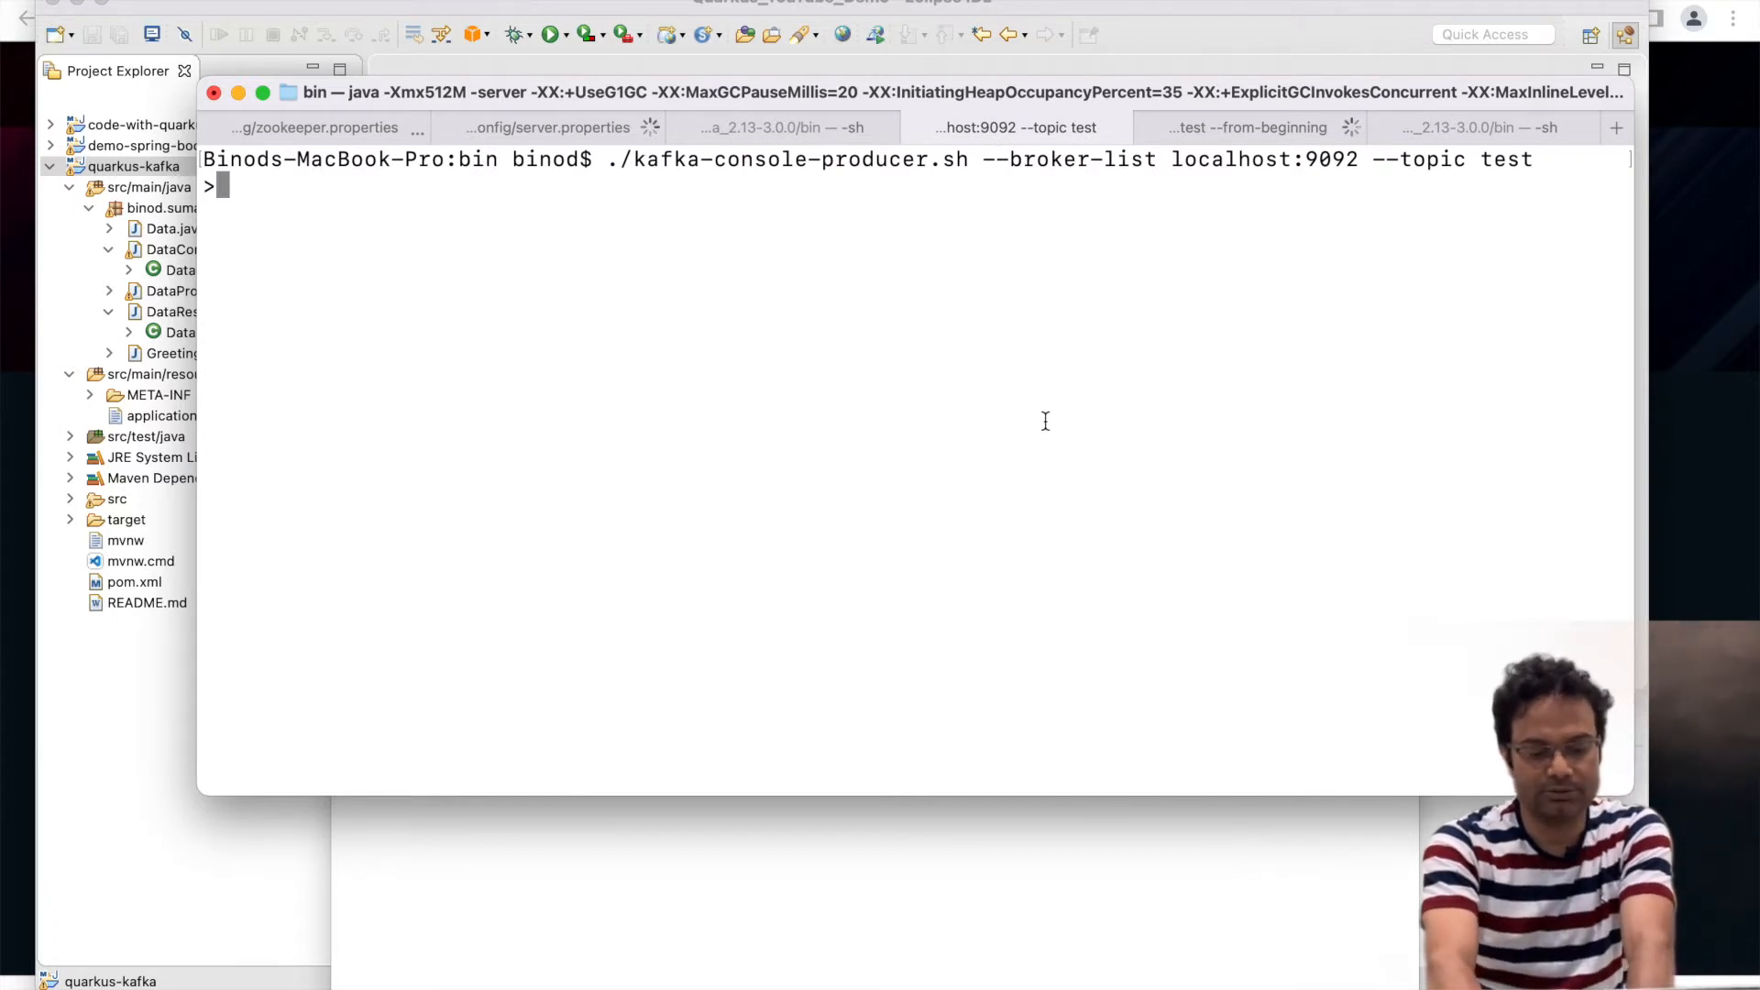
text(testing for YouTube)
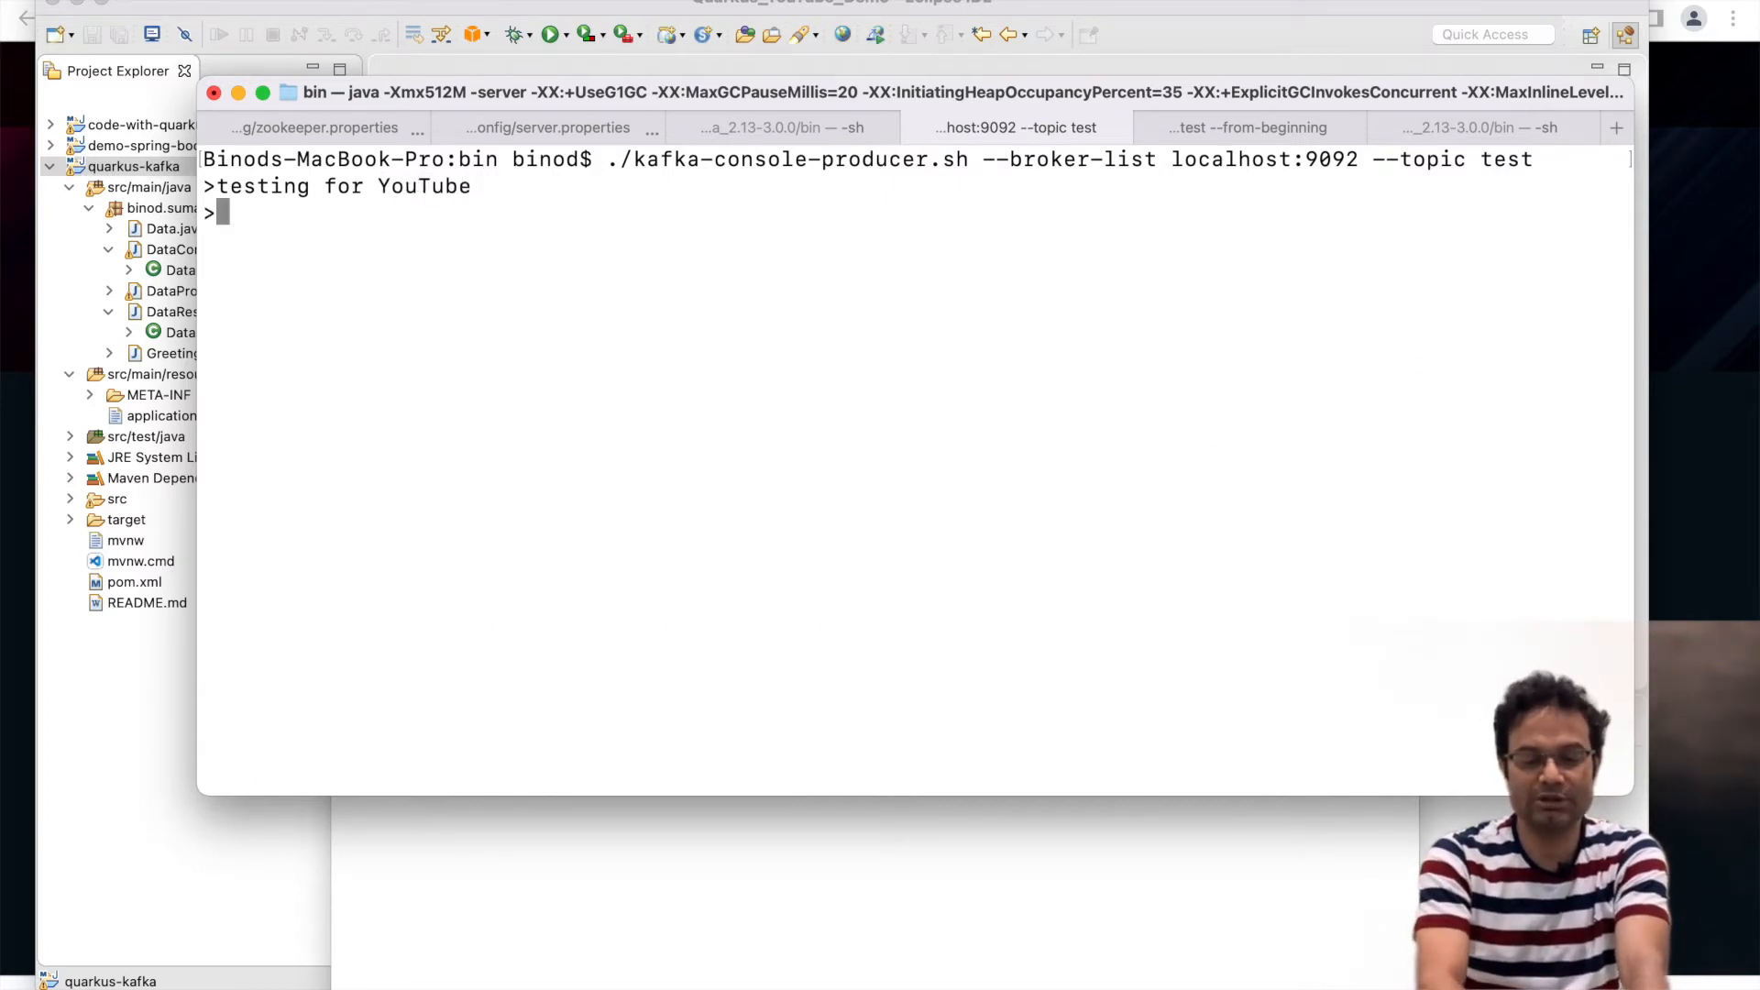
click(1248, 127)
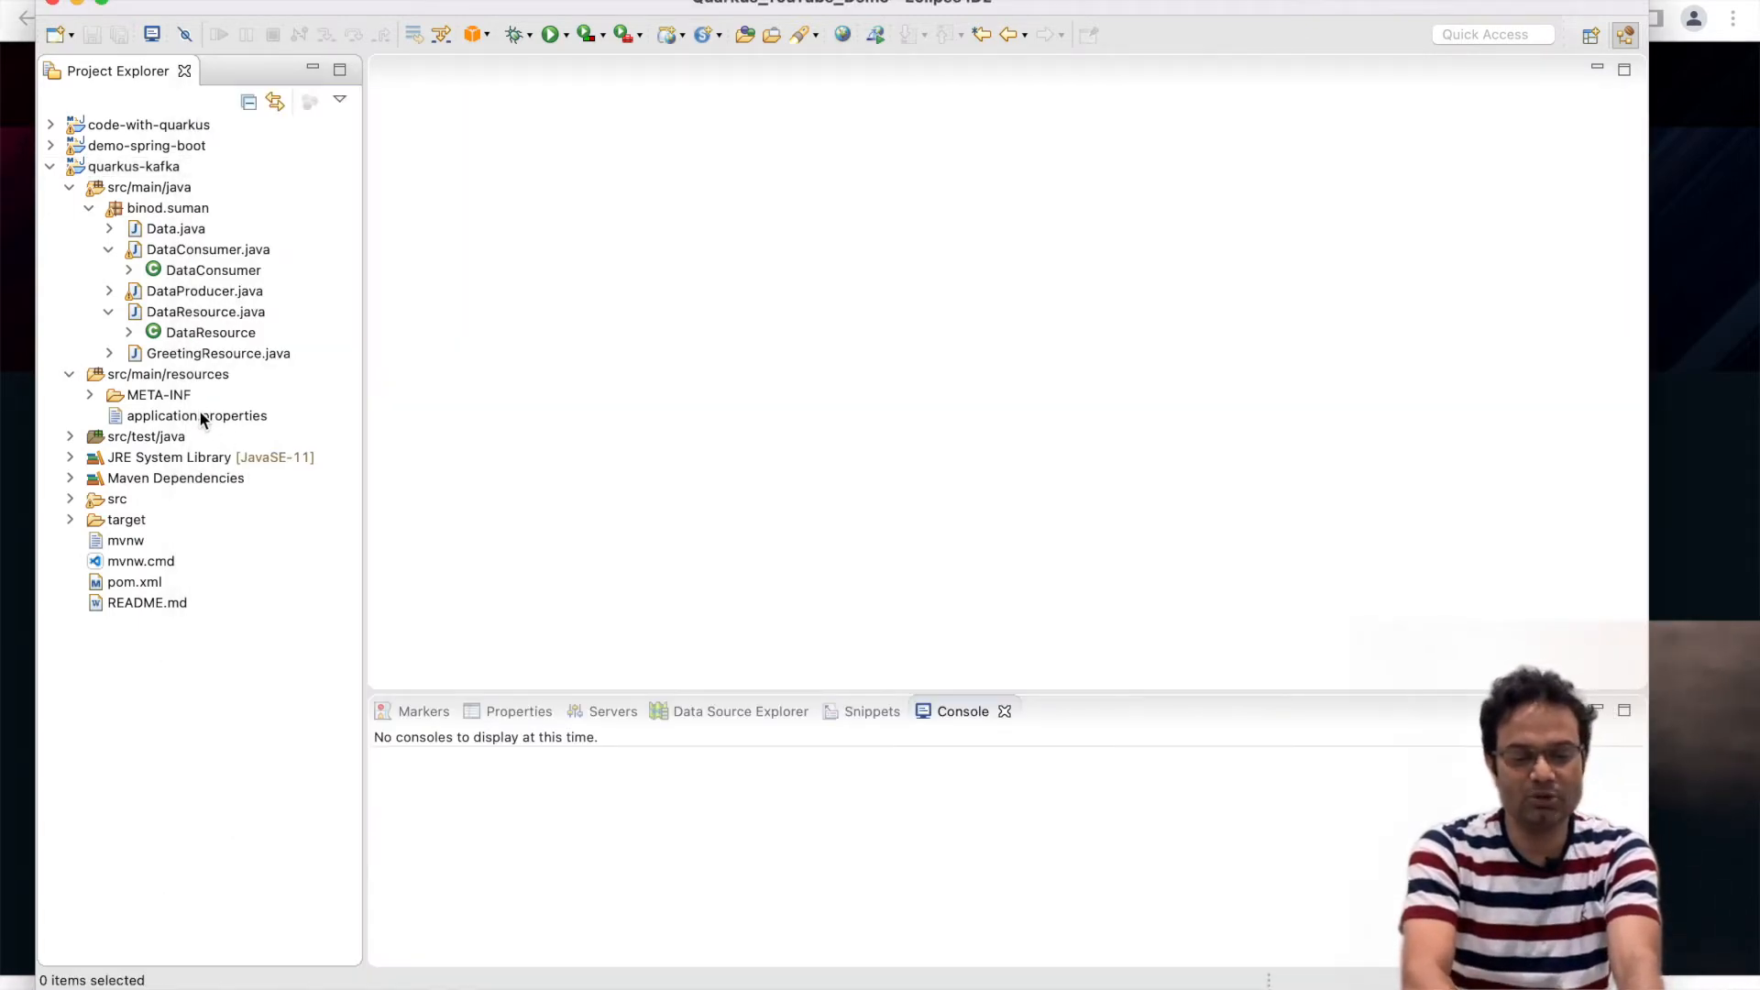
Review application.properties' Kafka channels on topic test, then bring up DataConsumer.java.
double_click(196, 416)
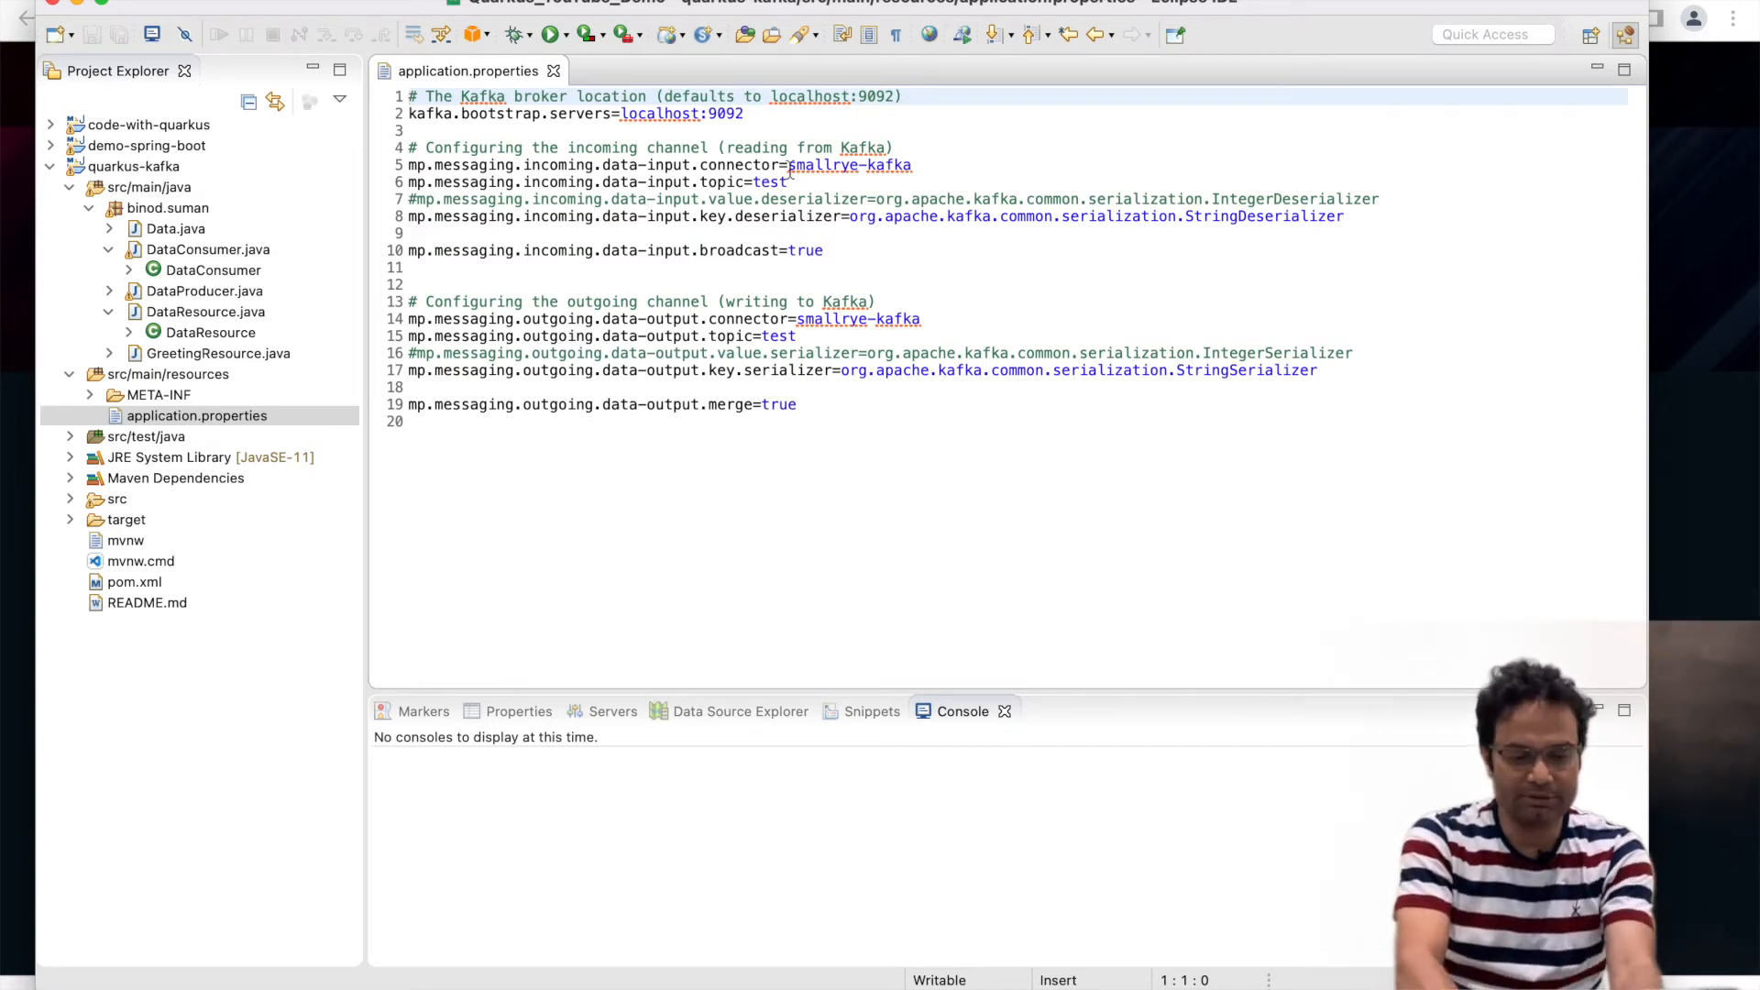
mouse_move(825, 165)
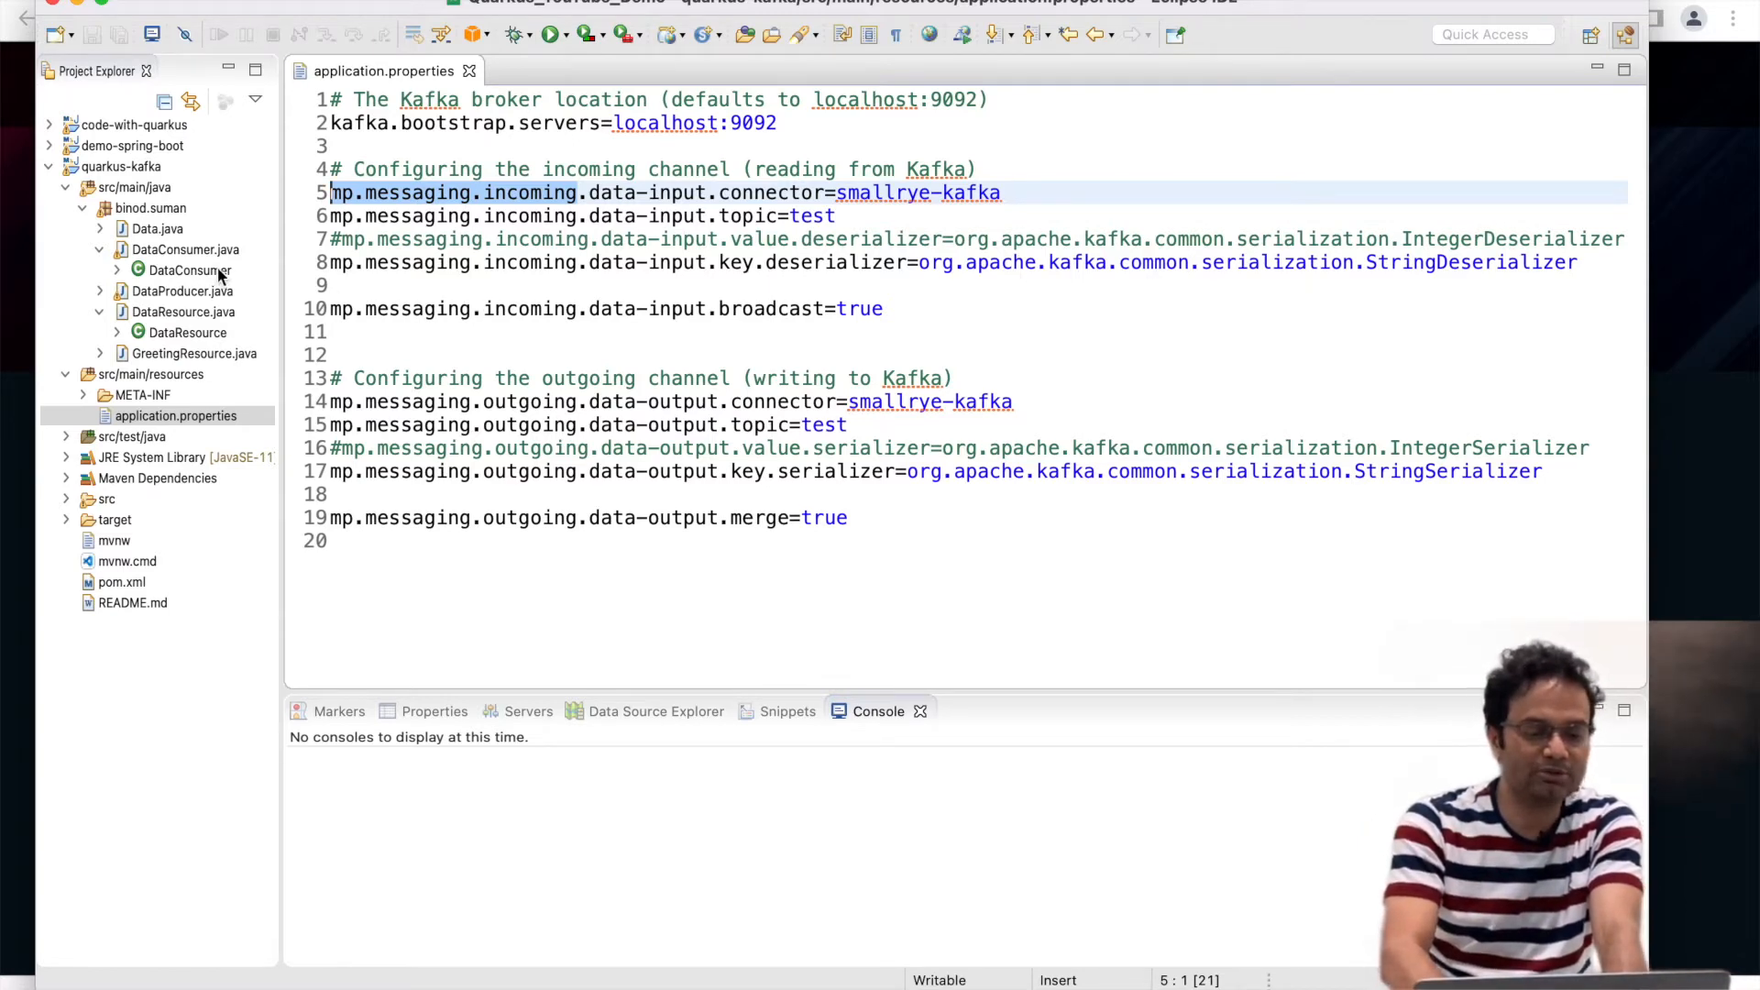
click(200, 269)
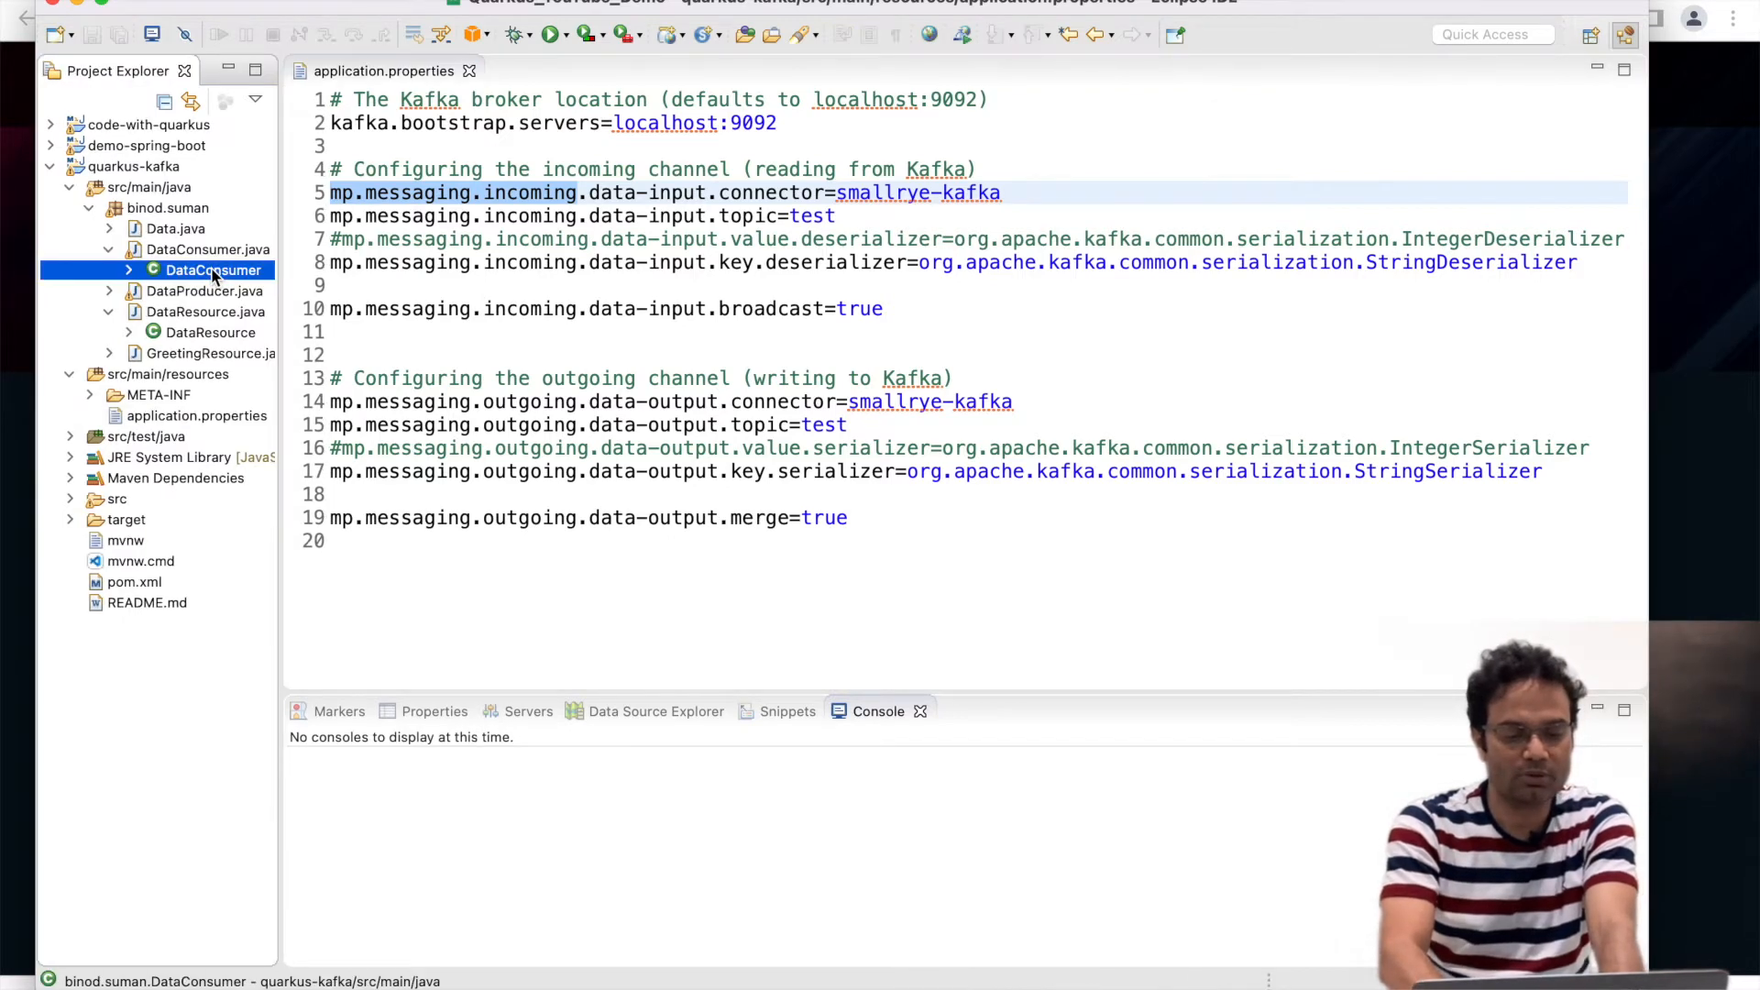
double_click(213, 269)
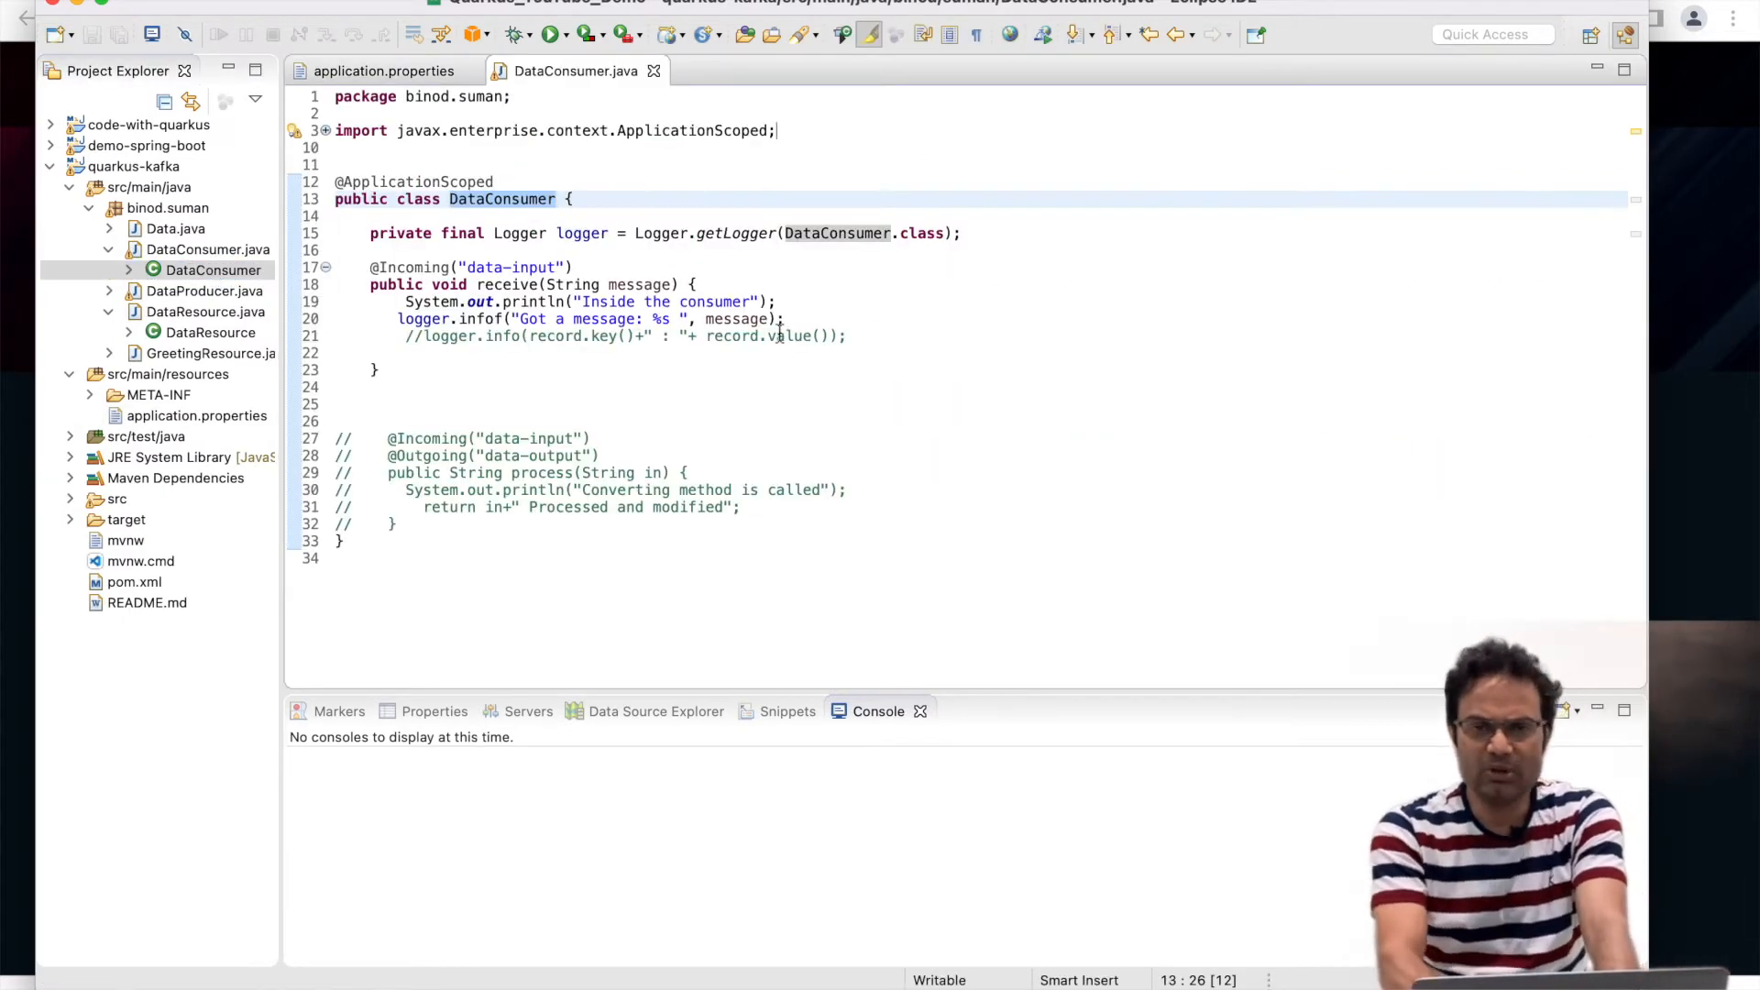
mouse_move(907, 409)
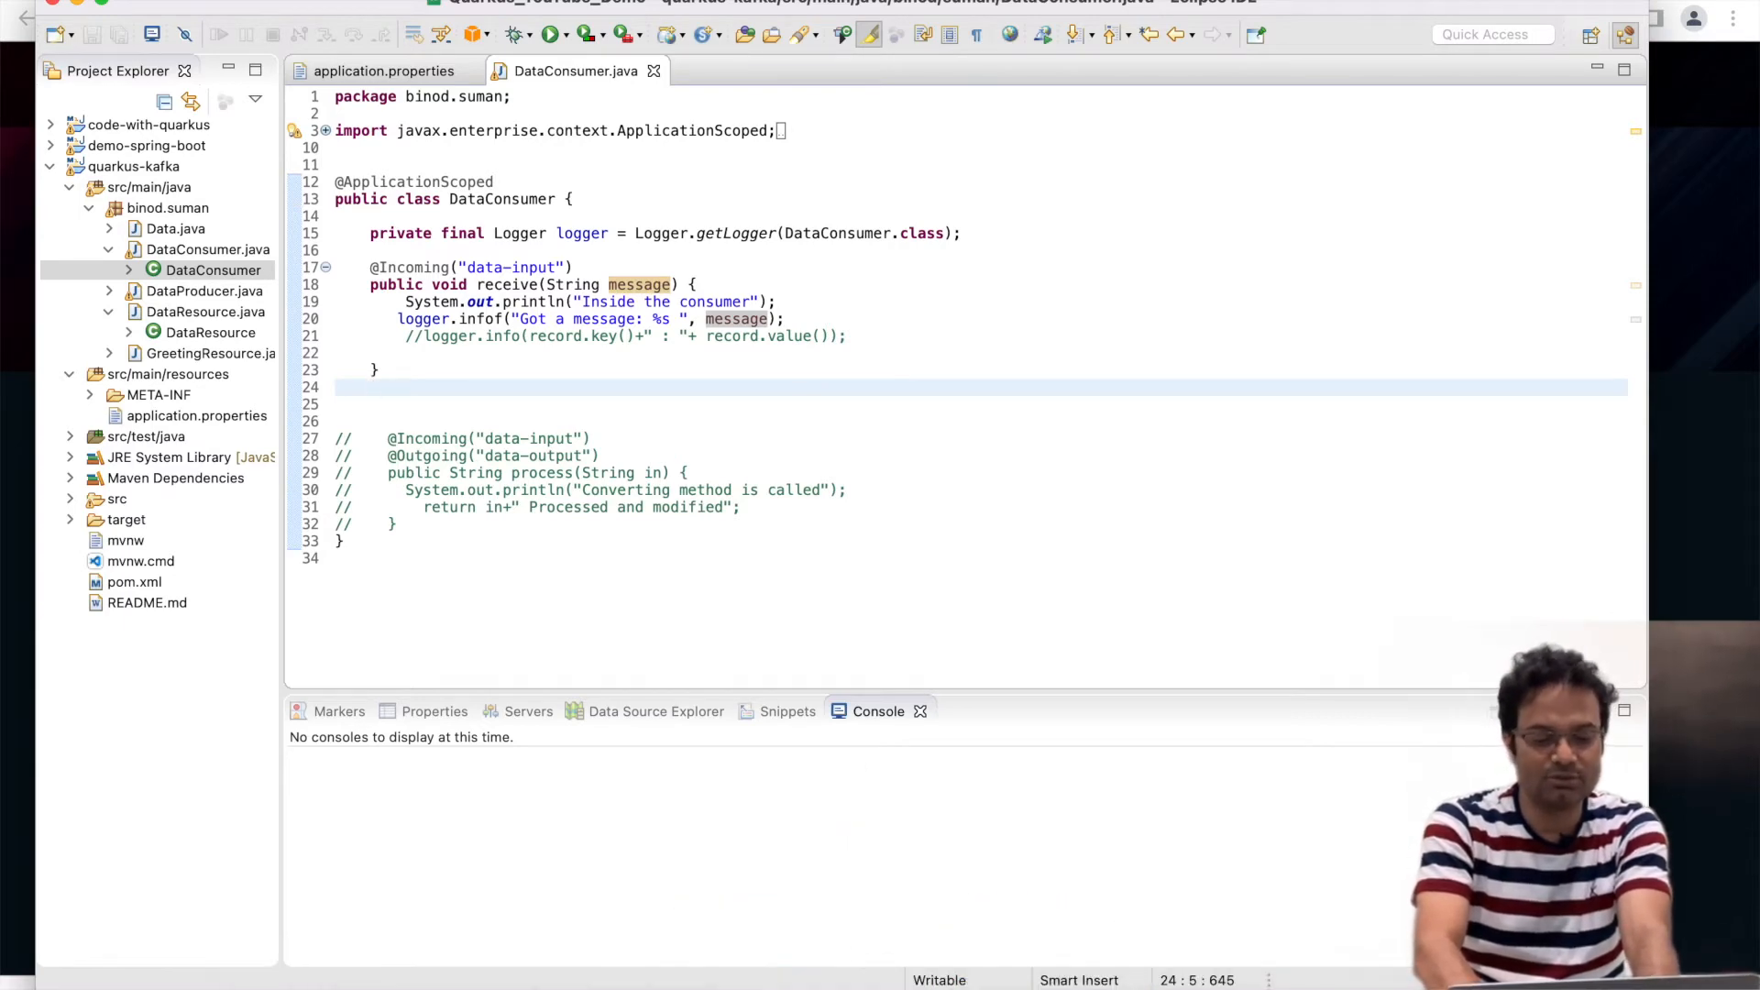
Bring up a Terminal shell in the quarkus-kafka project folder.
click(829, 940)
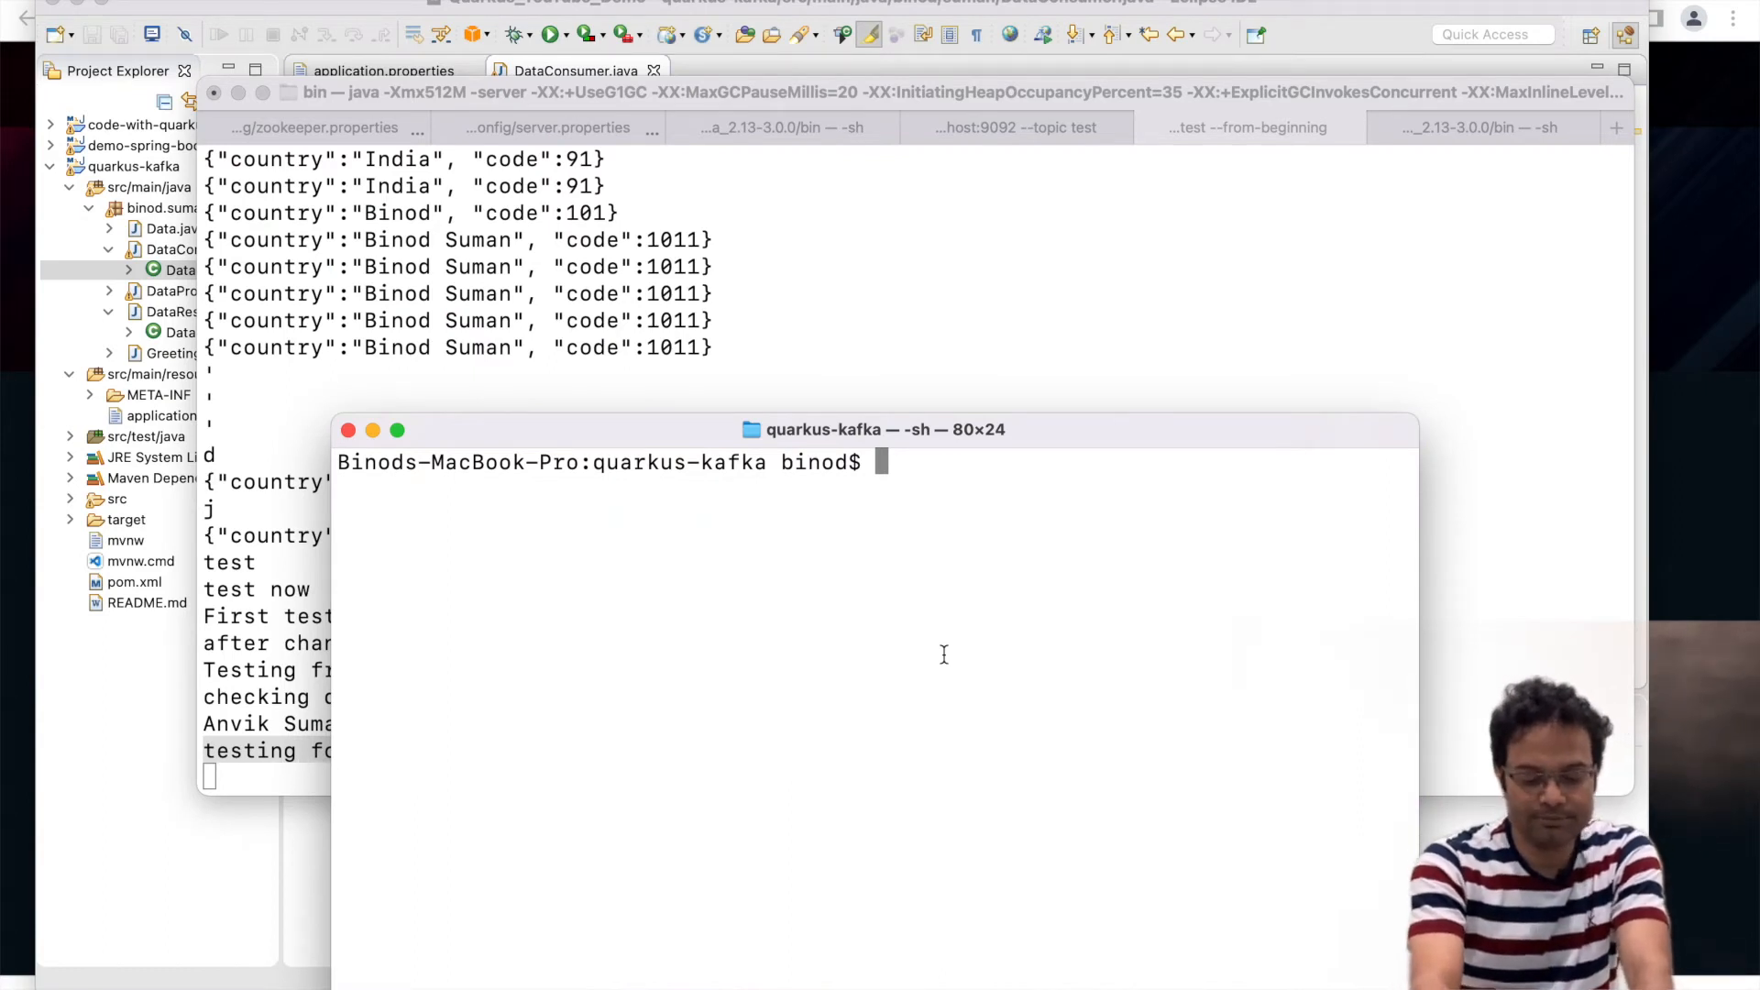
Run ./mvnw quarkus:dev to start the app in dev mode and watch the consumer log.
text(./mvnw quar)
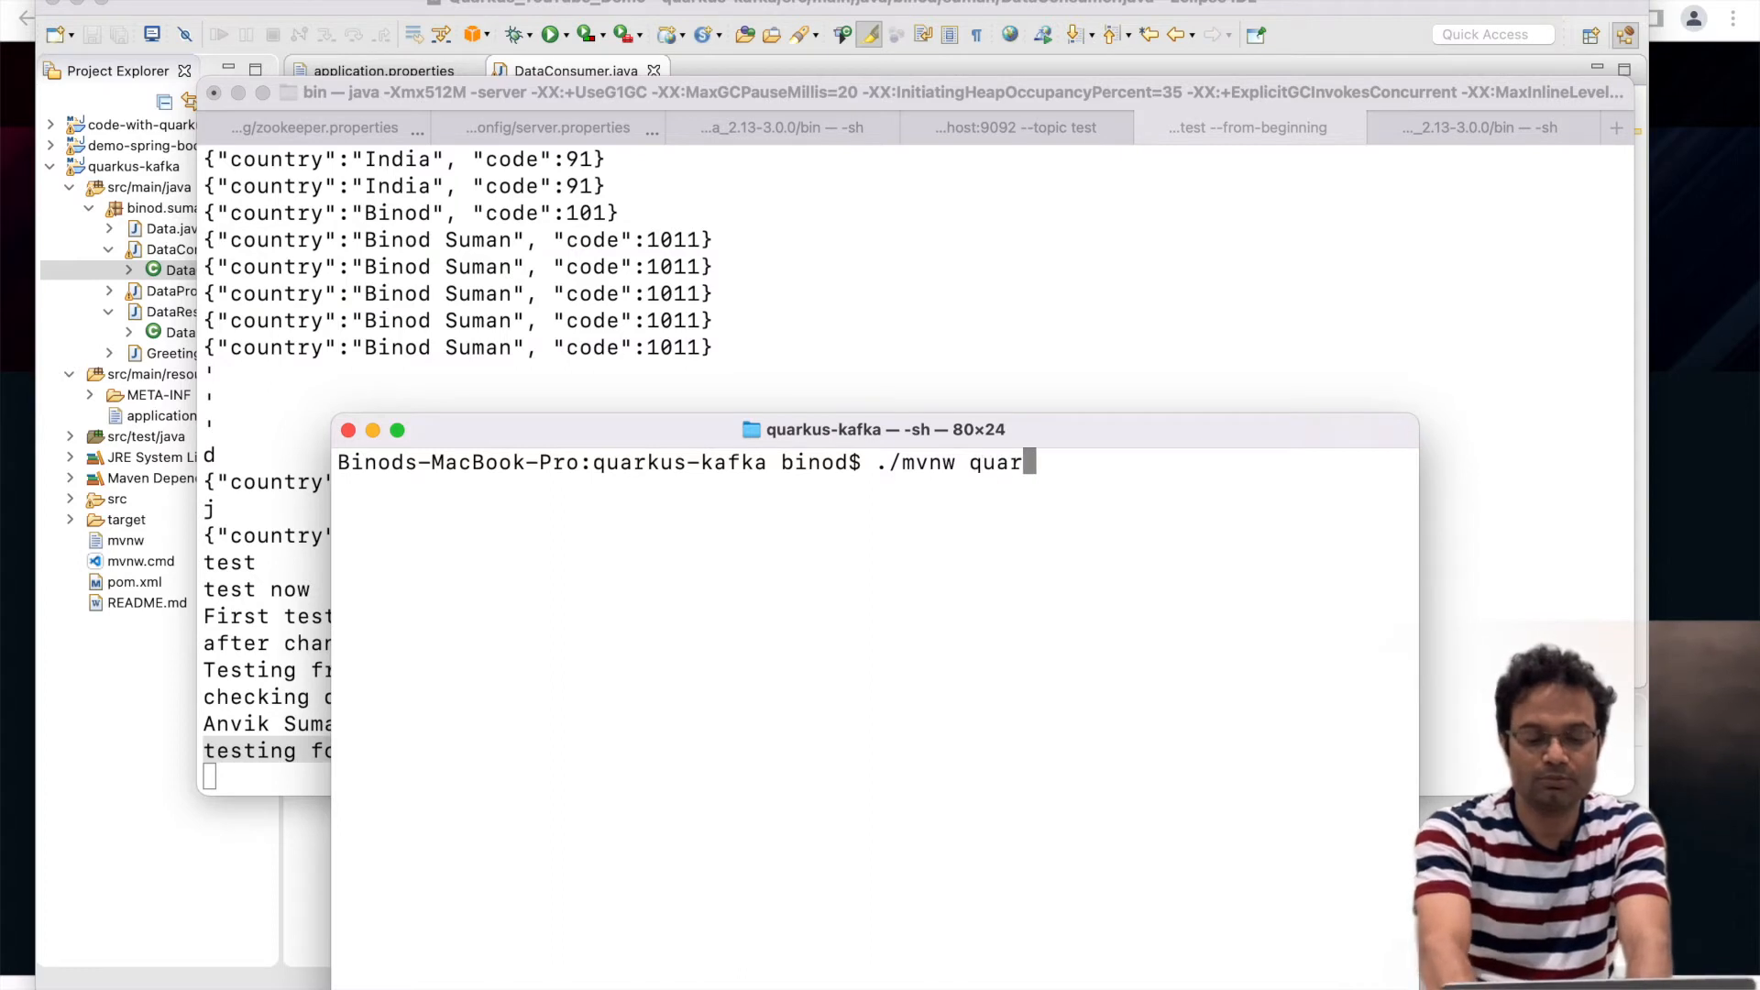
text(kus)
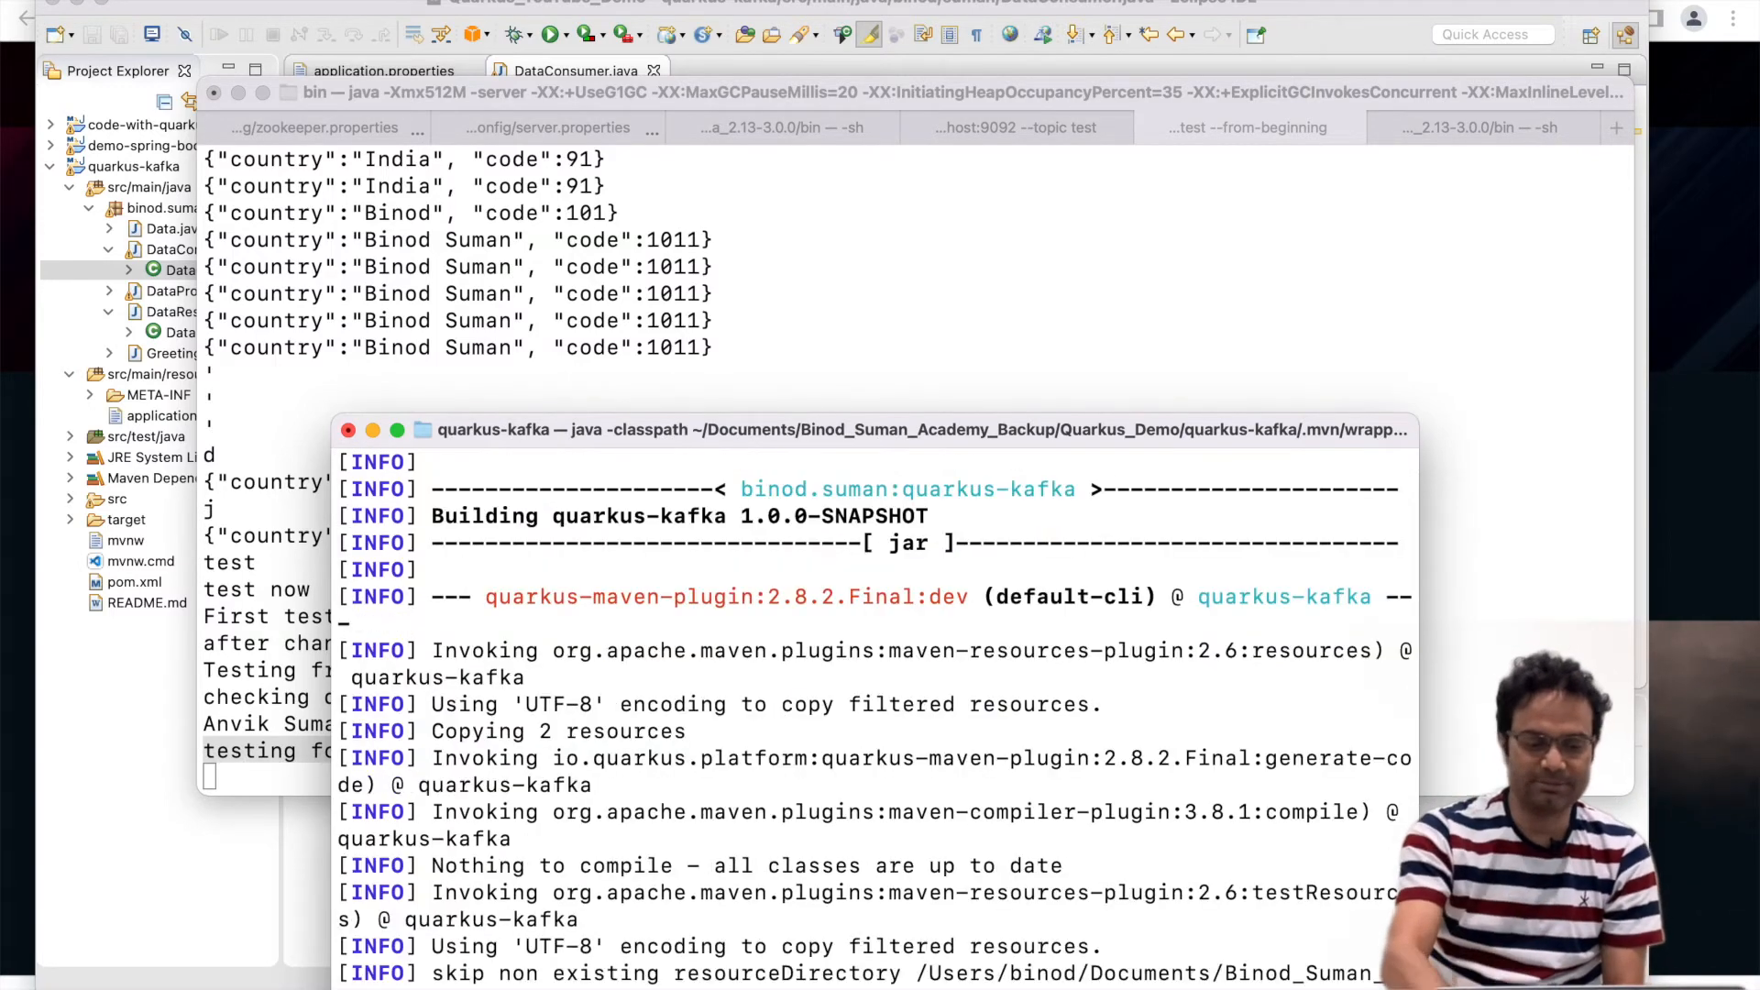
scroll(down, 3)
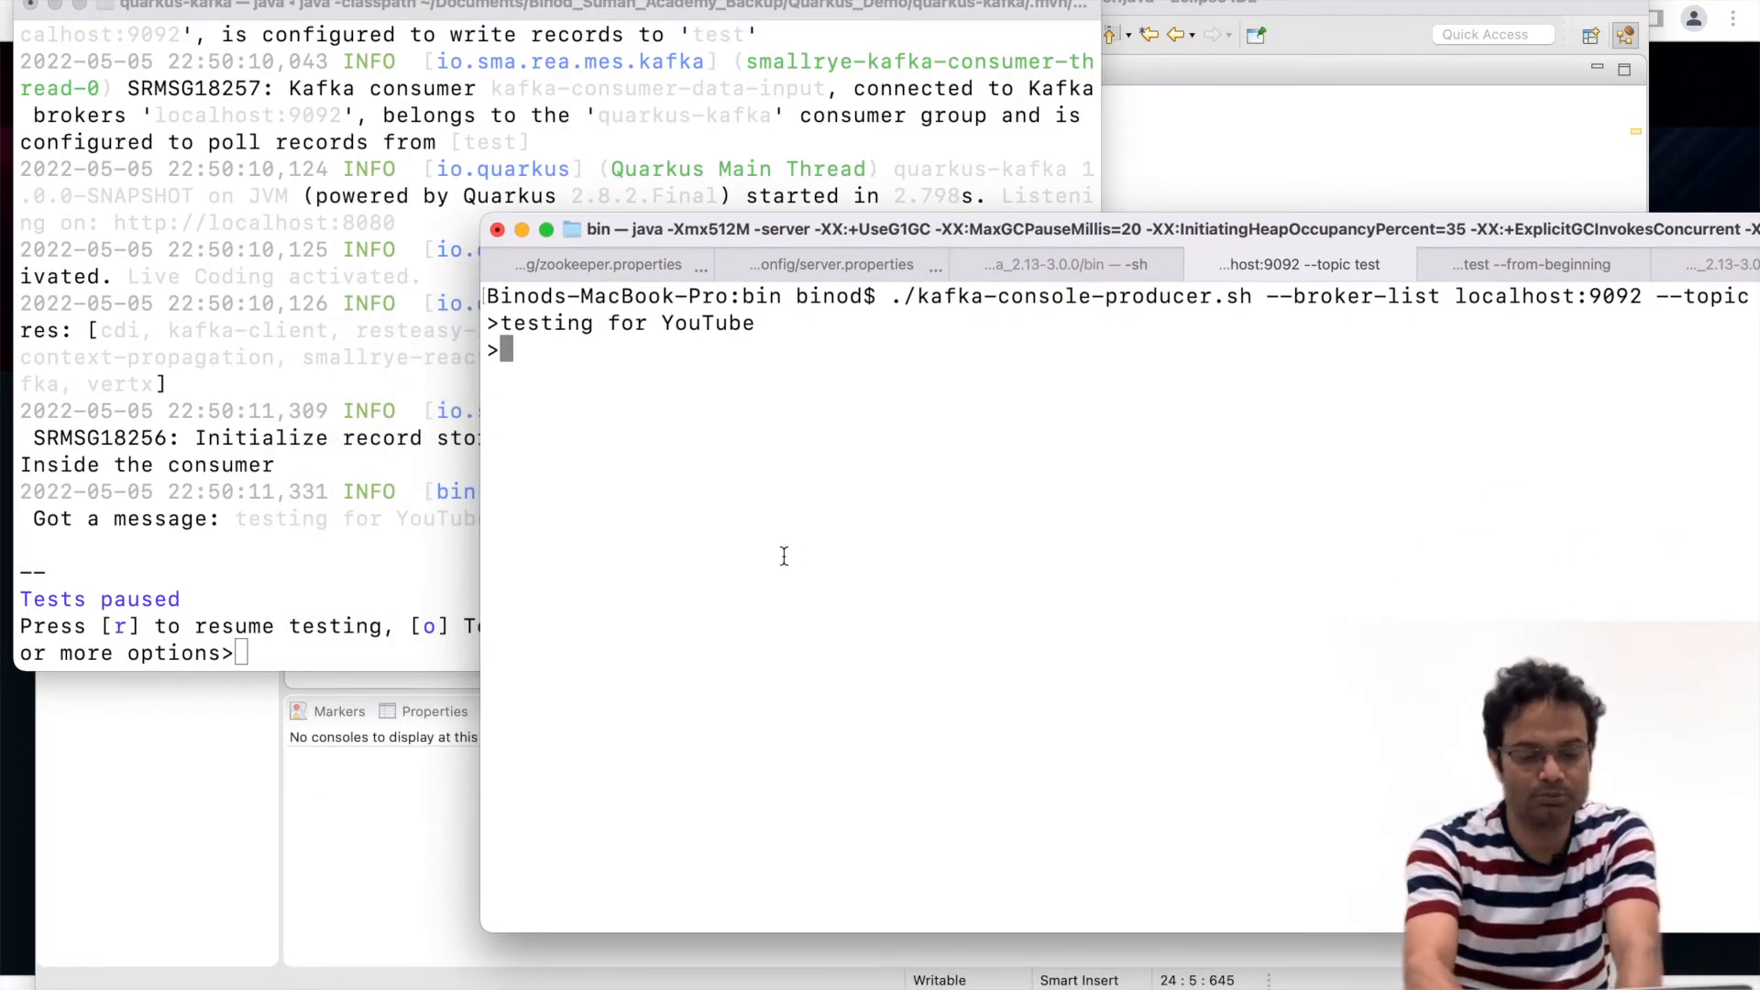
Send 'Hello Binod Suman Academy' from the producer and highlight it in the Quarkus 'Got a message' log.
text(Hello)
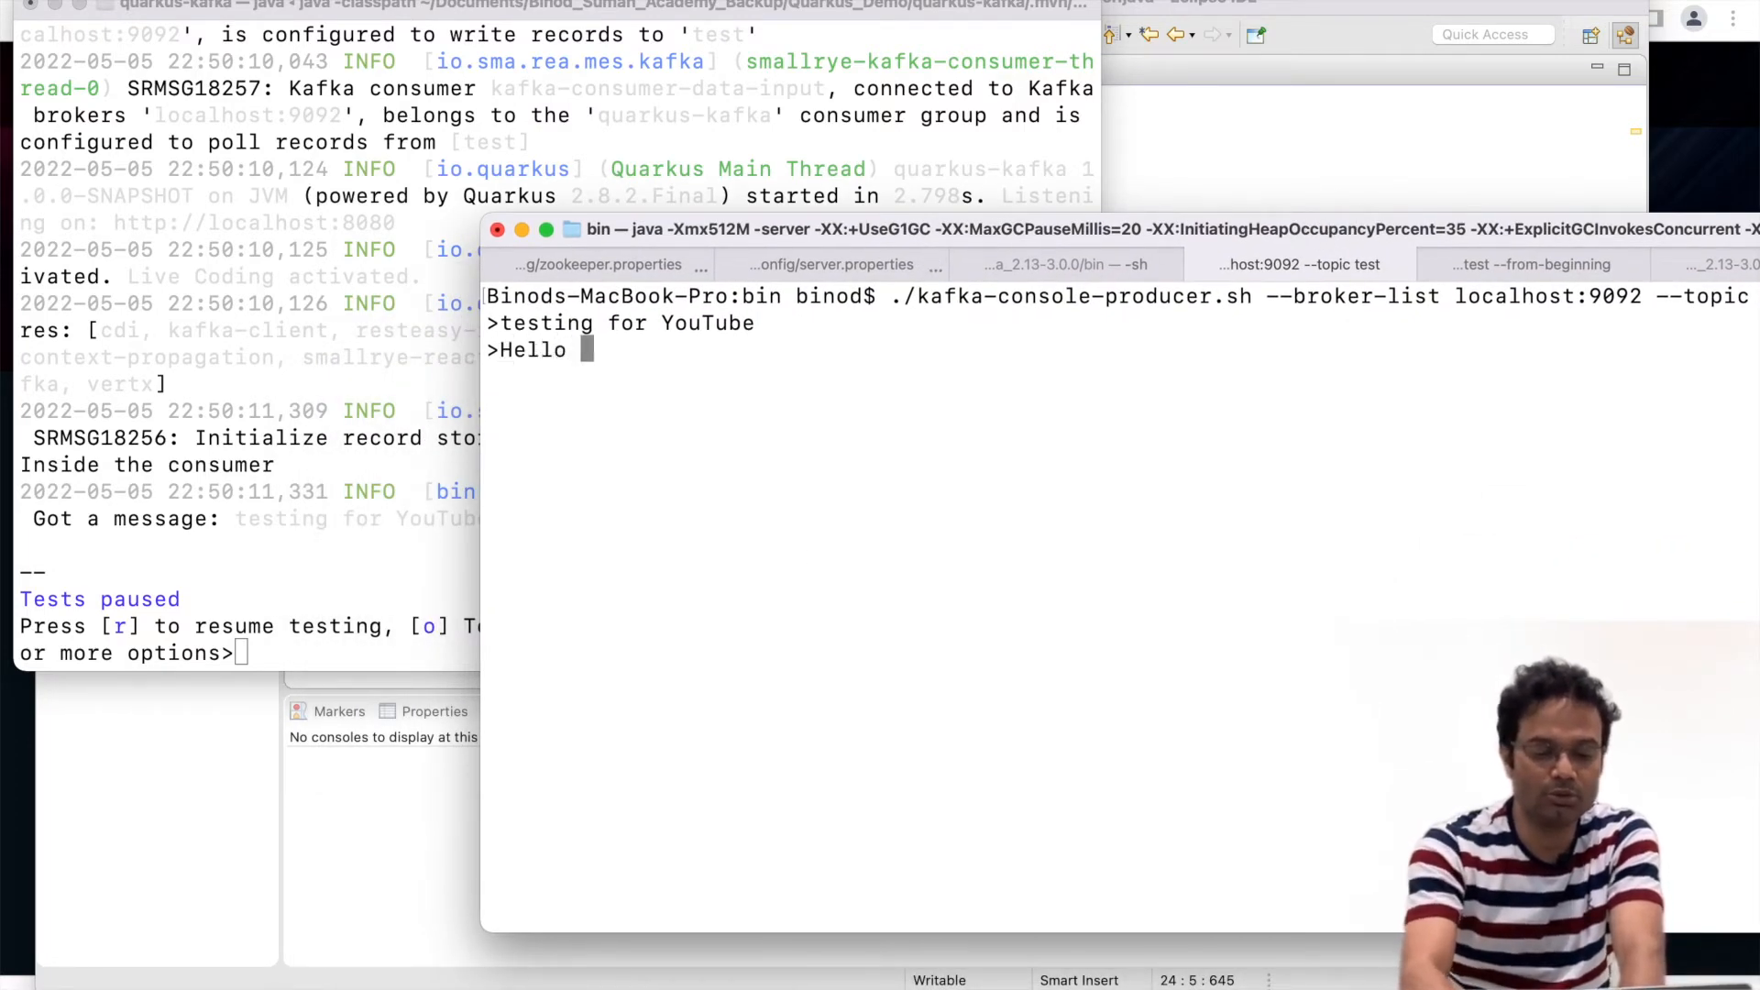
text(Binod Suman)
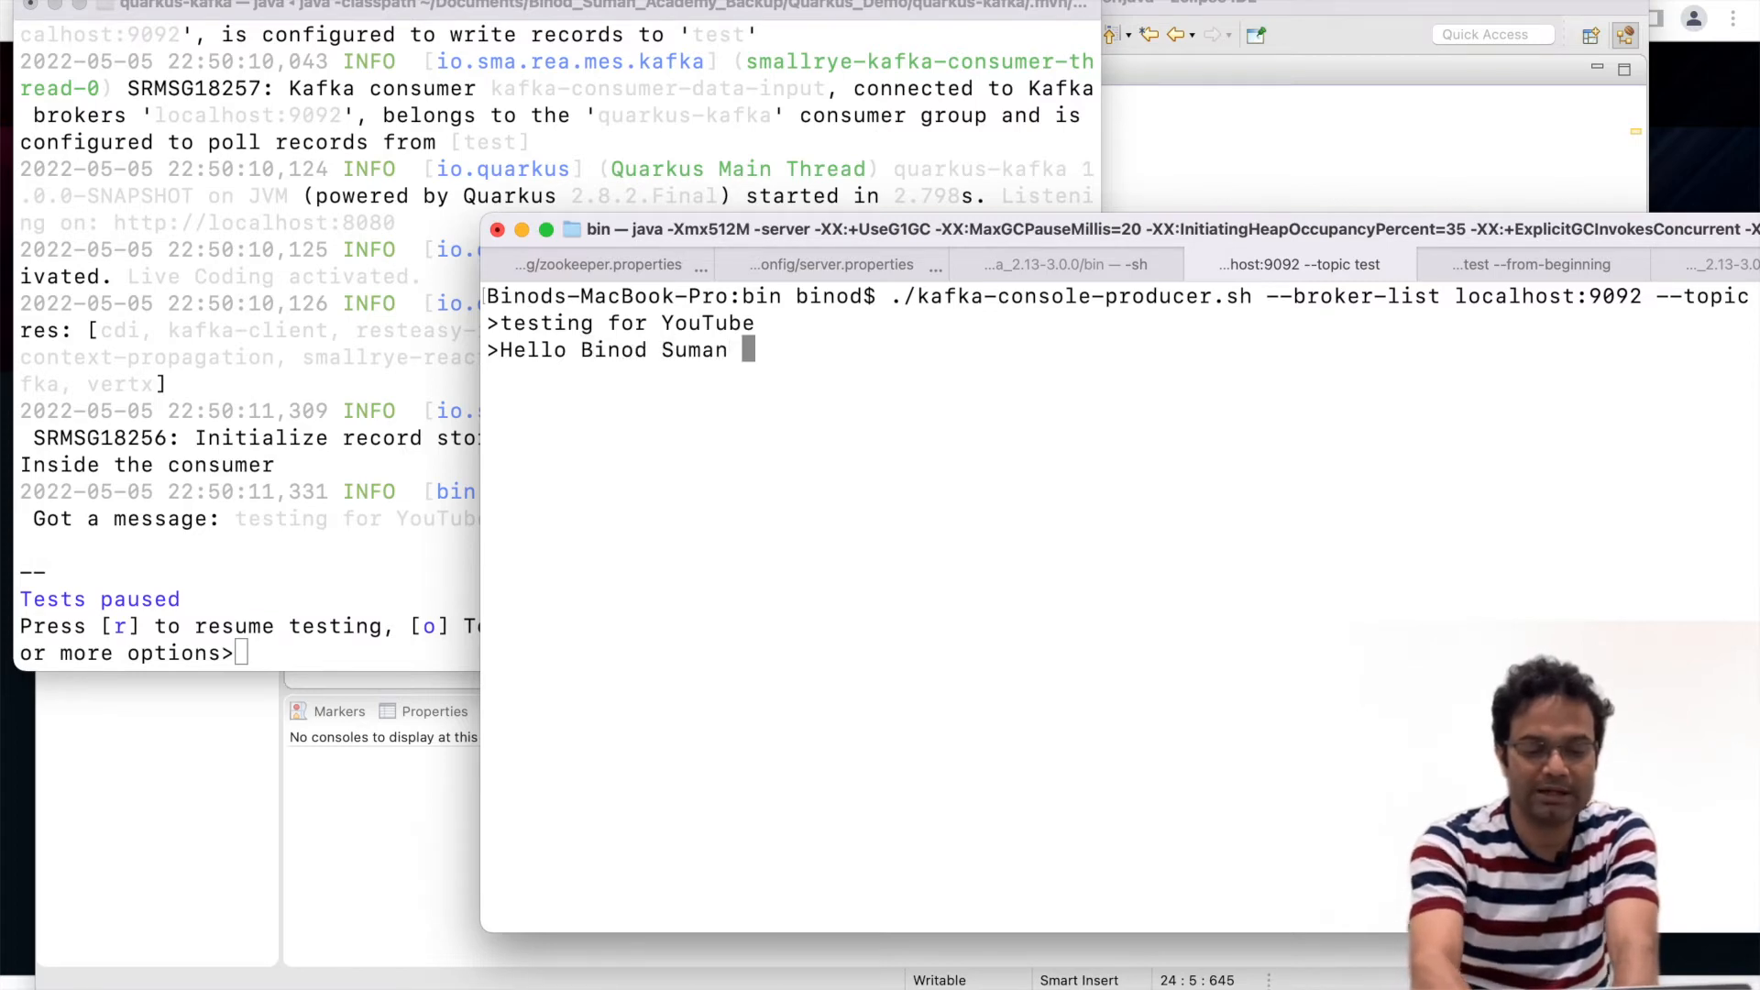
text(Academy)
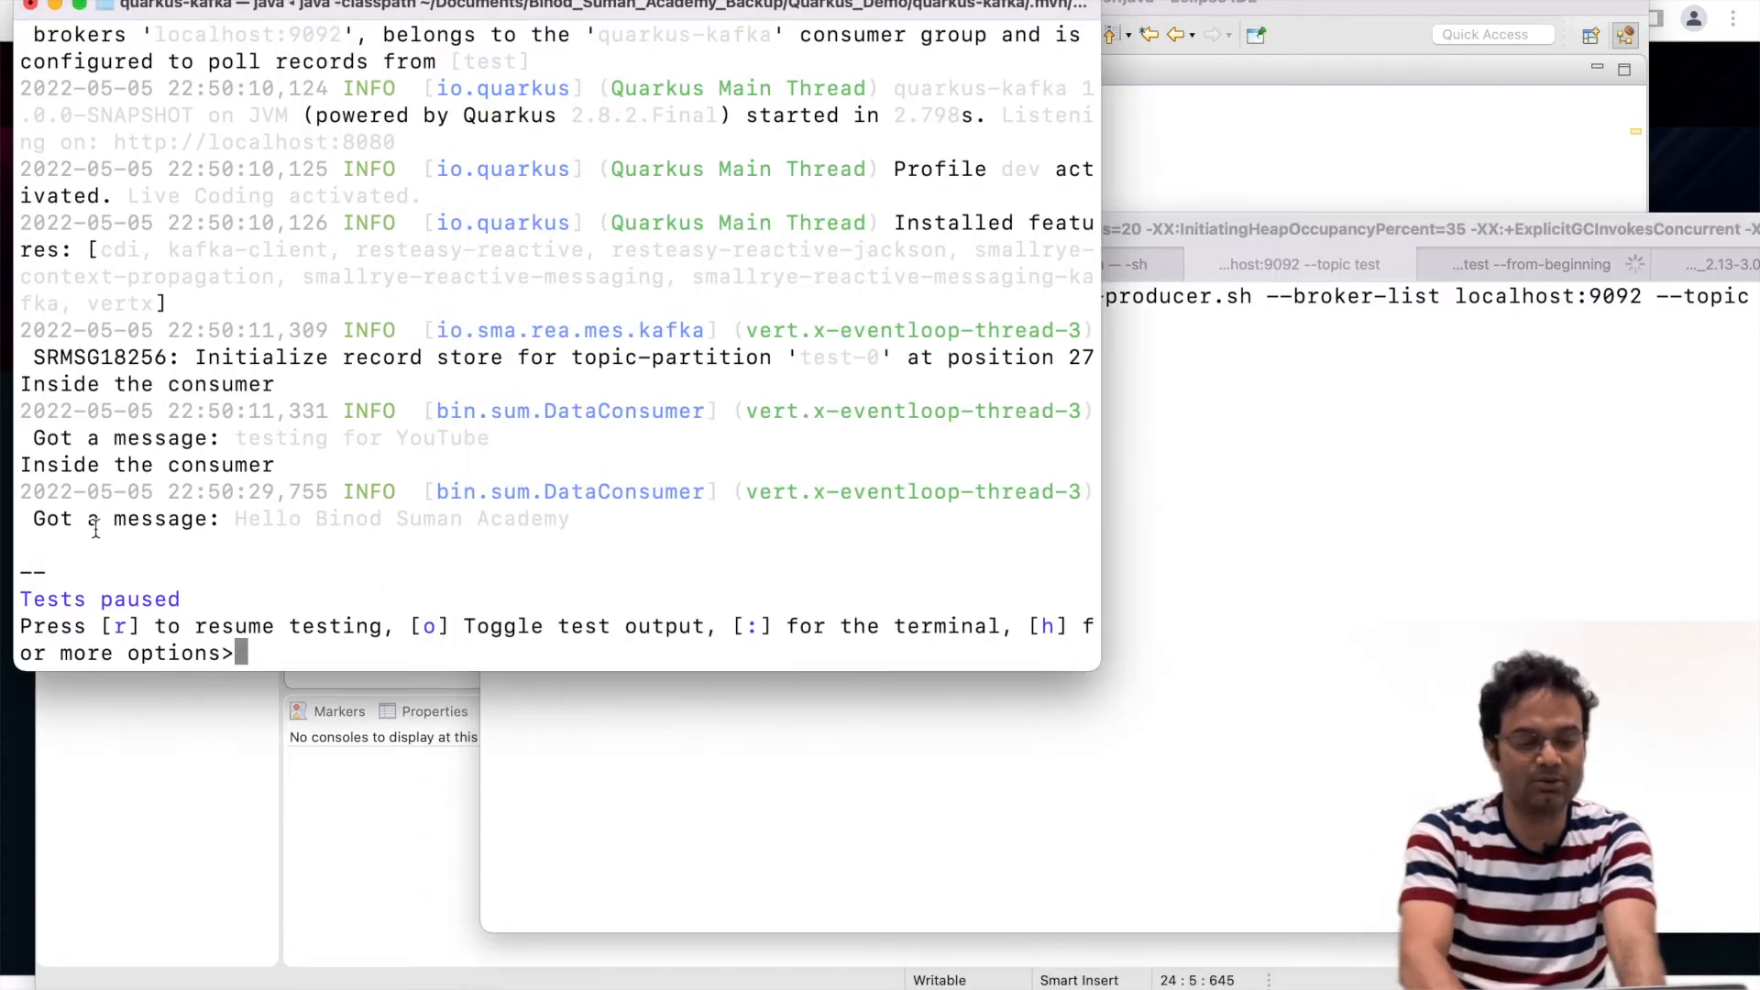
double_click(263, 519)
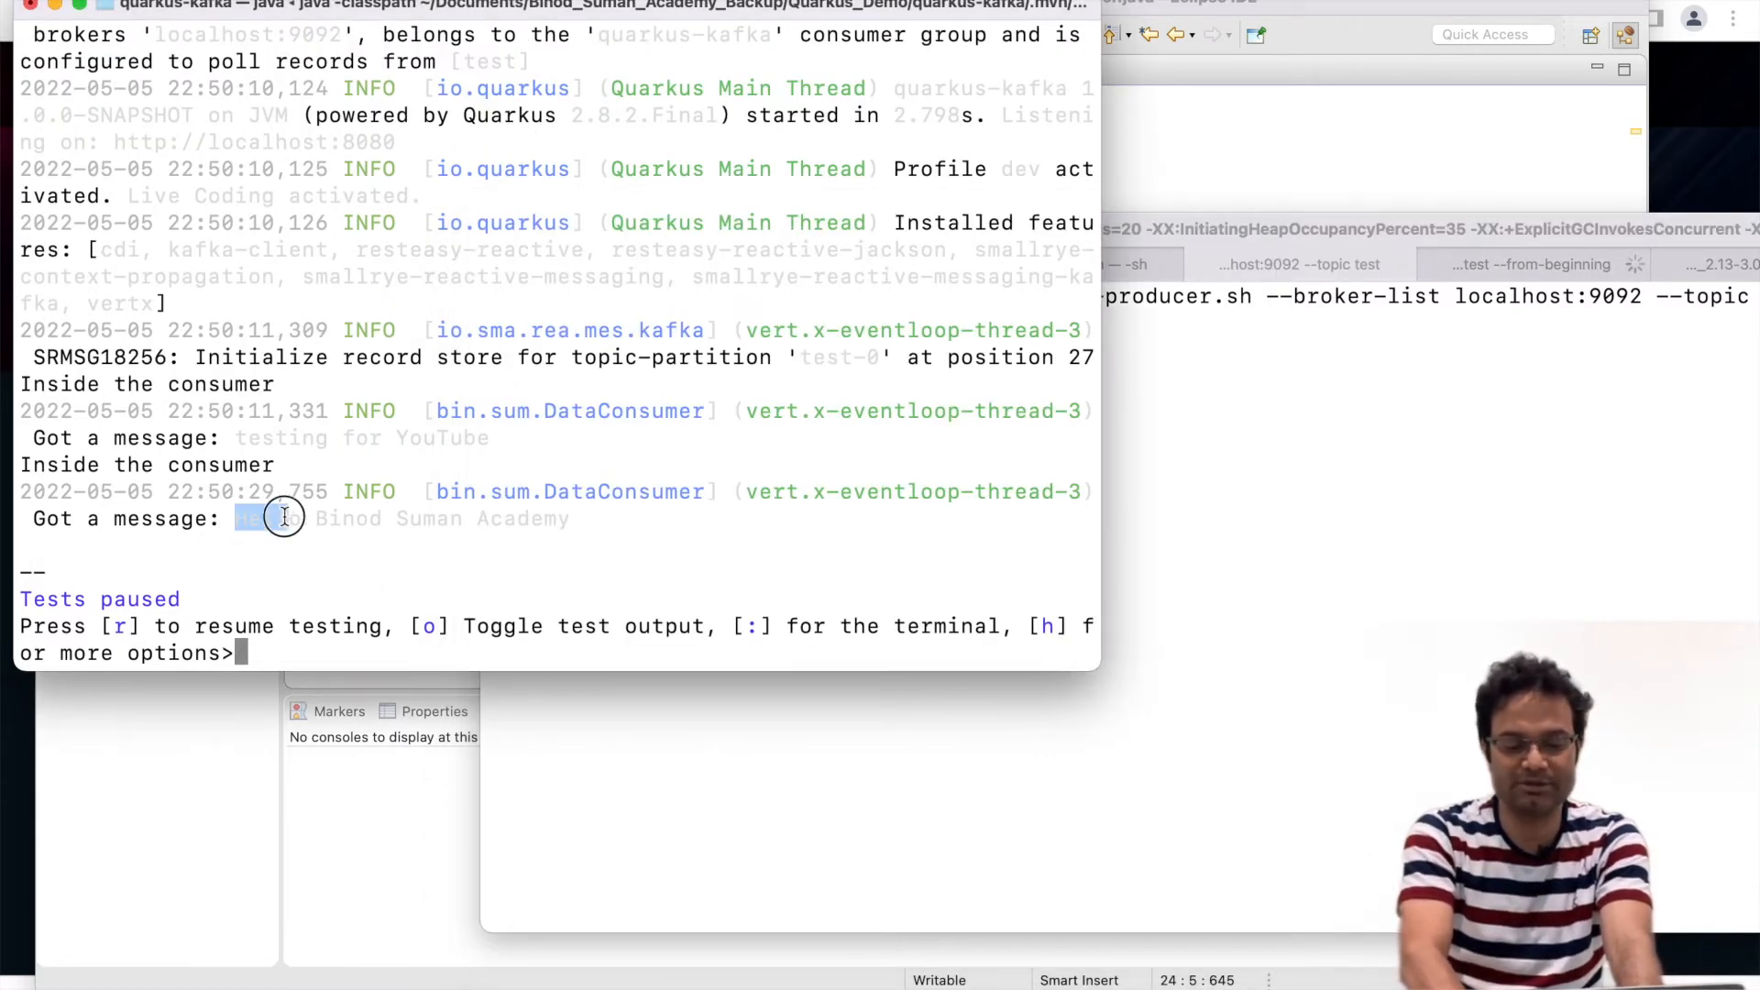
drag(236, 517, 572, 517)
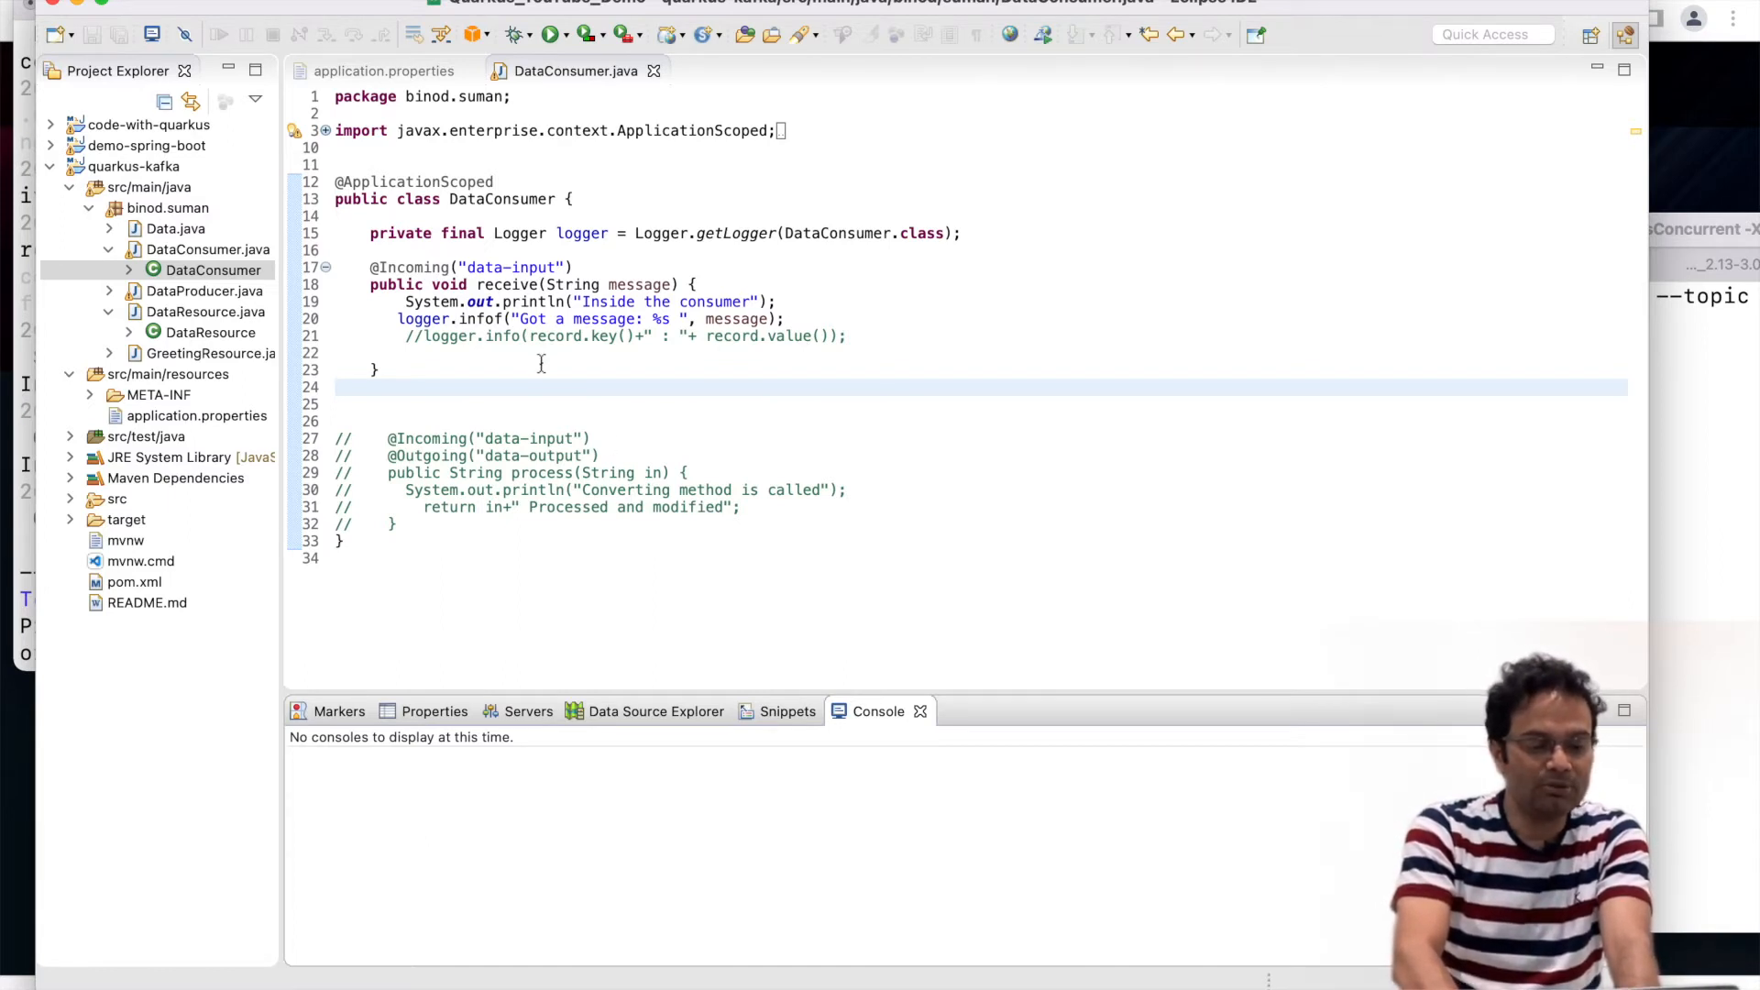
Bring up DataProducer.java, which emits messages to the data-output channel.
click(205, 291)
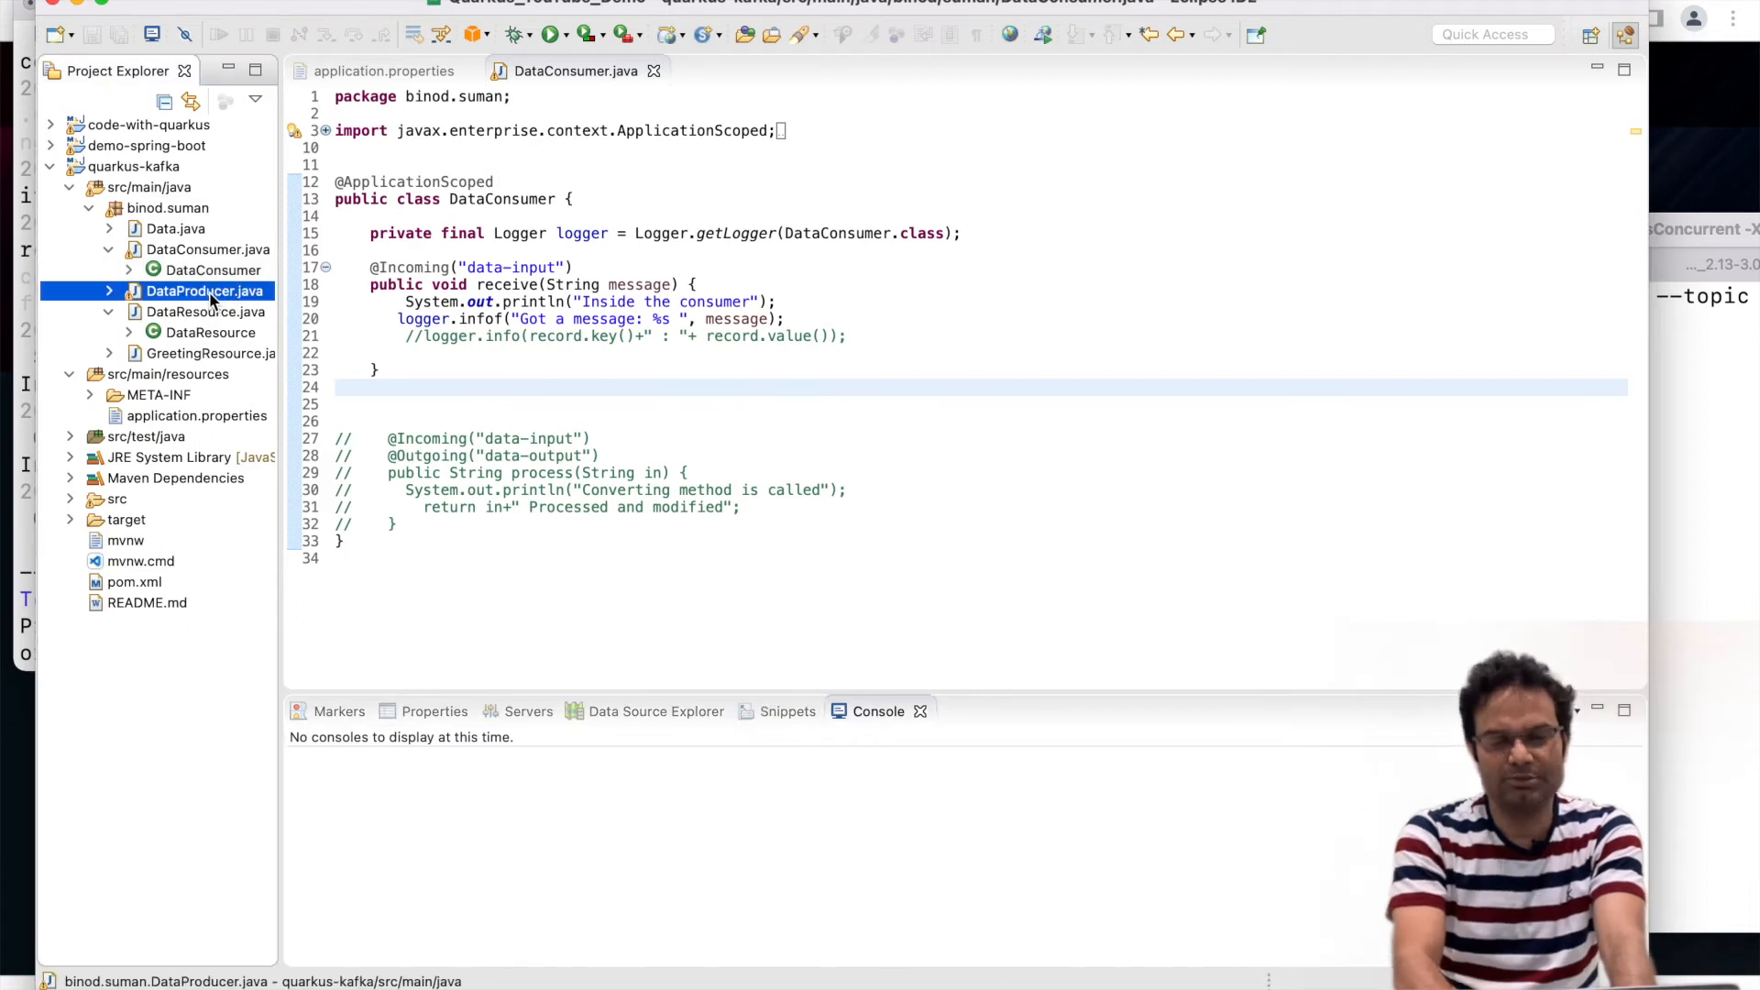
double_click(205, 291)
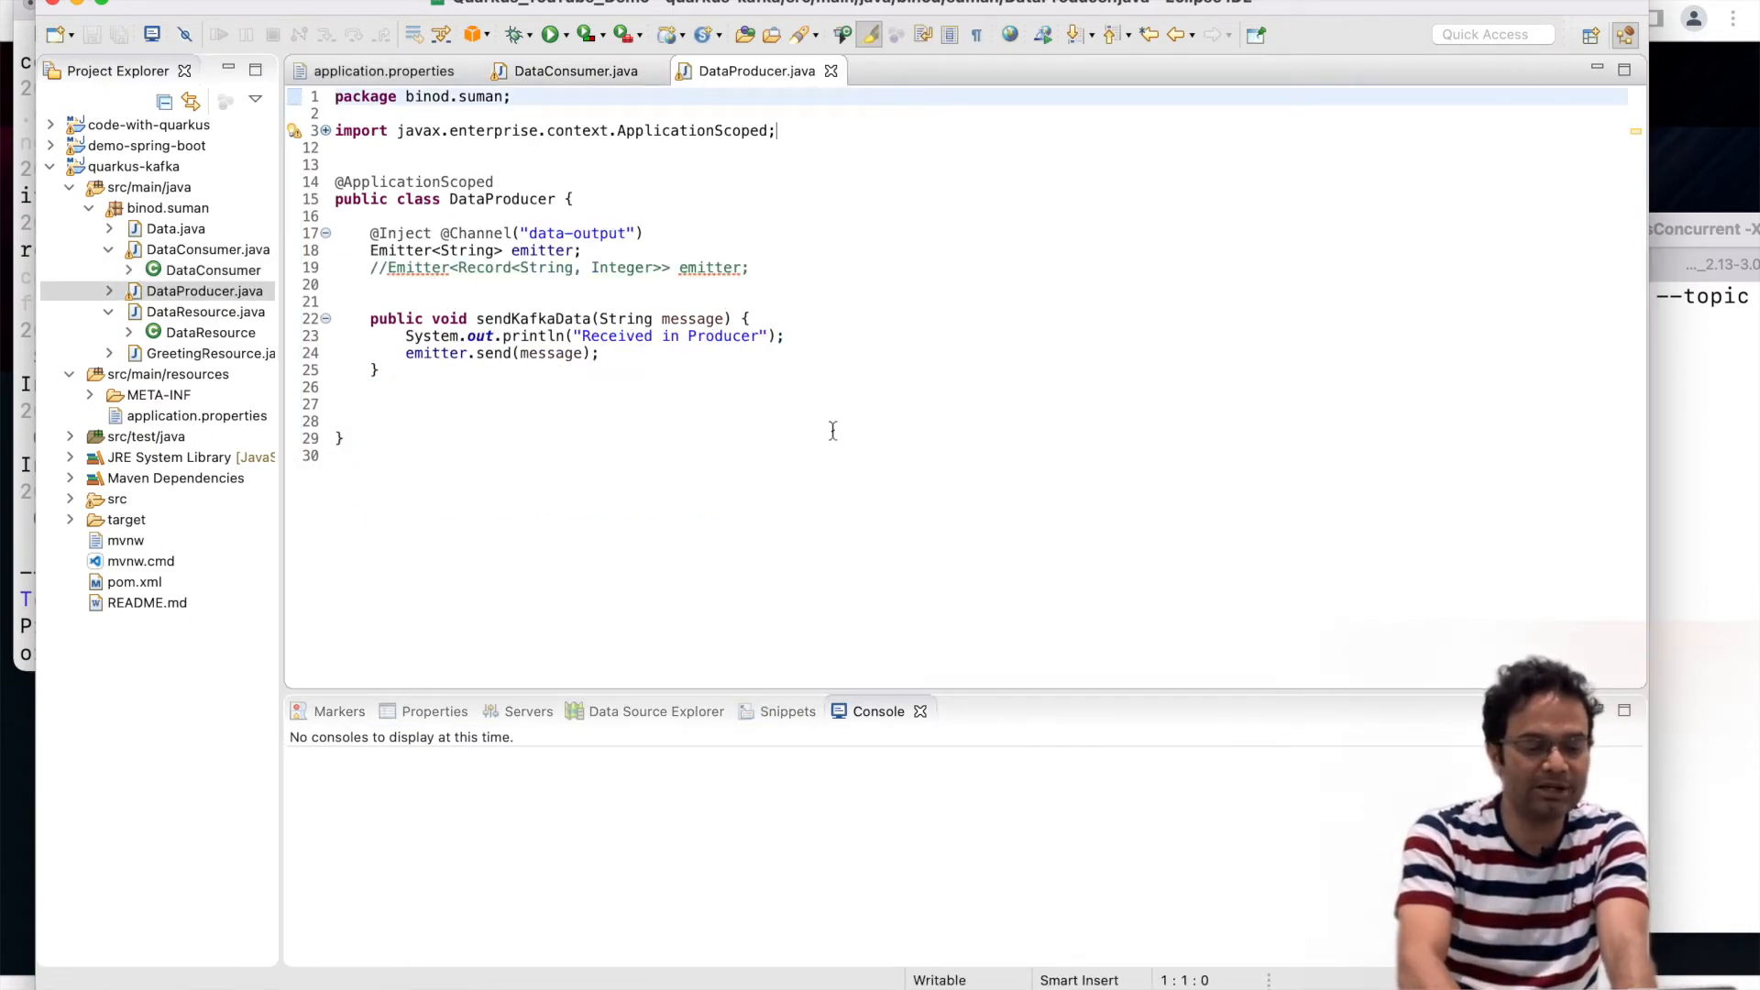
click(207, 312)
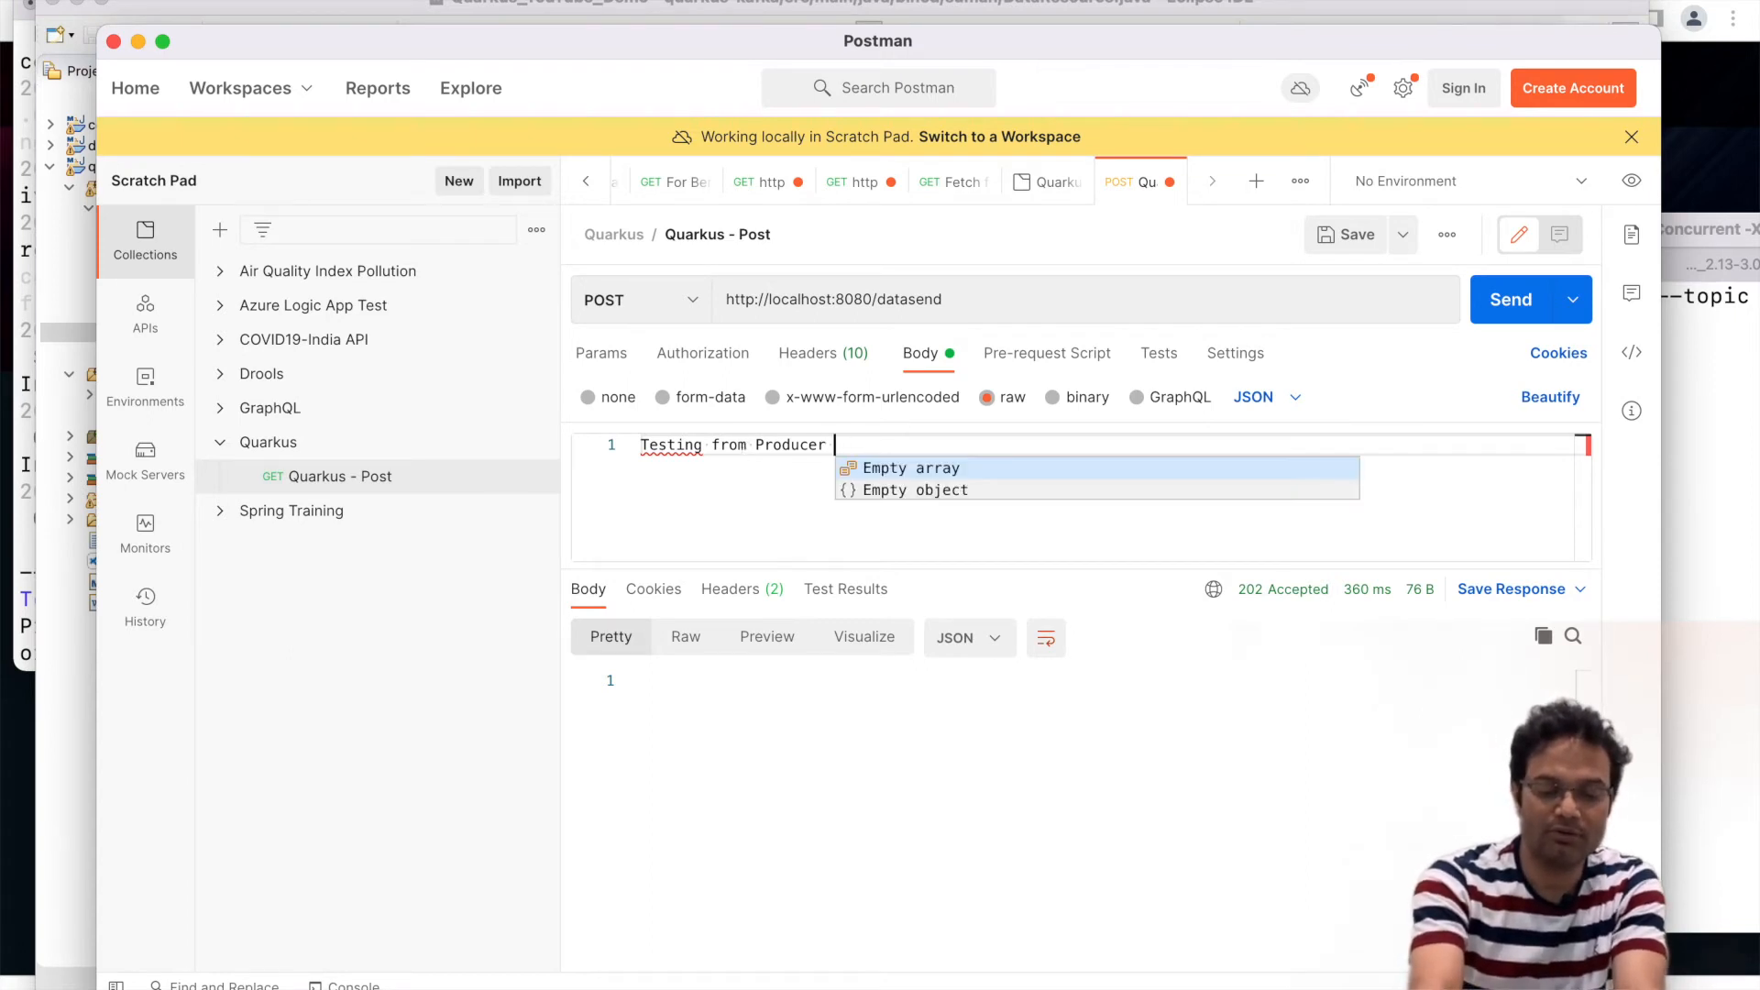
Extend the POST body message to 'Testing from Producer for YouTube'.
text(for YouTube)
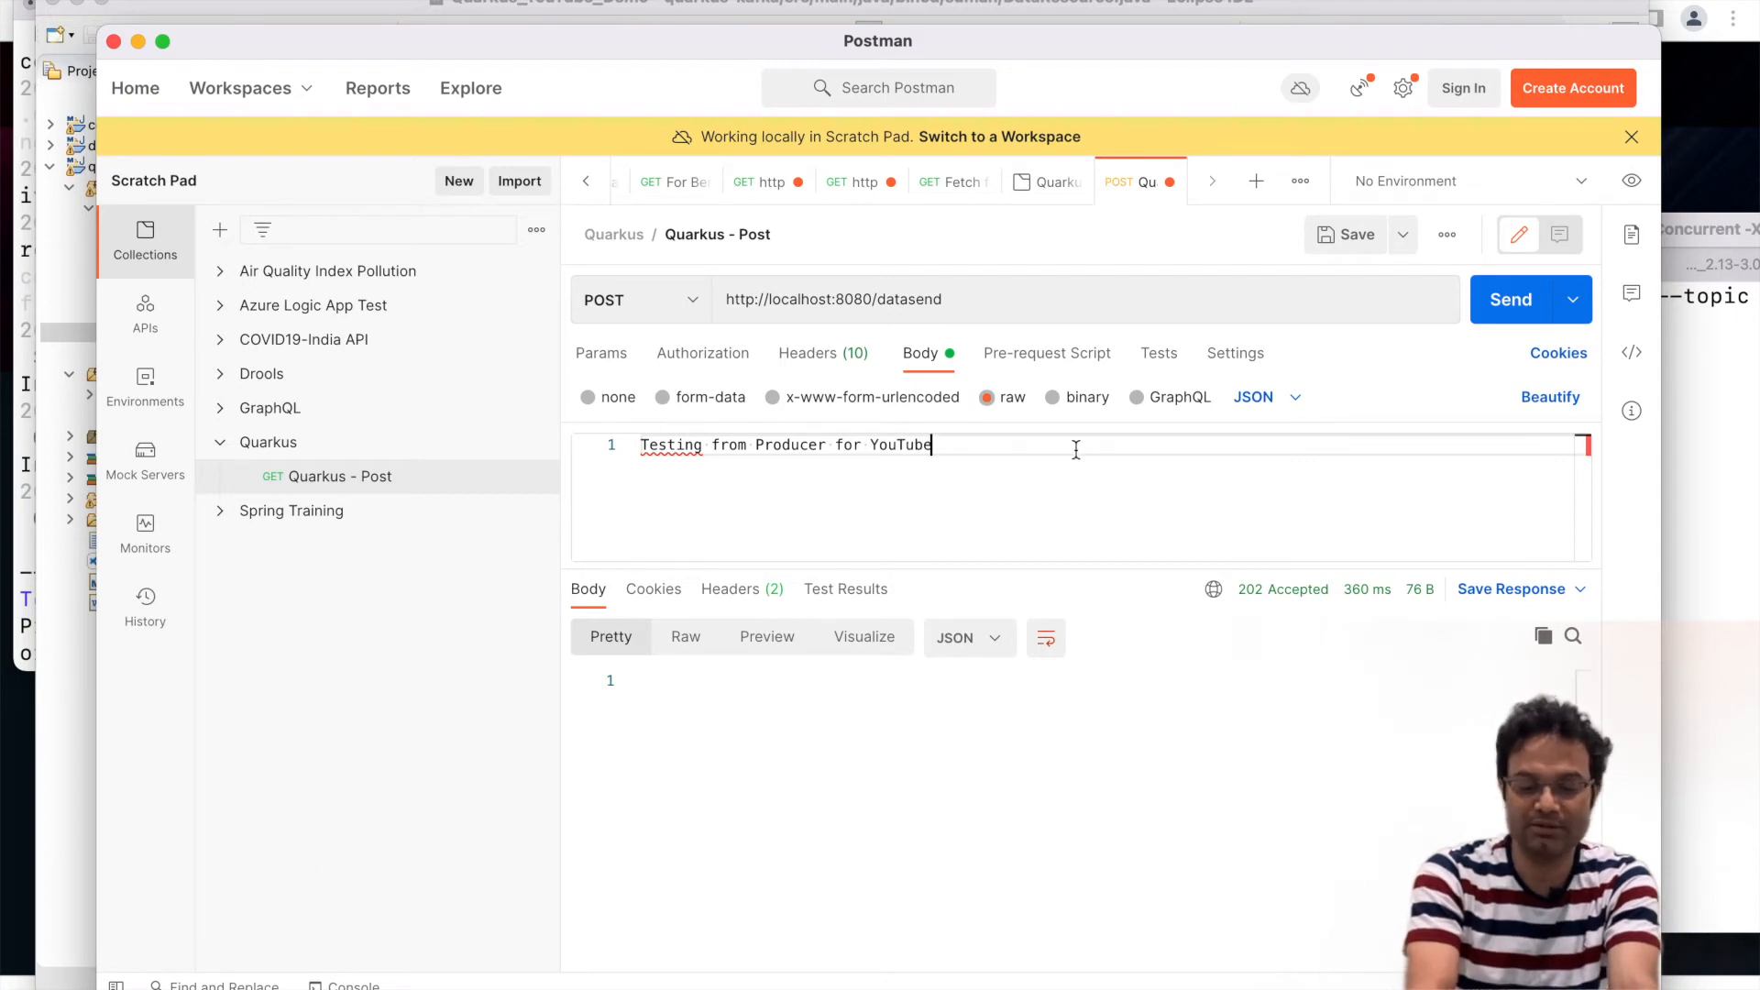
mouse_move(1712, 693)
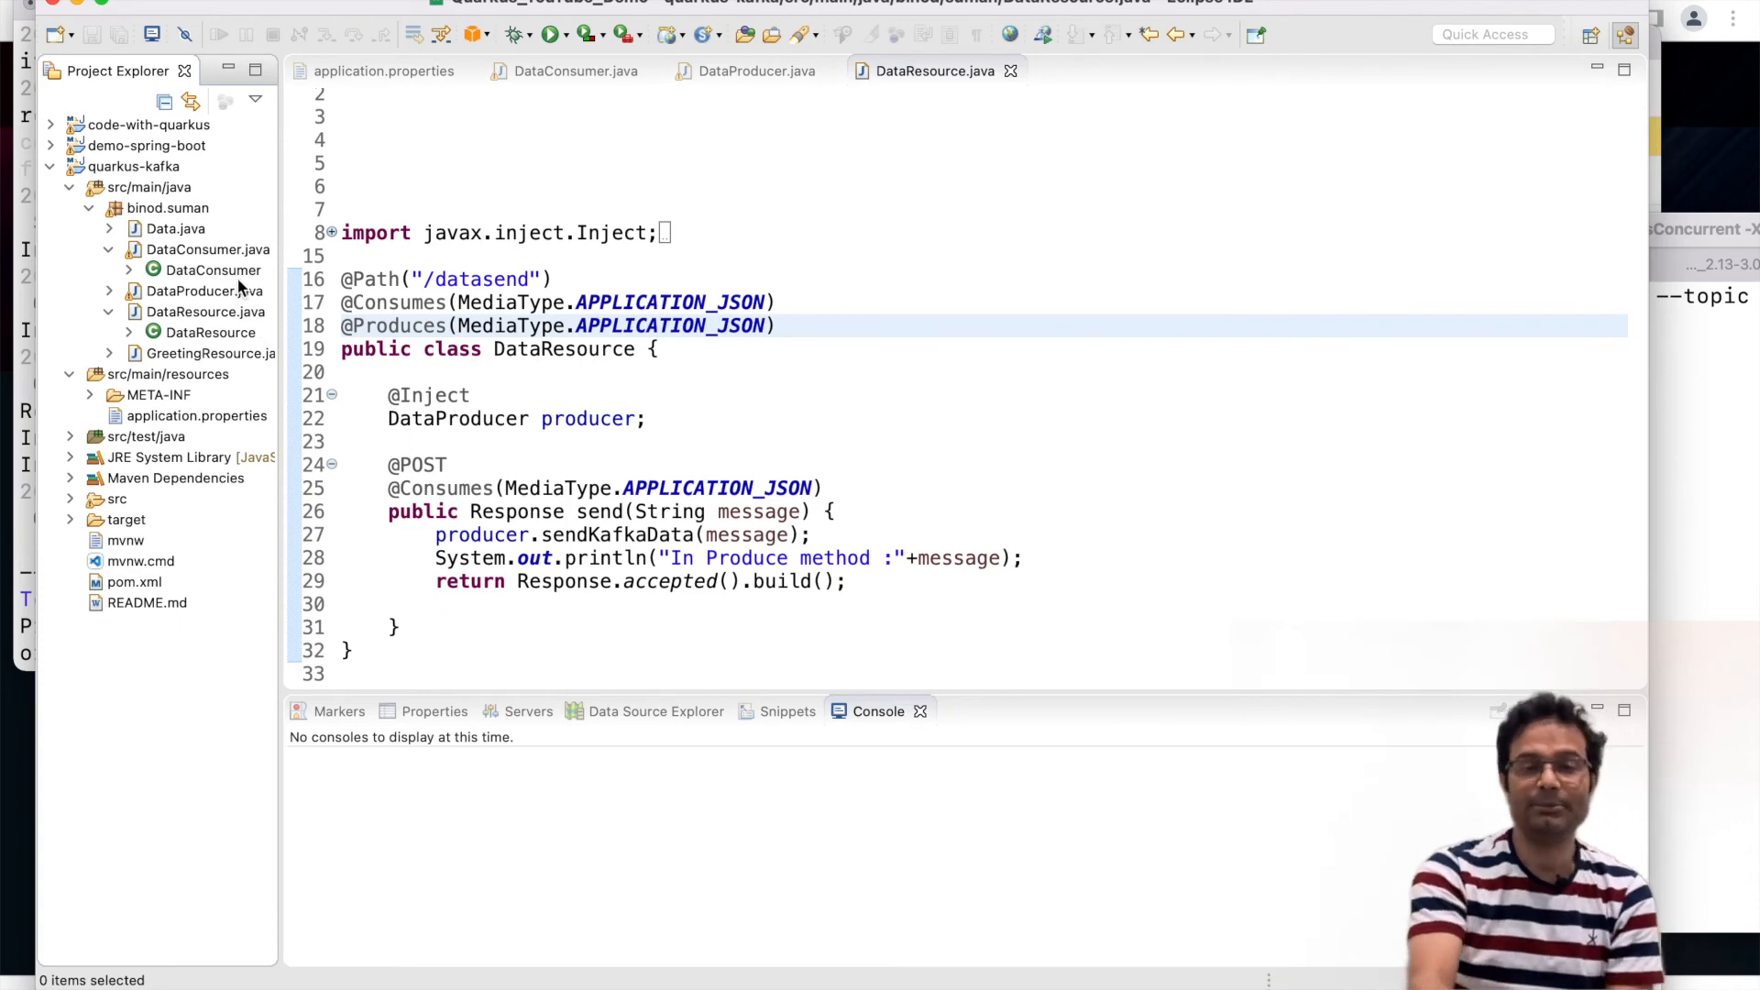
Uncomment the process method lines in DataConsumer.java that forward data-input to data-output.
click(574, 72)
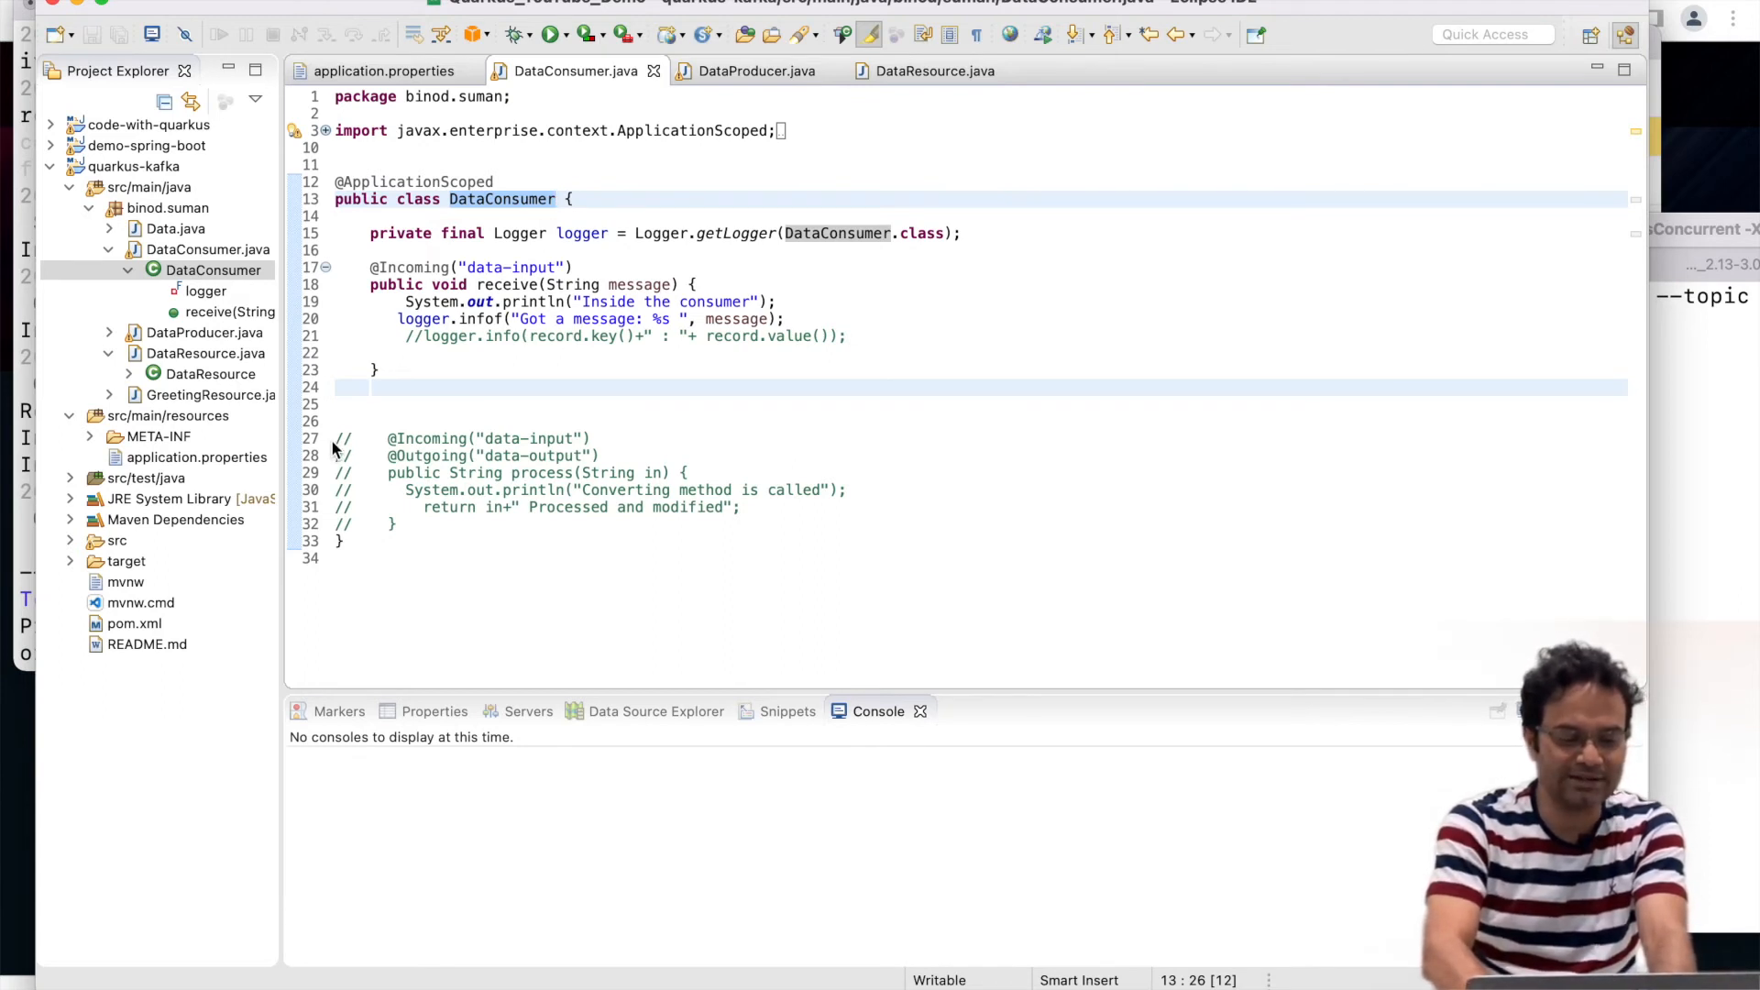
drag(334, 438, 413, 524)
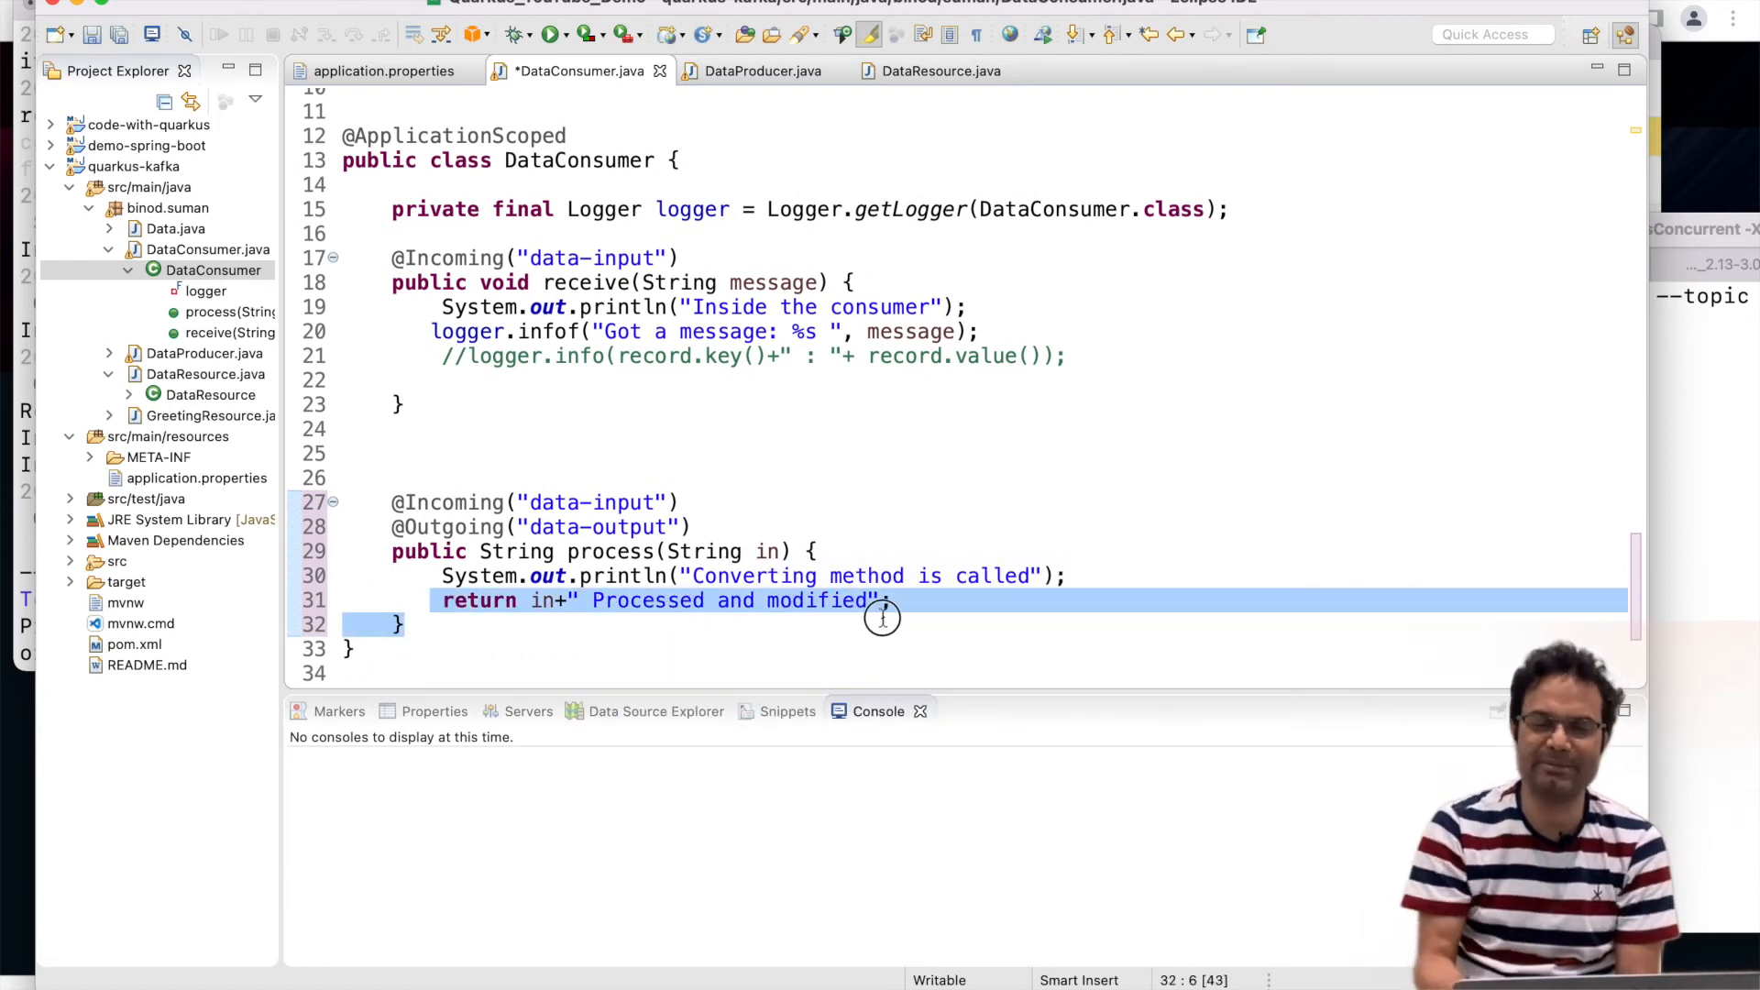
click(891, 602)
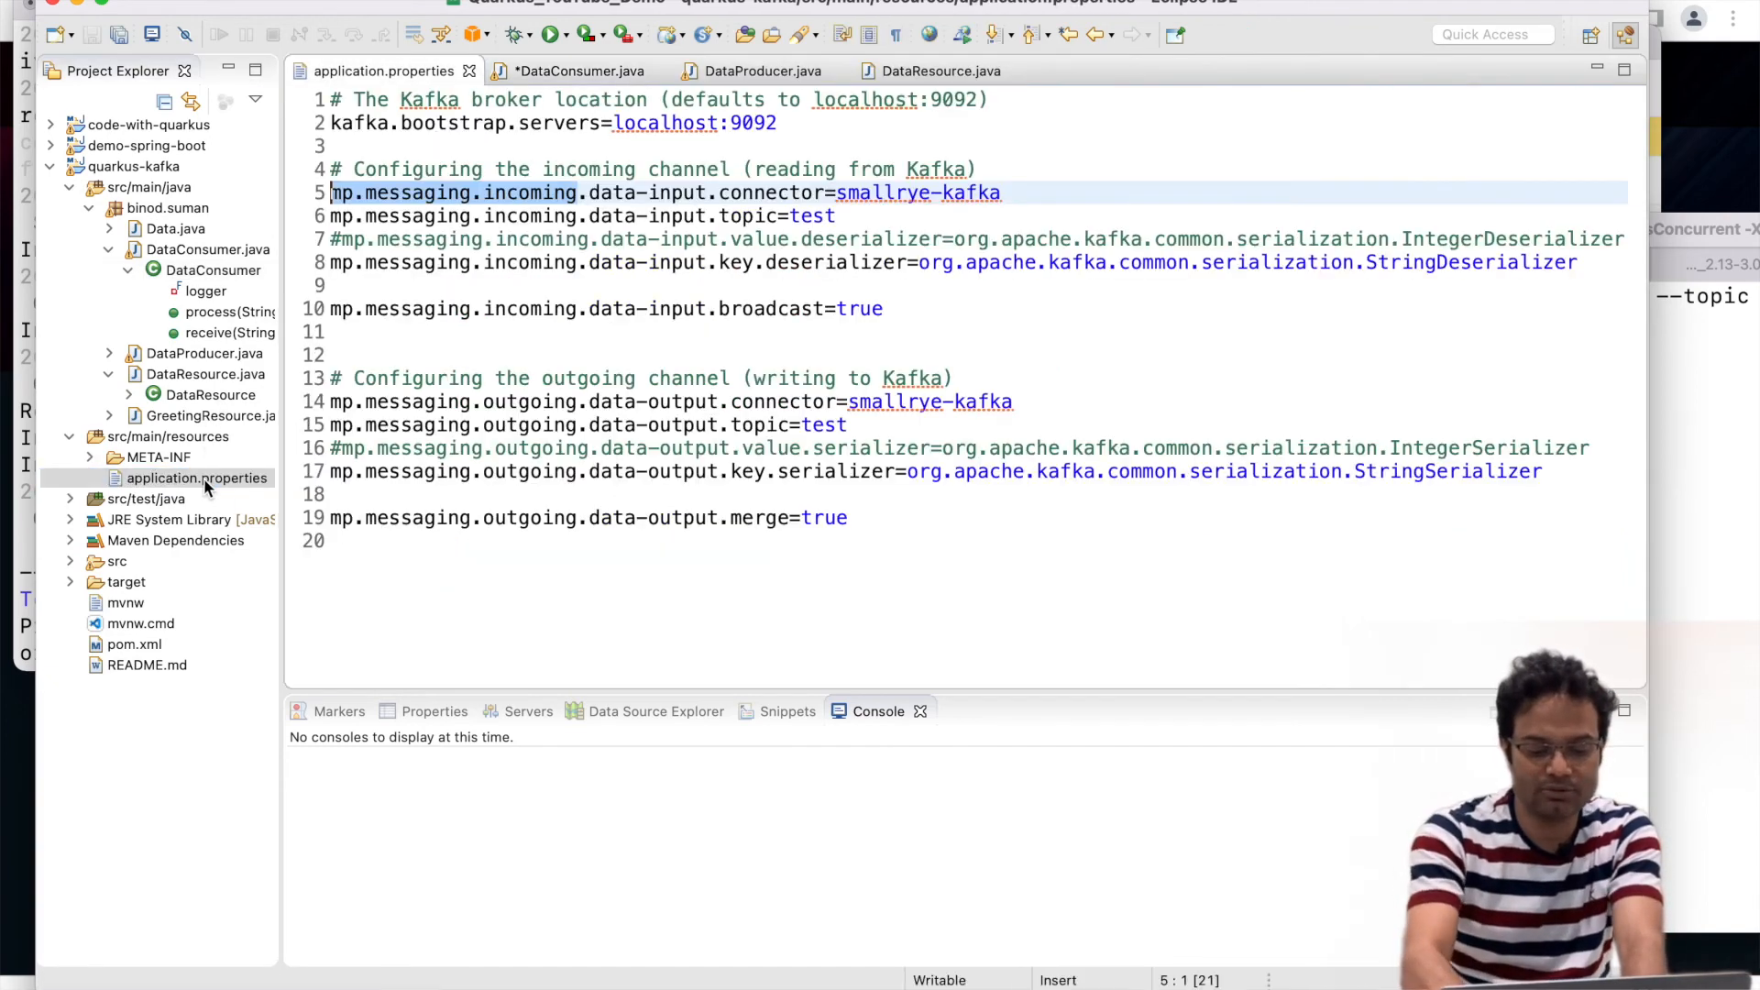
Change mp.messaging.outgoing.data-output.topic to testoutput and return to Terminal.
text(u)
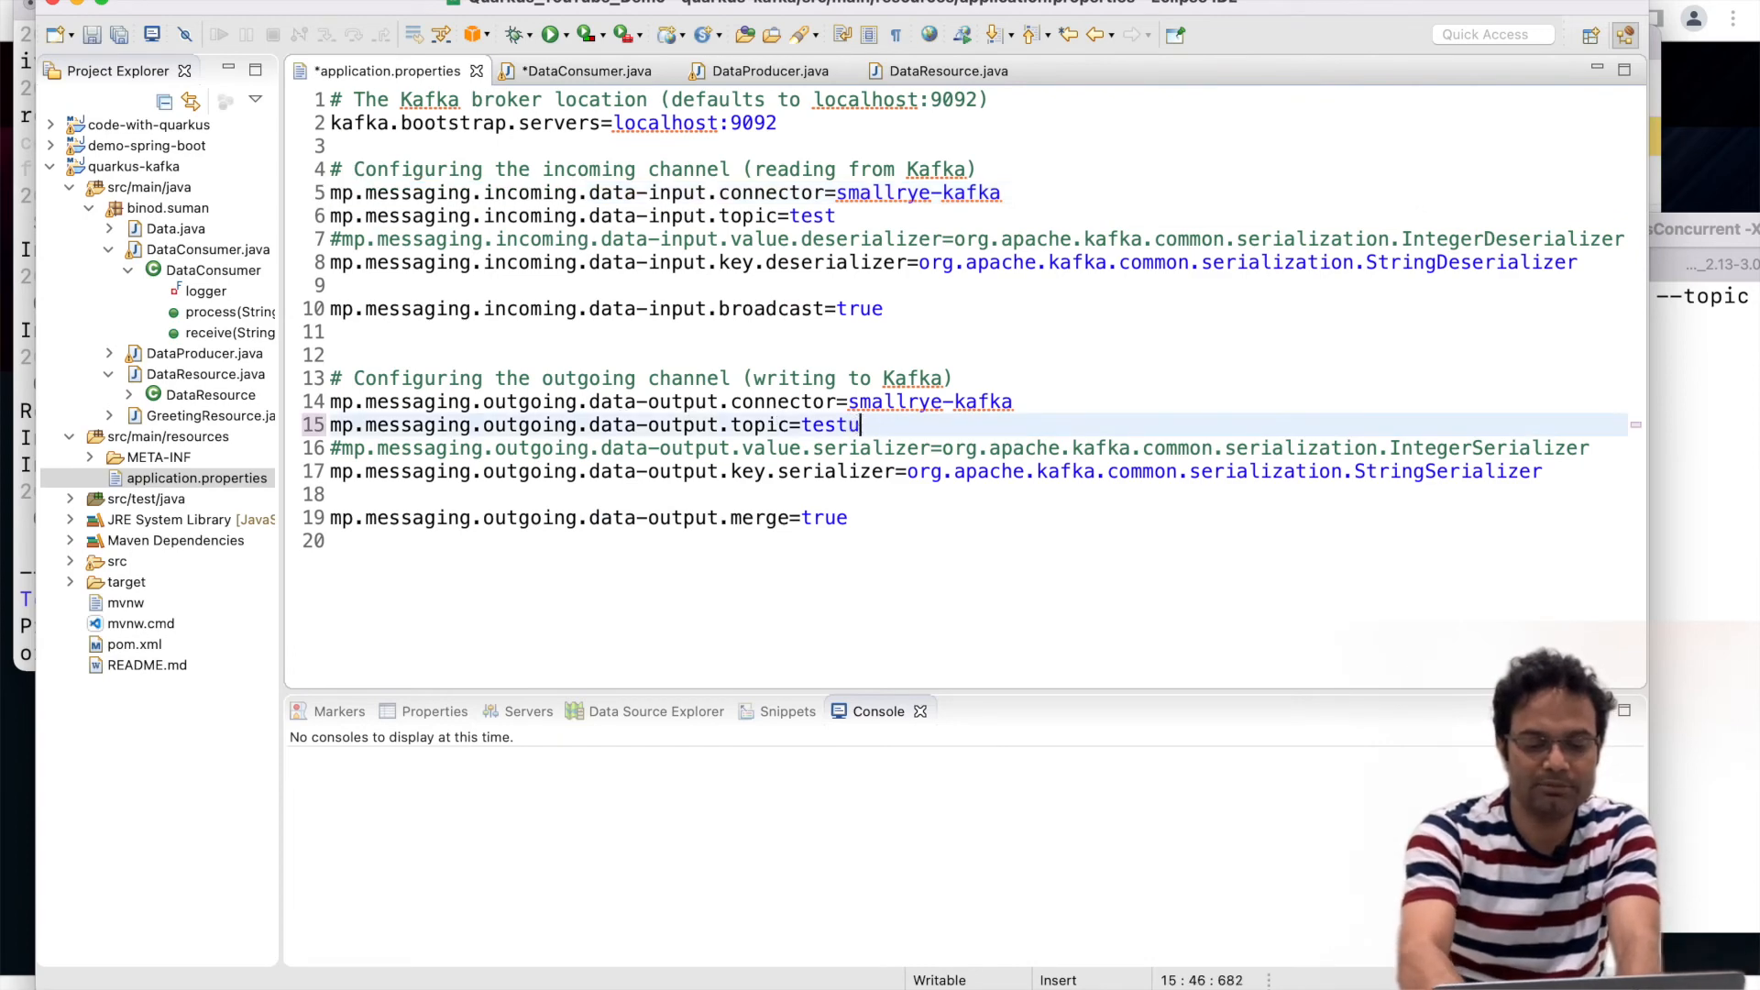
text(output)
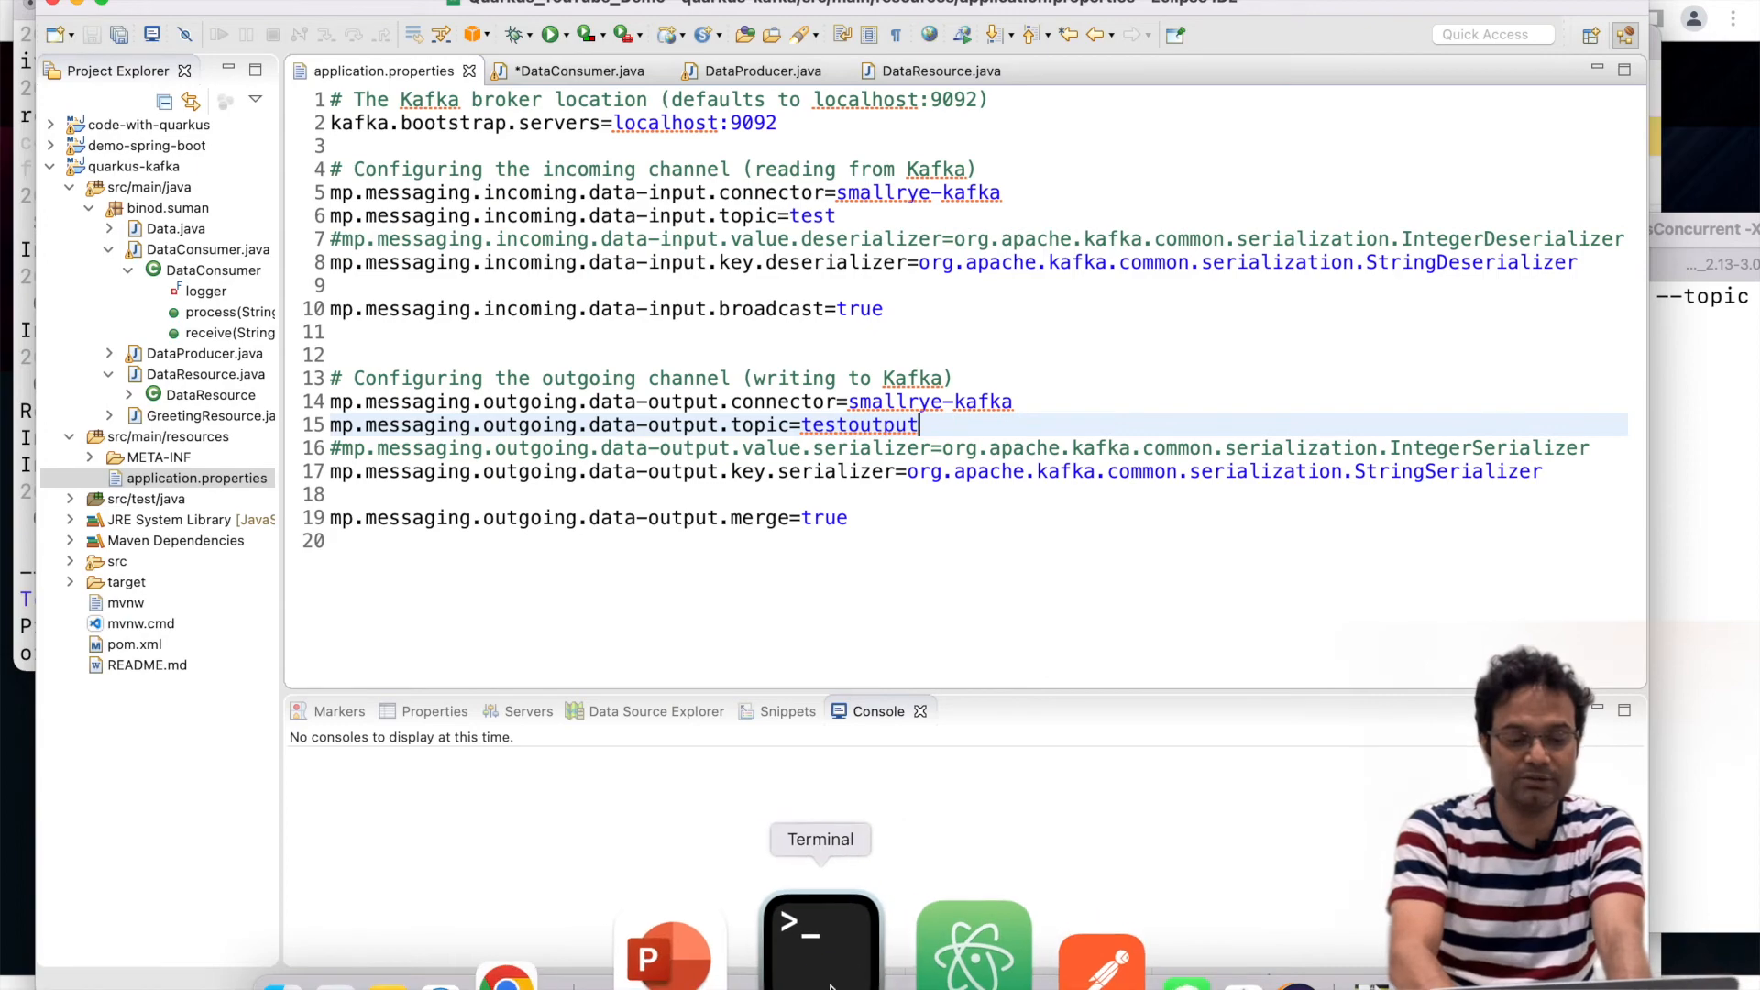
right_click(821, 931)
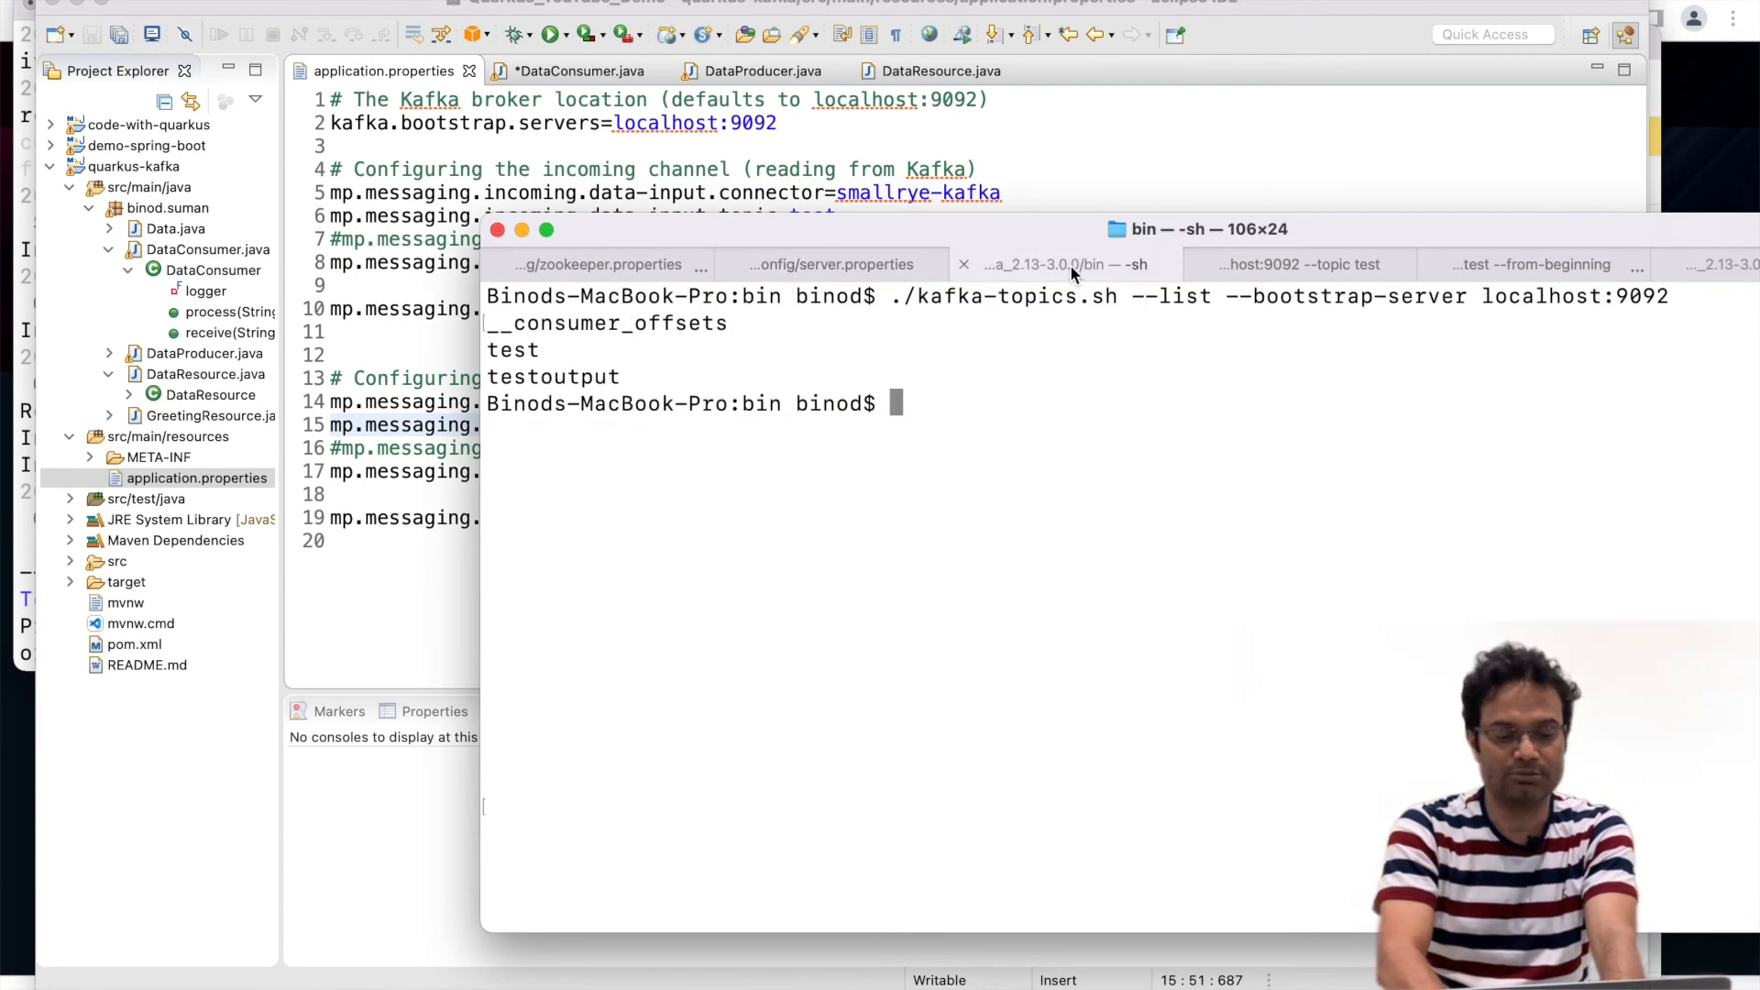
Run kafka-console-consumer.sh on localhost:9092 for topic testoutput from the beginning.
double_click(554, 376)
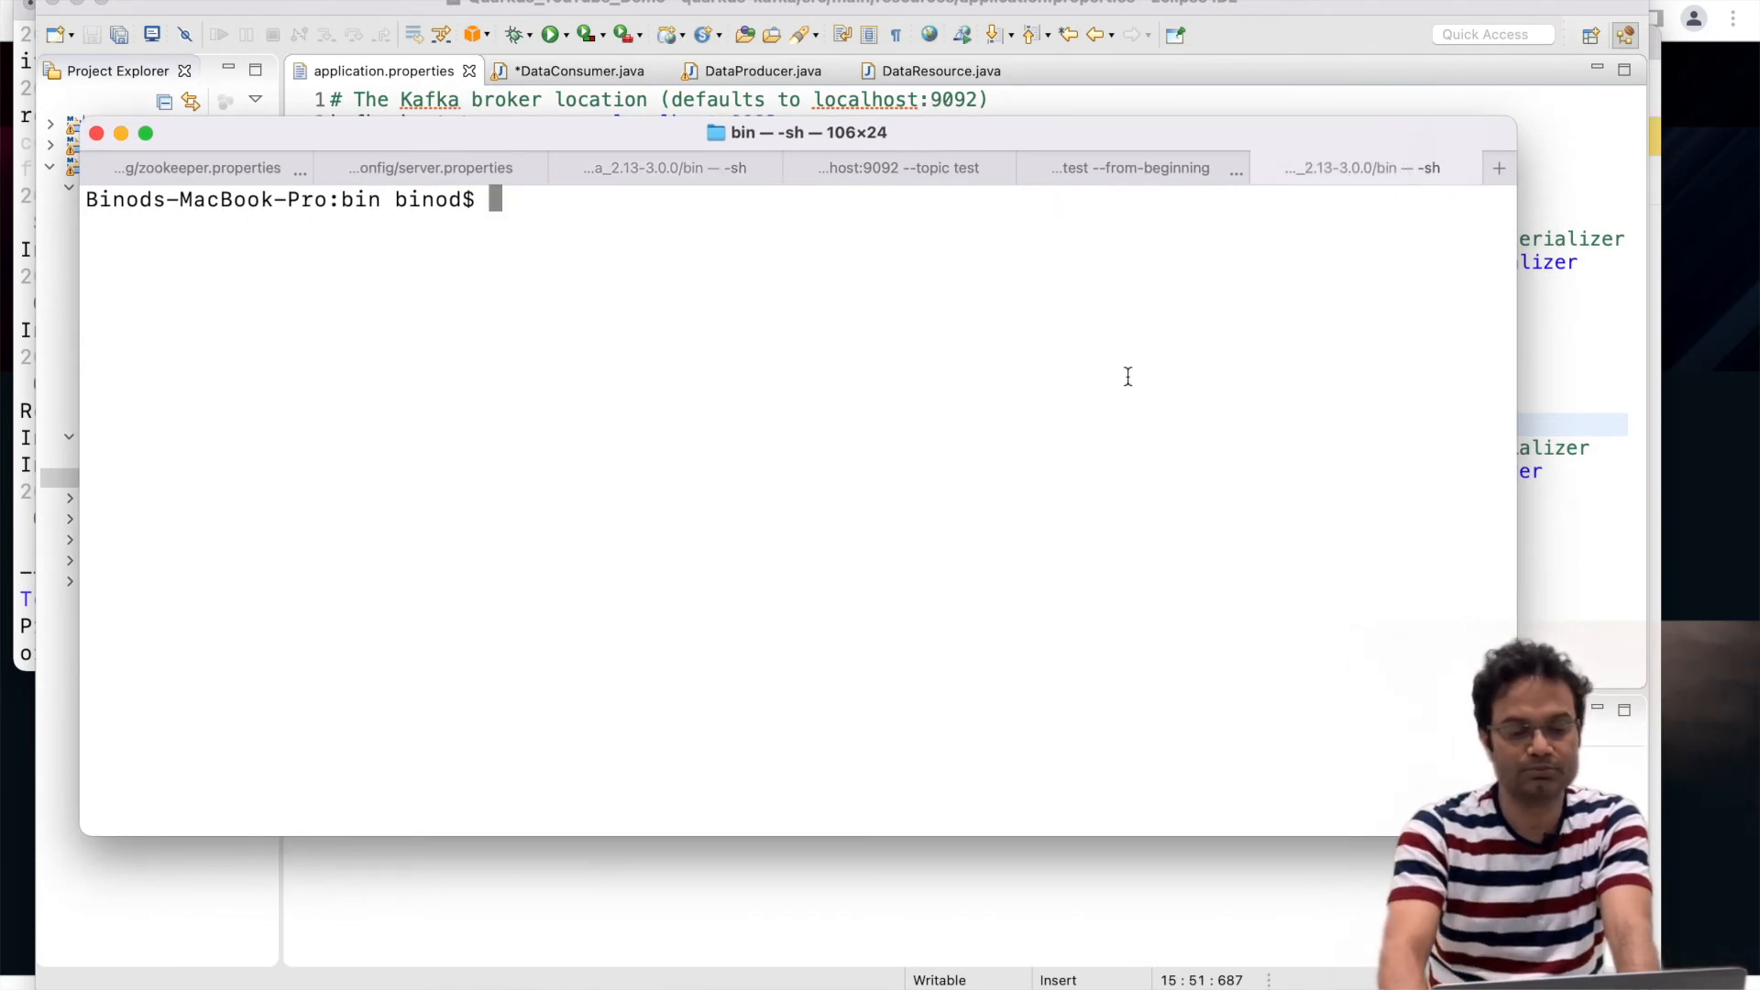
text(./kafka-console-consumer.sh --bootstrap-server localhost:9092 --topic testoutput --from-beginning)
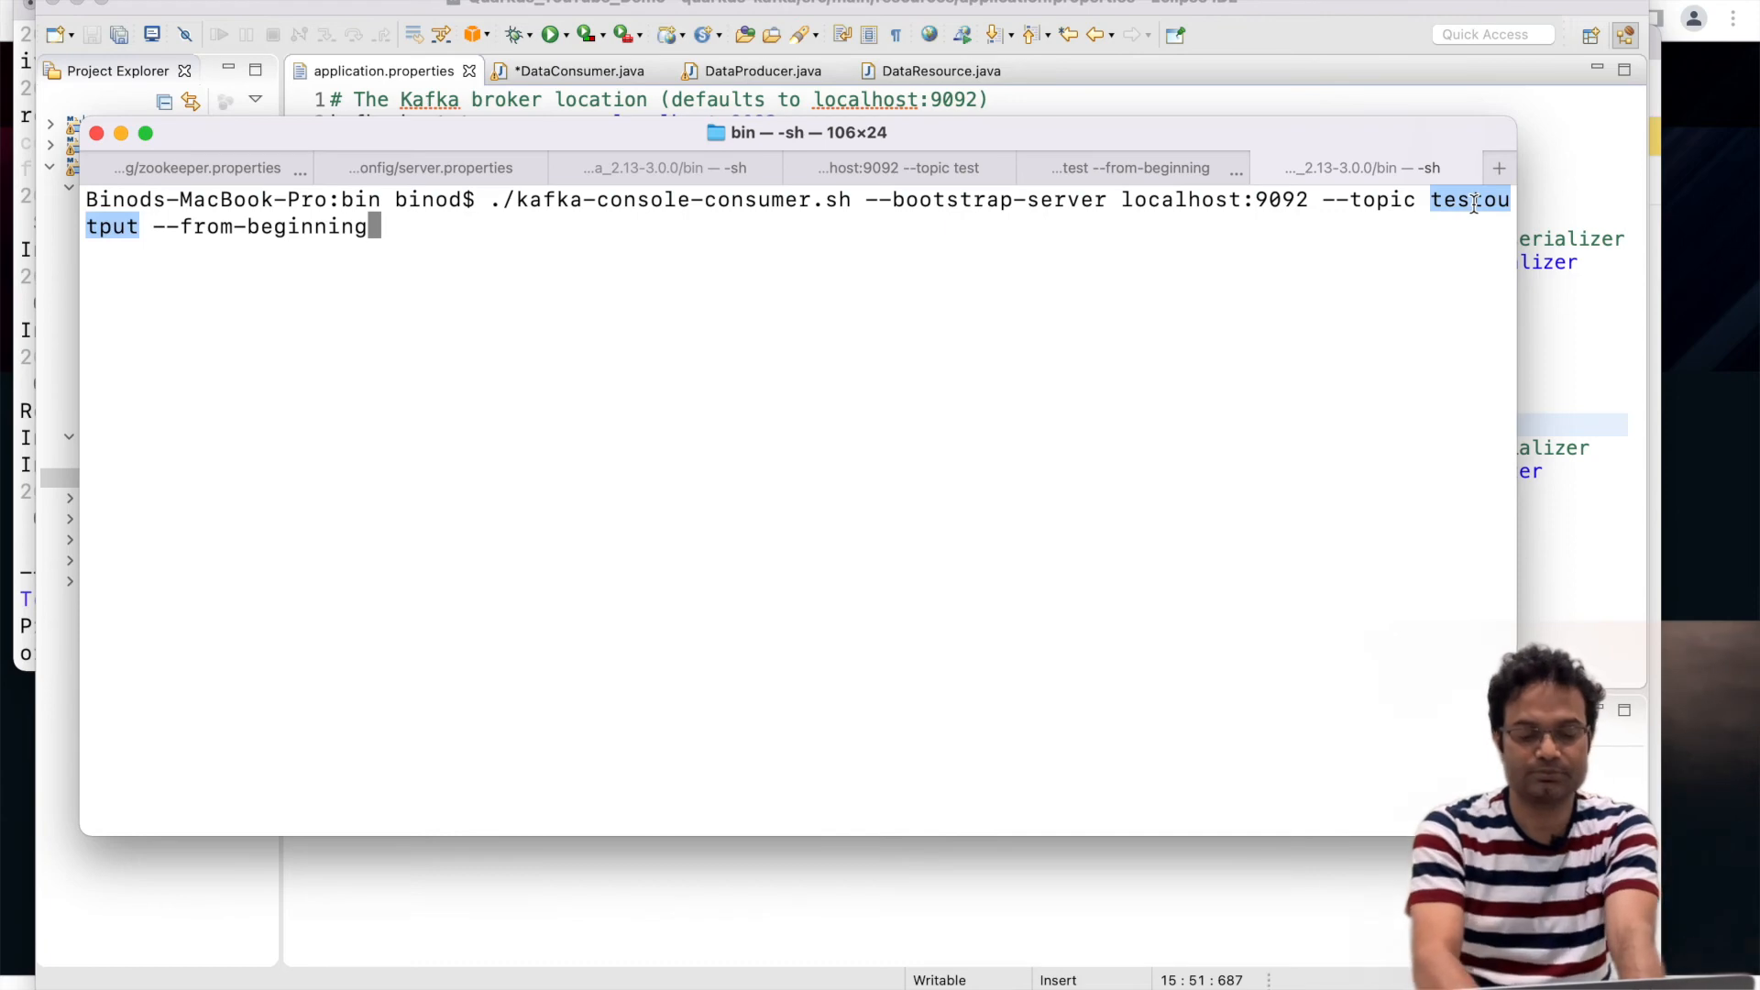
key(enter)
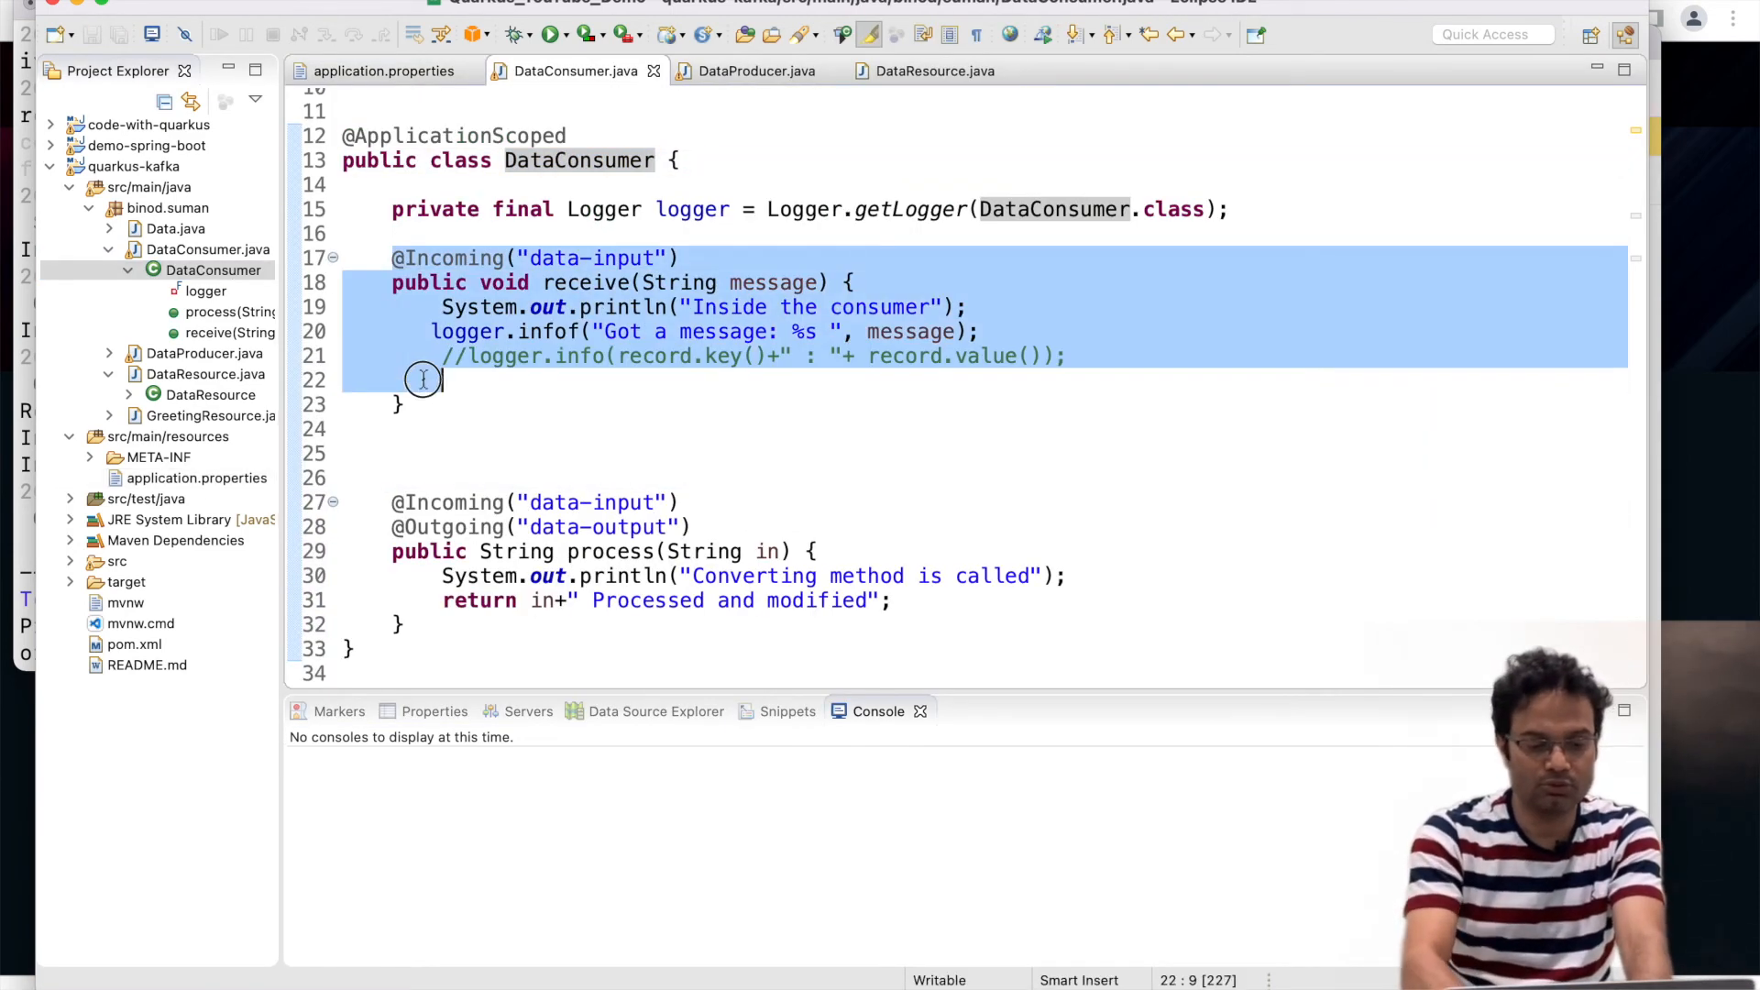
Comment out the receive method with Cmd+/ and switch back to the terminal.
key(cmd+/)
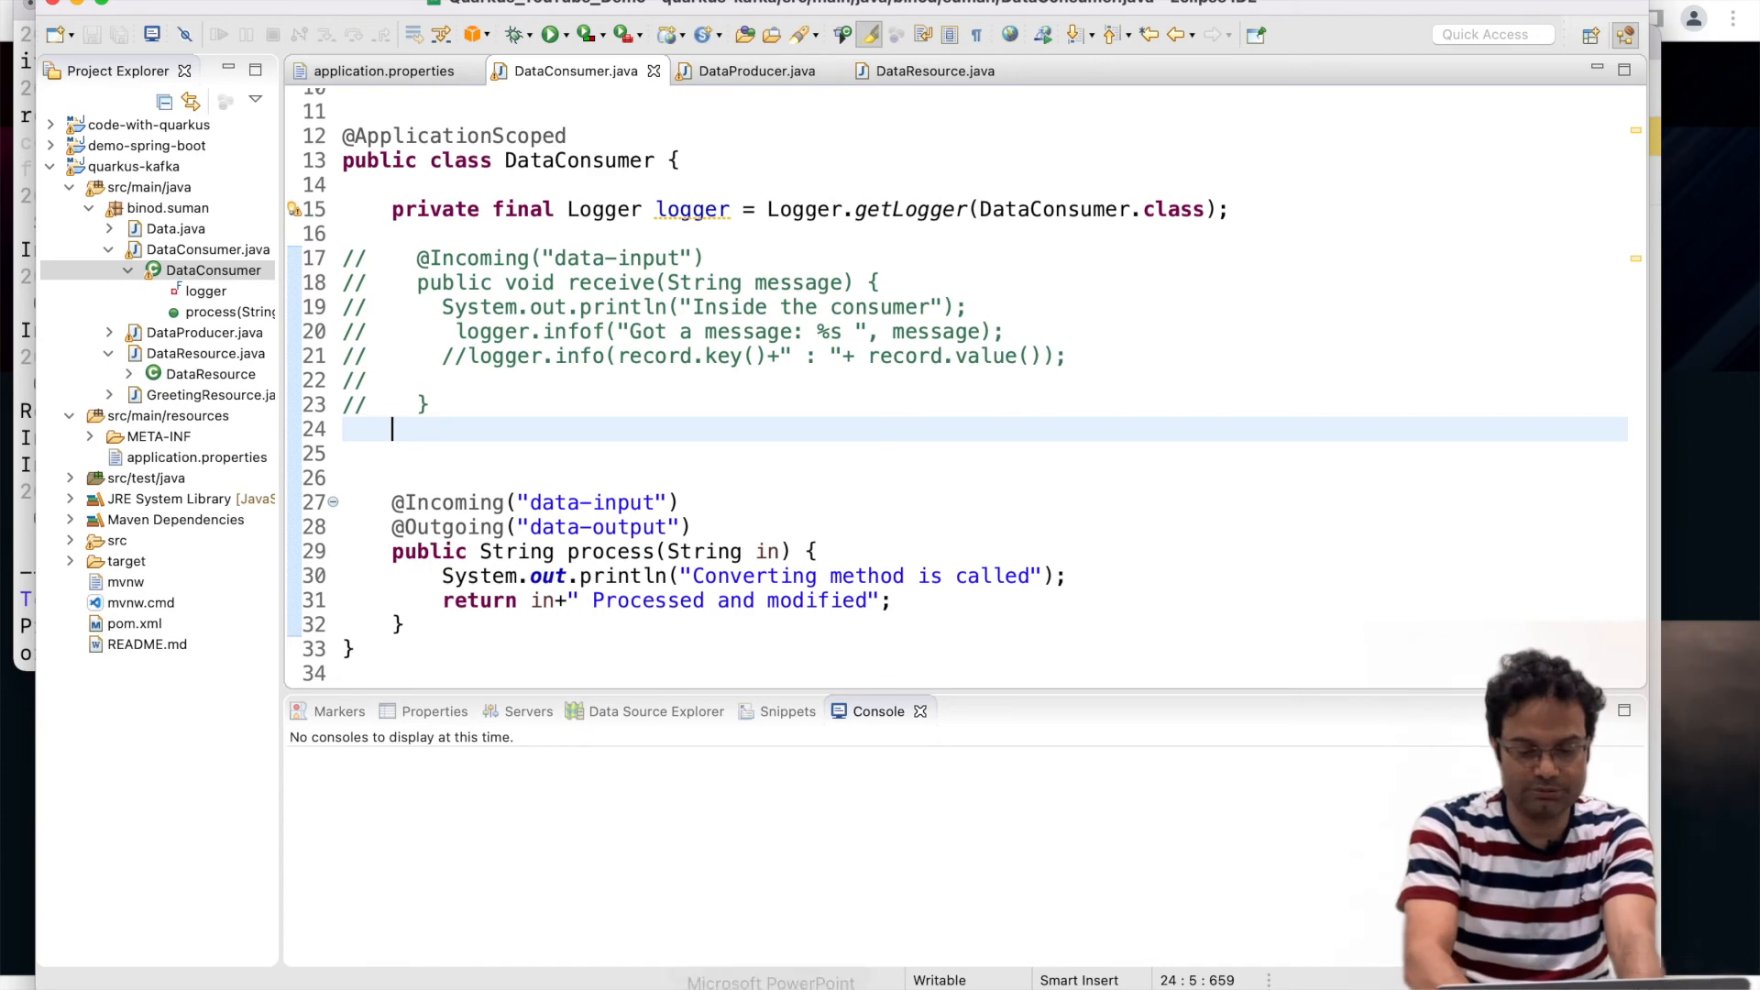
mouse_move(845, 942)
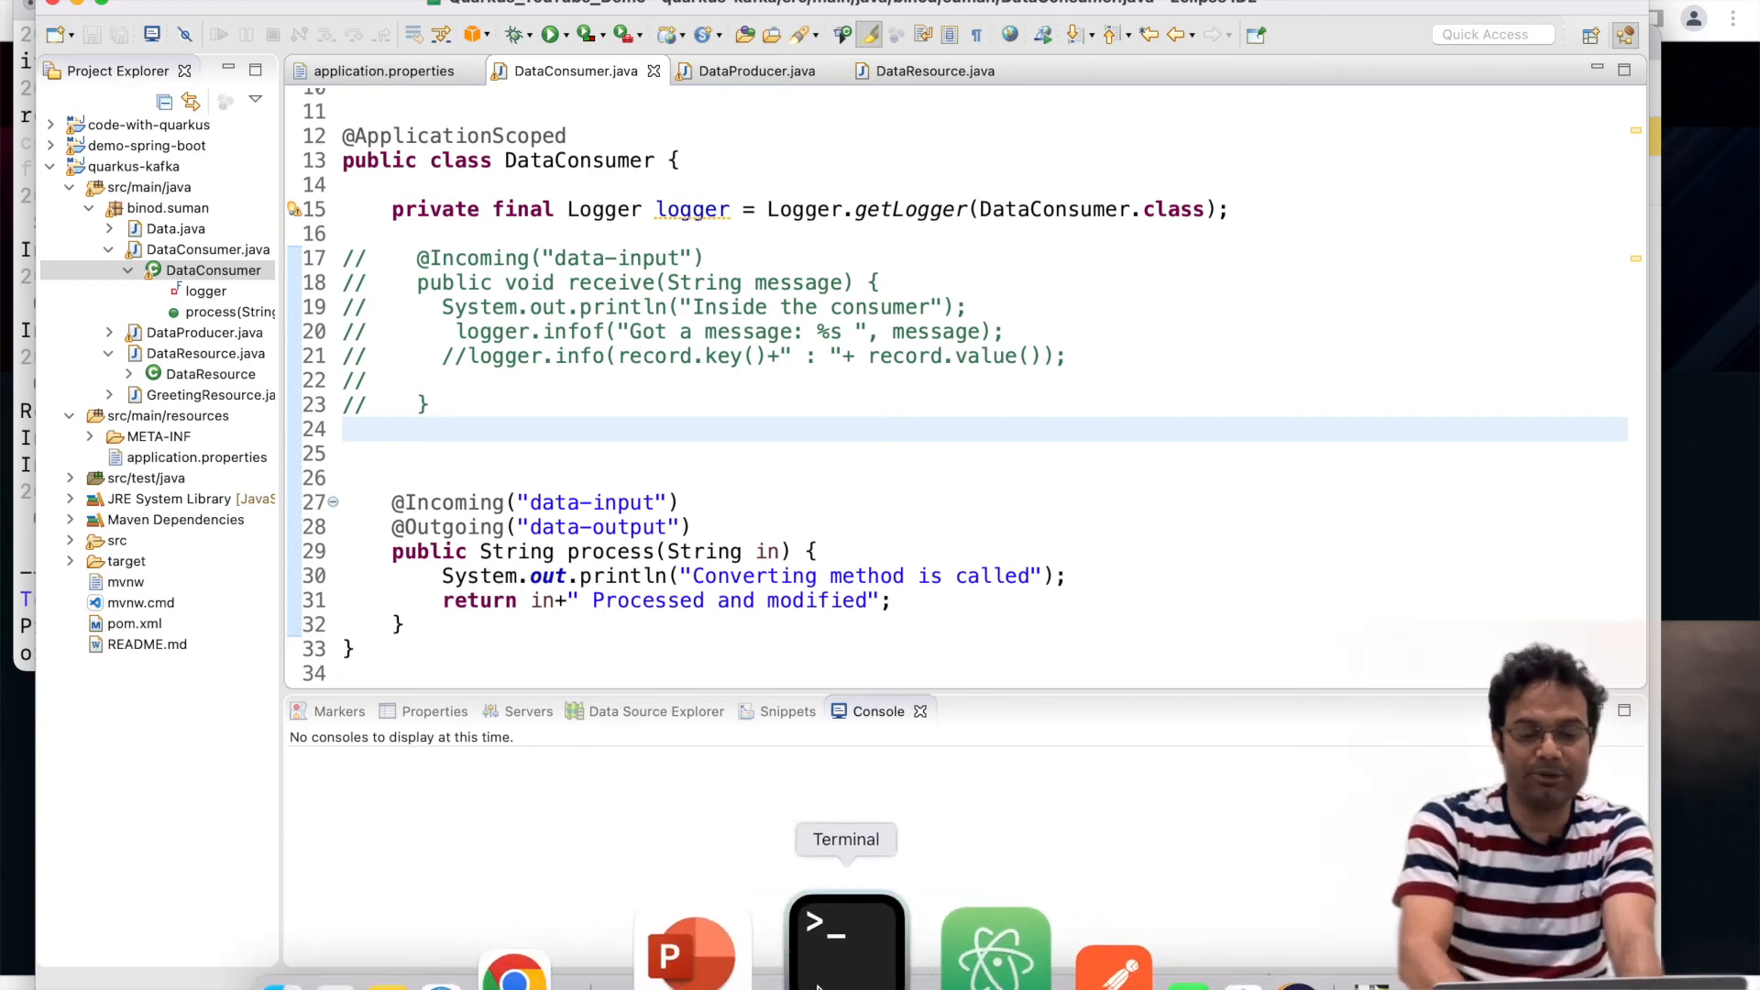
click(845, 940)
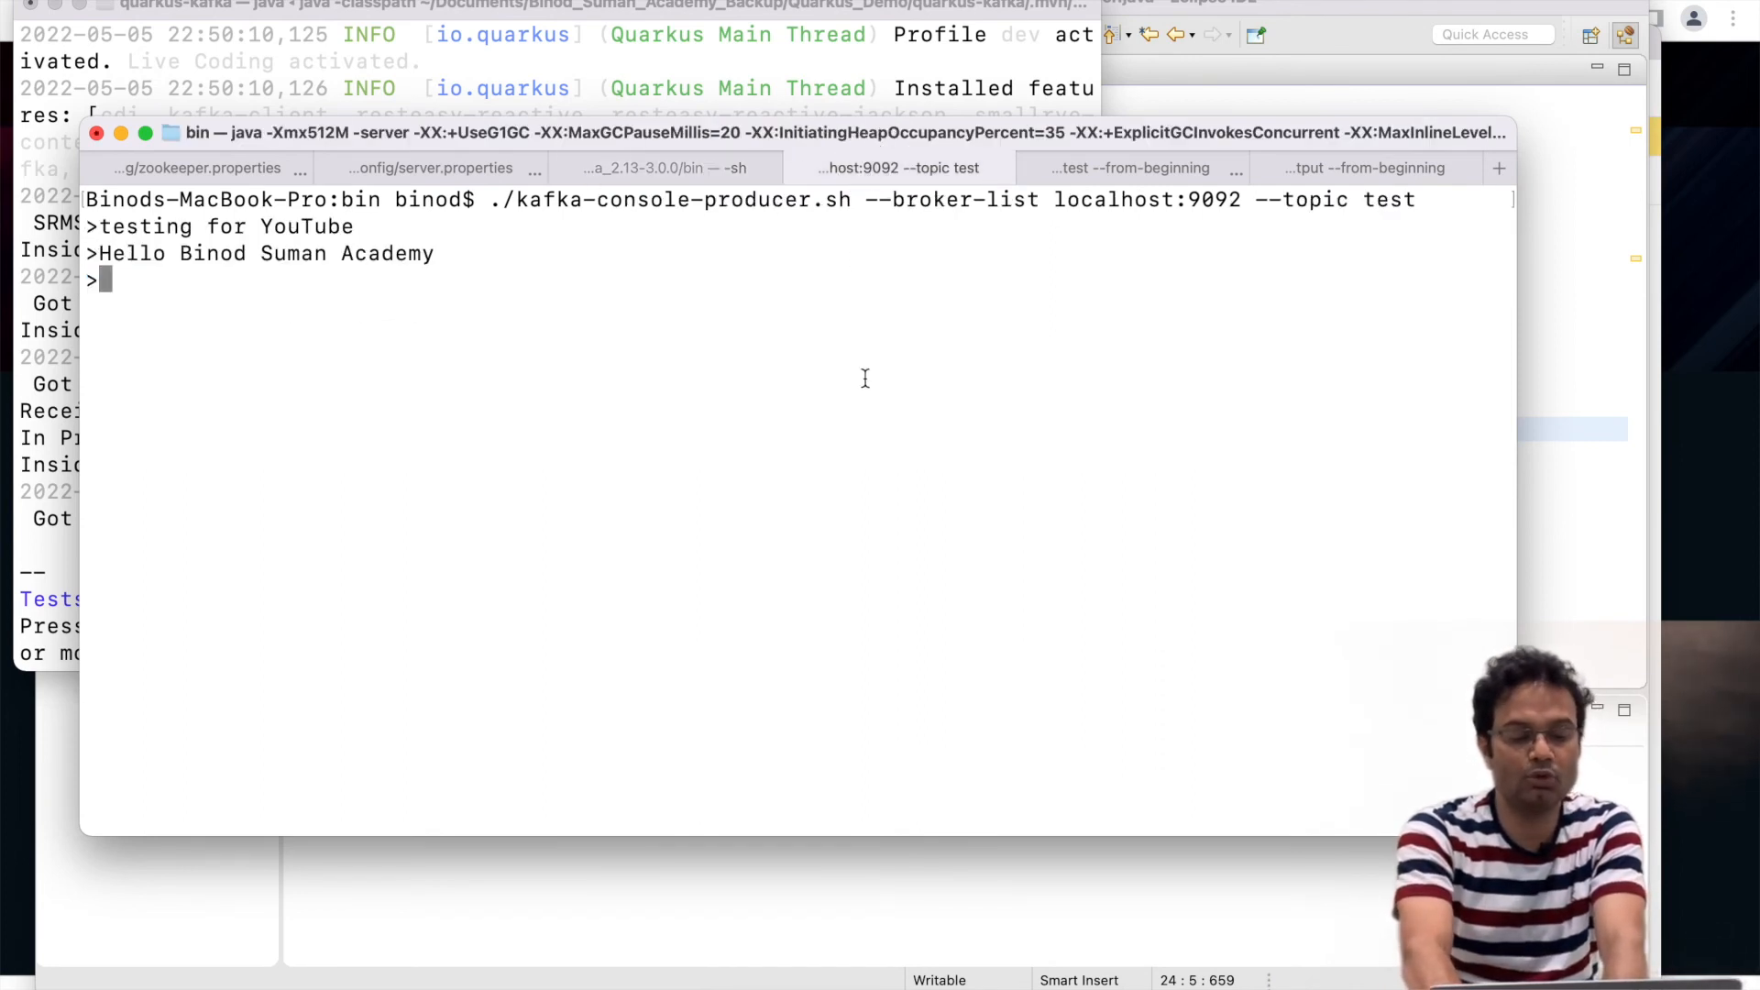
Send 'show me data engineering' from the console producer to the test topic.
text(show me)
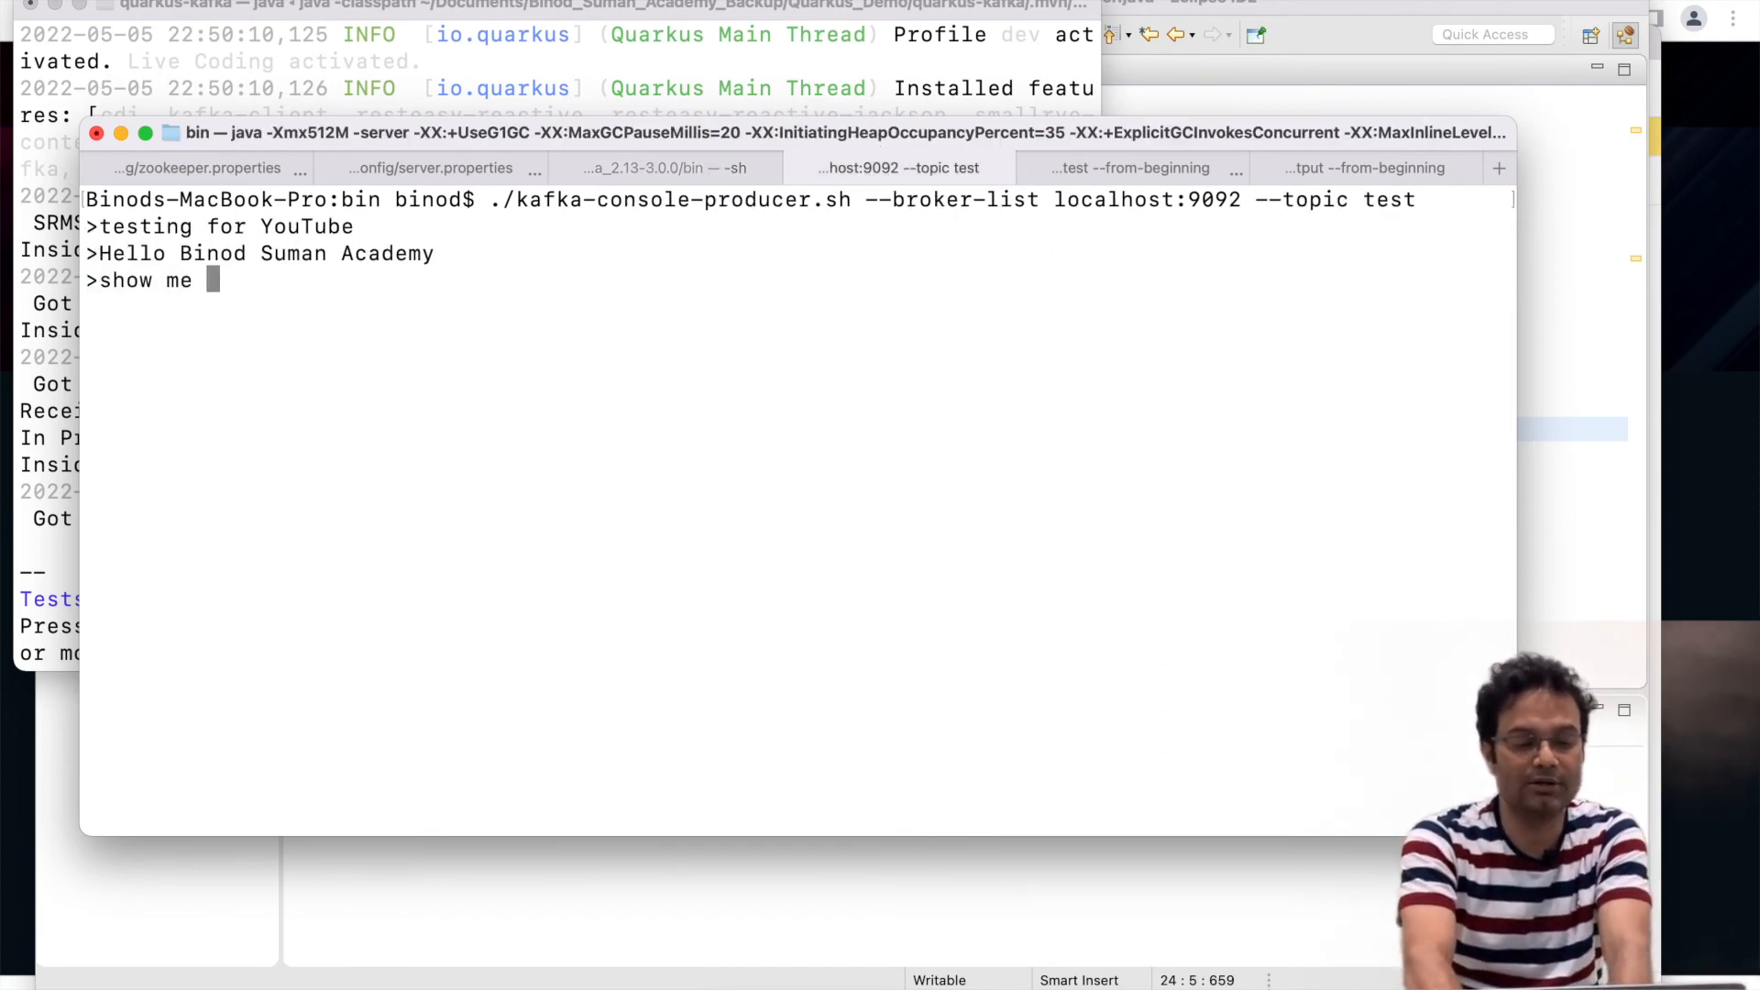
text(data engin)
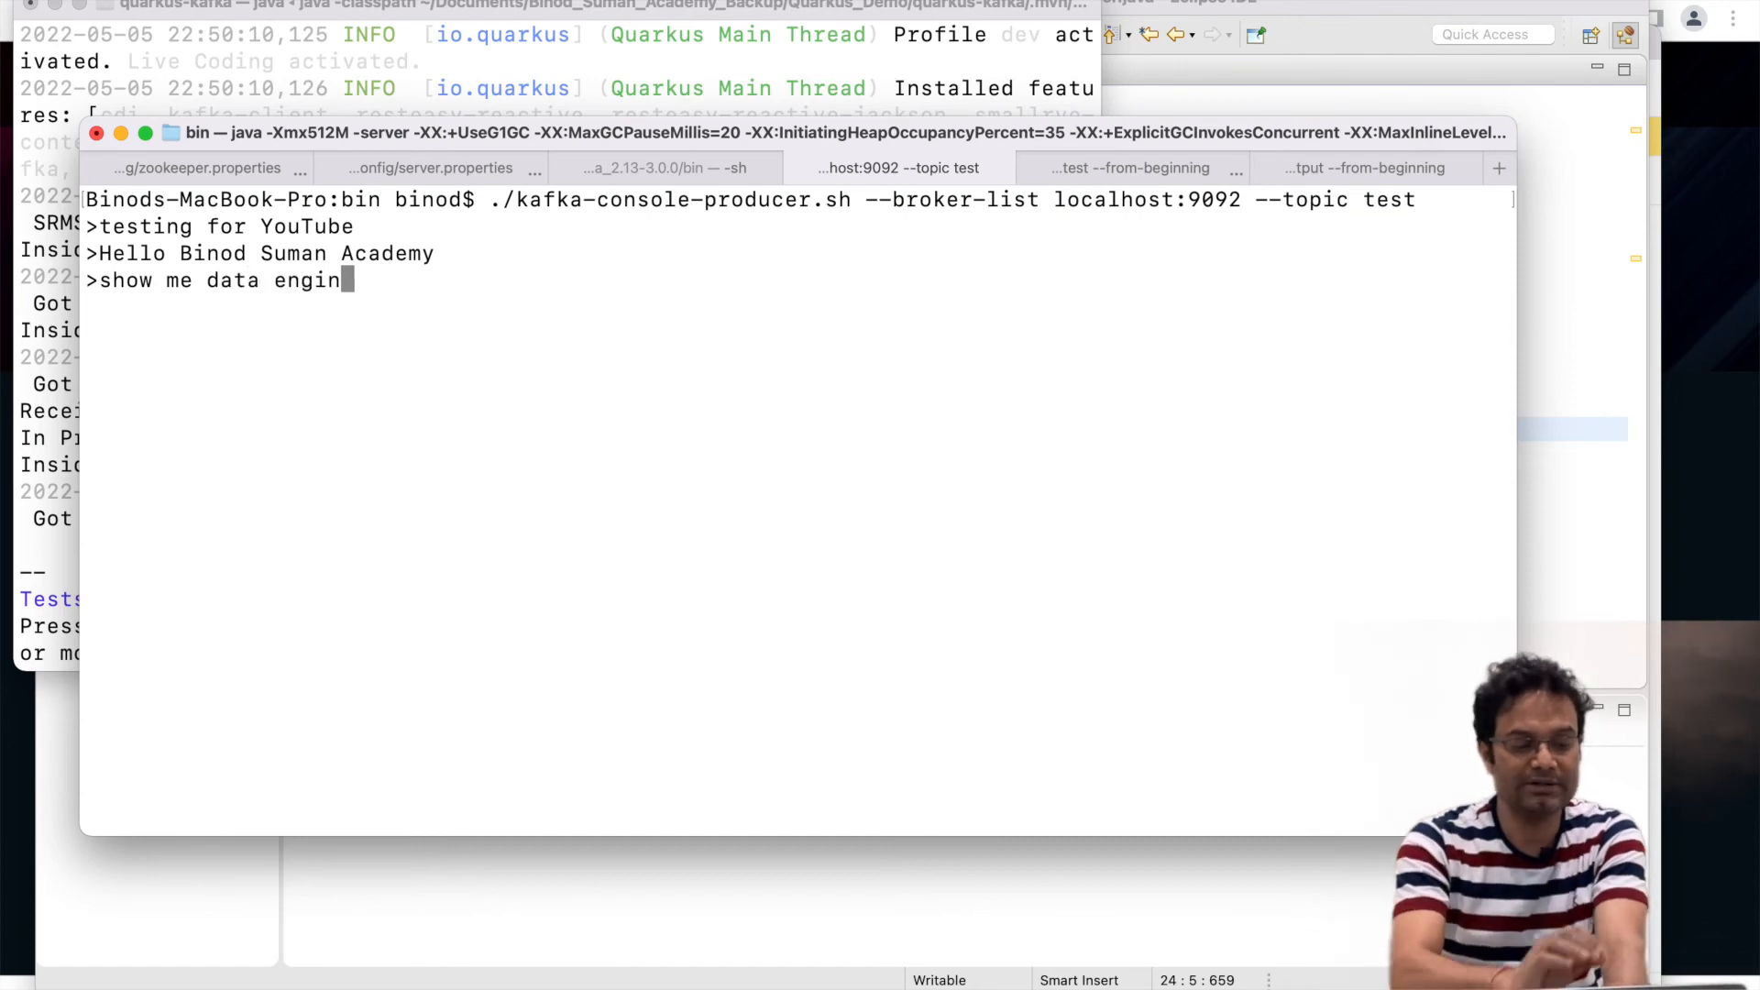
key(Enter)
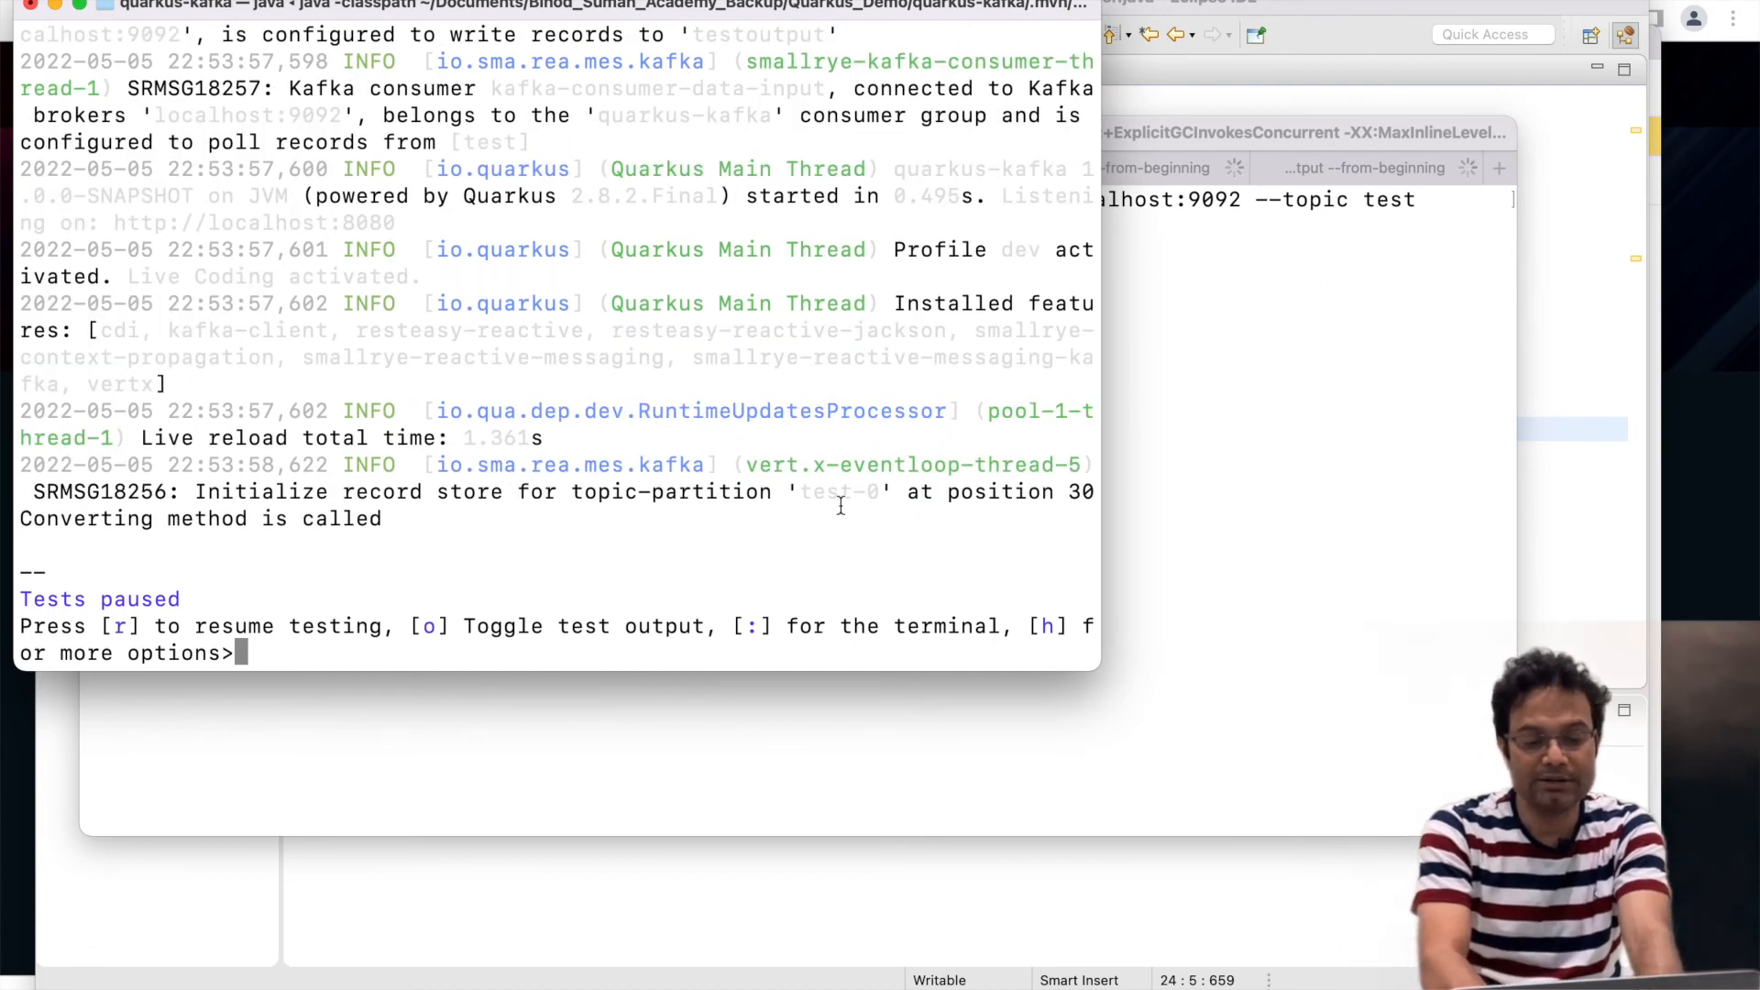
mouse_move(1111, 546)
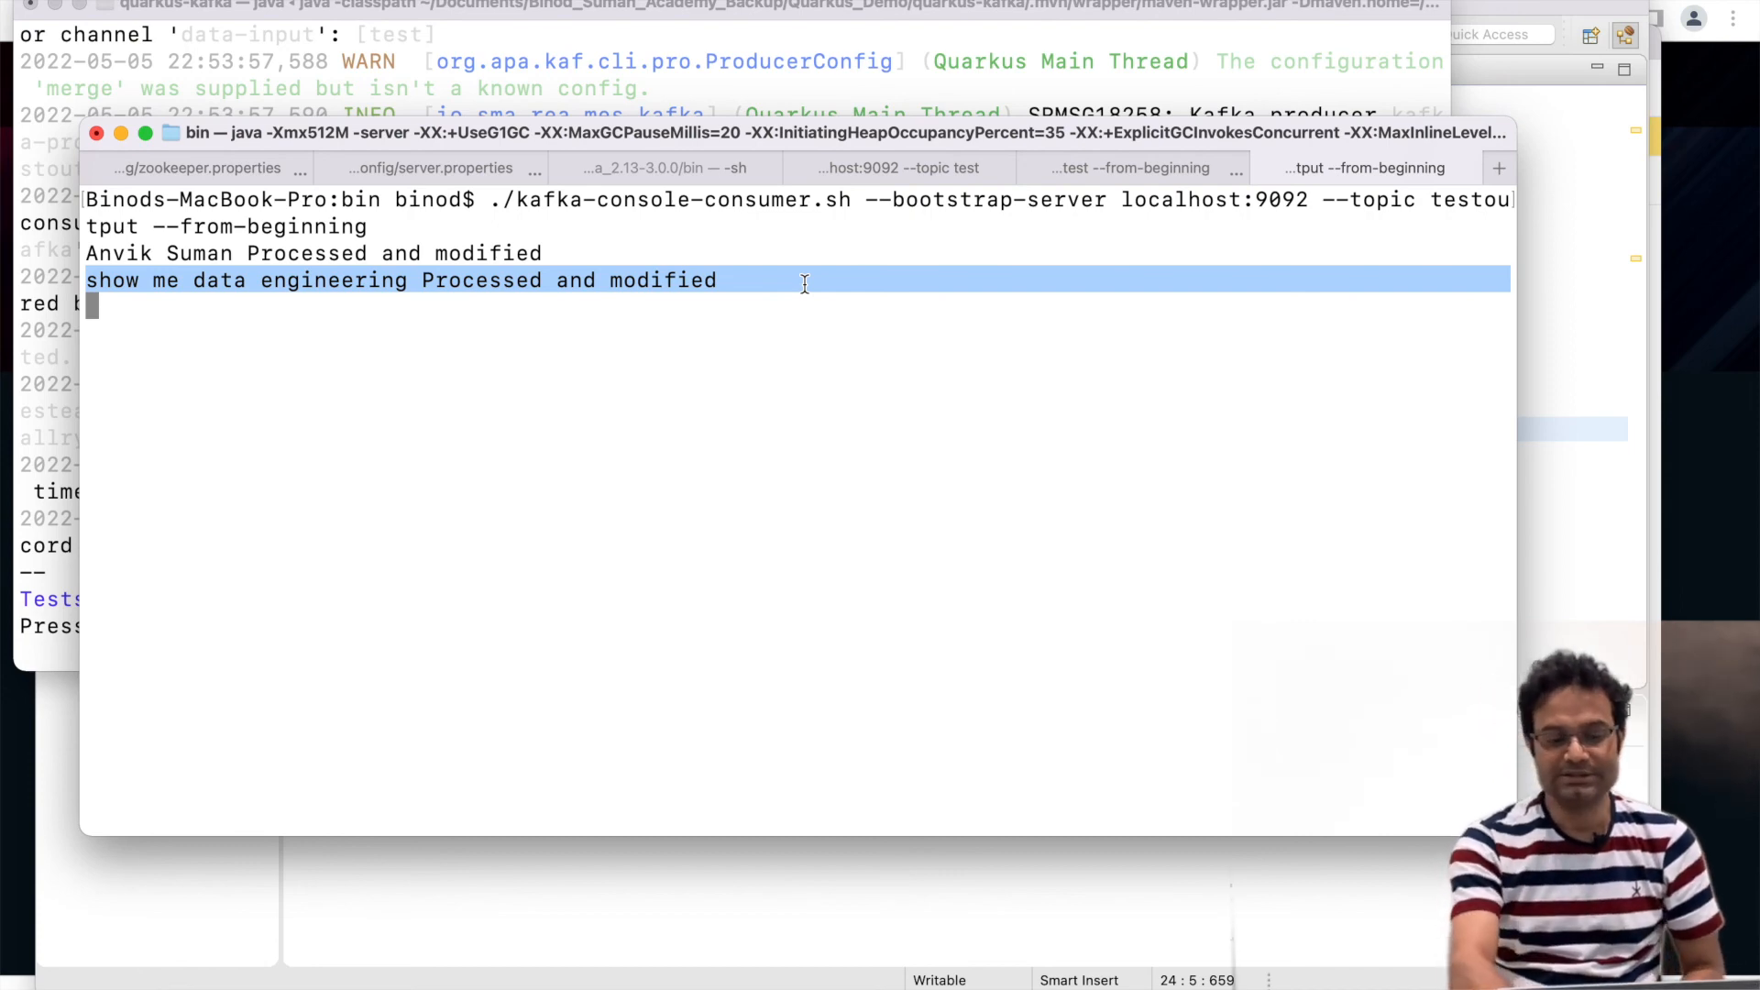
mouse_move(810, 972)
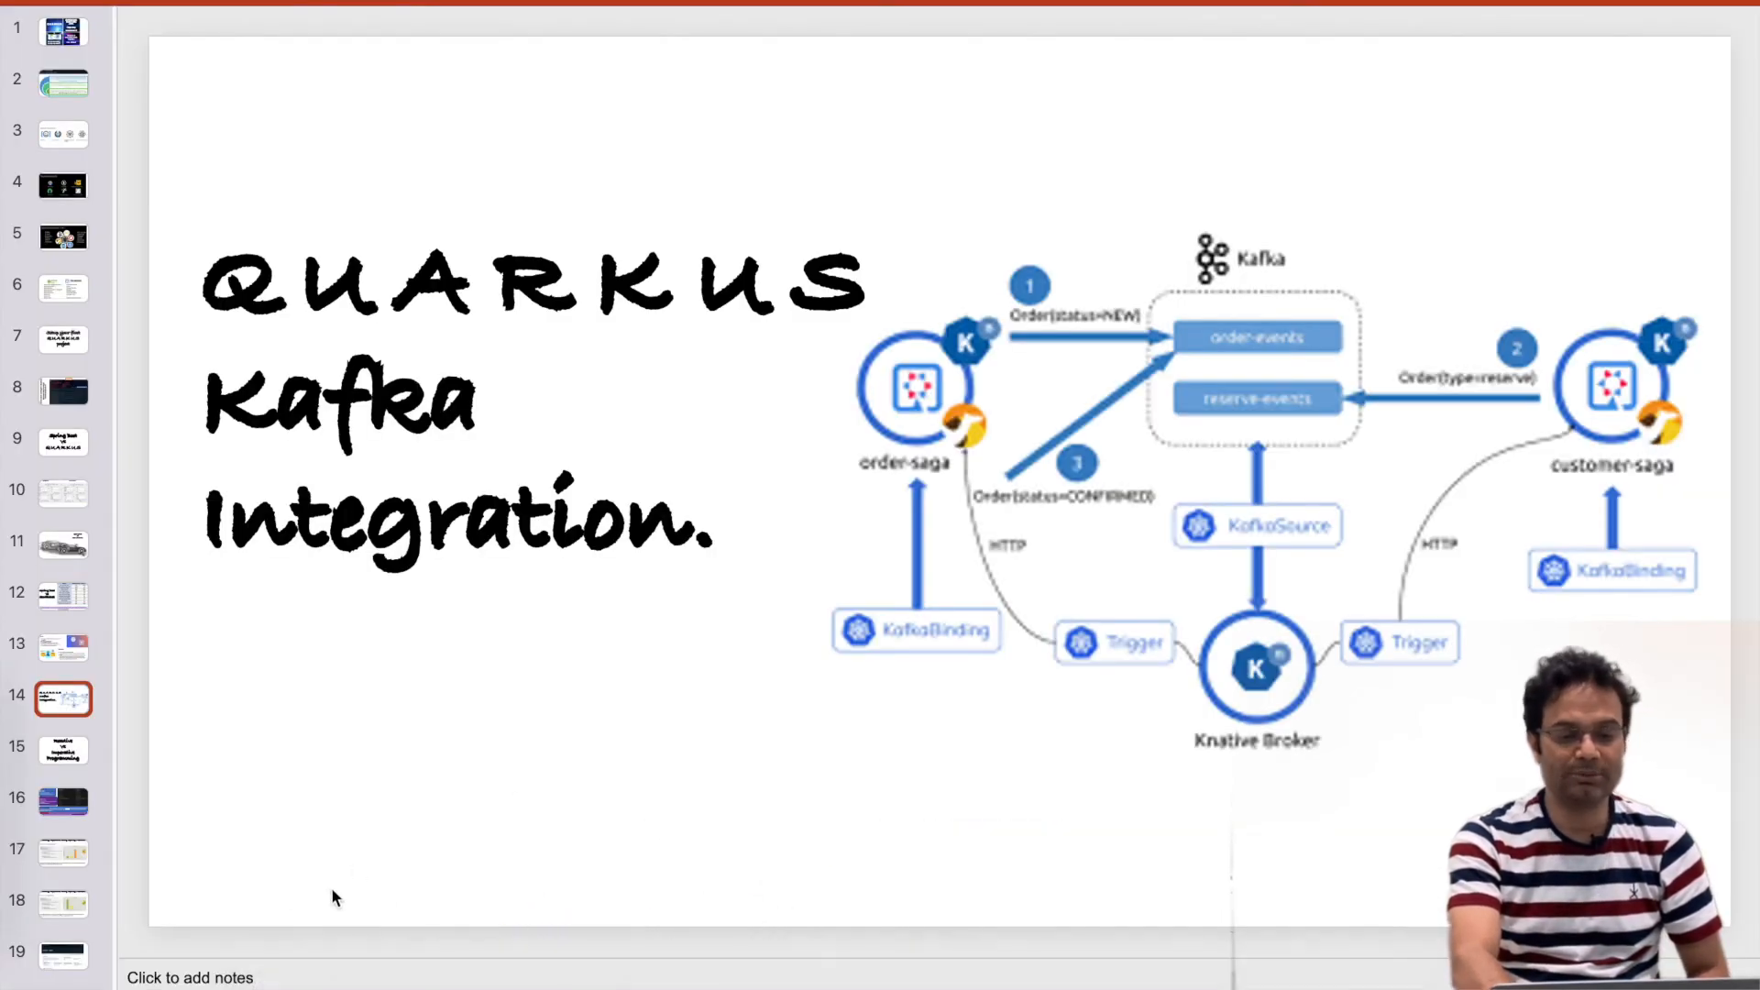
Advance past the Reactive Vs Imperative slide to the Spring Framework example slide.
click(62, 750)
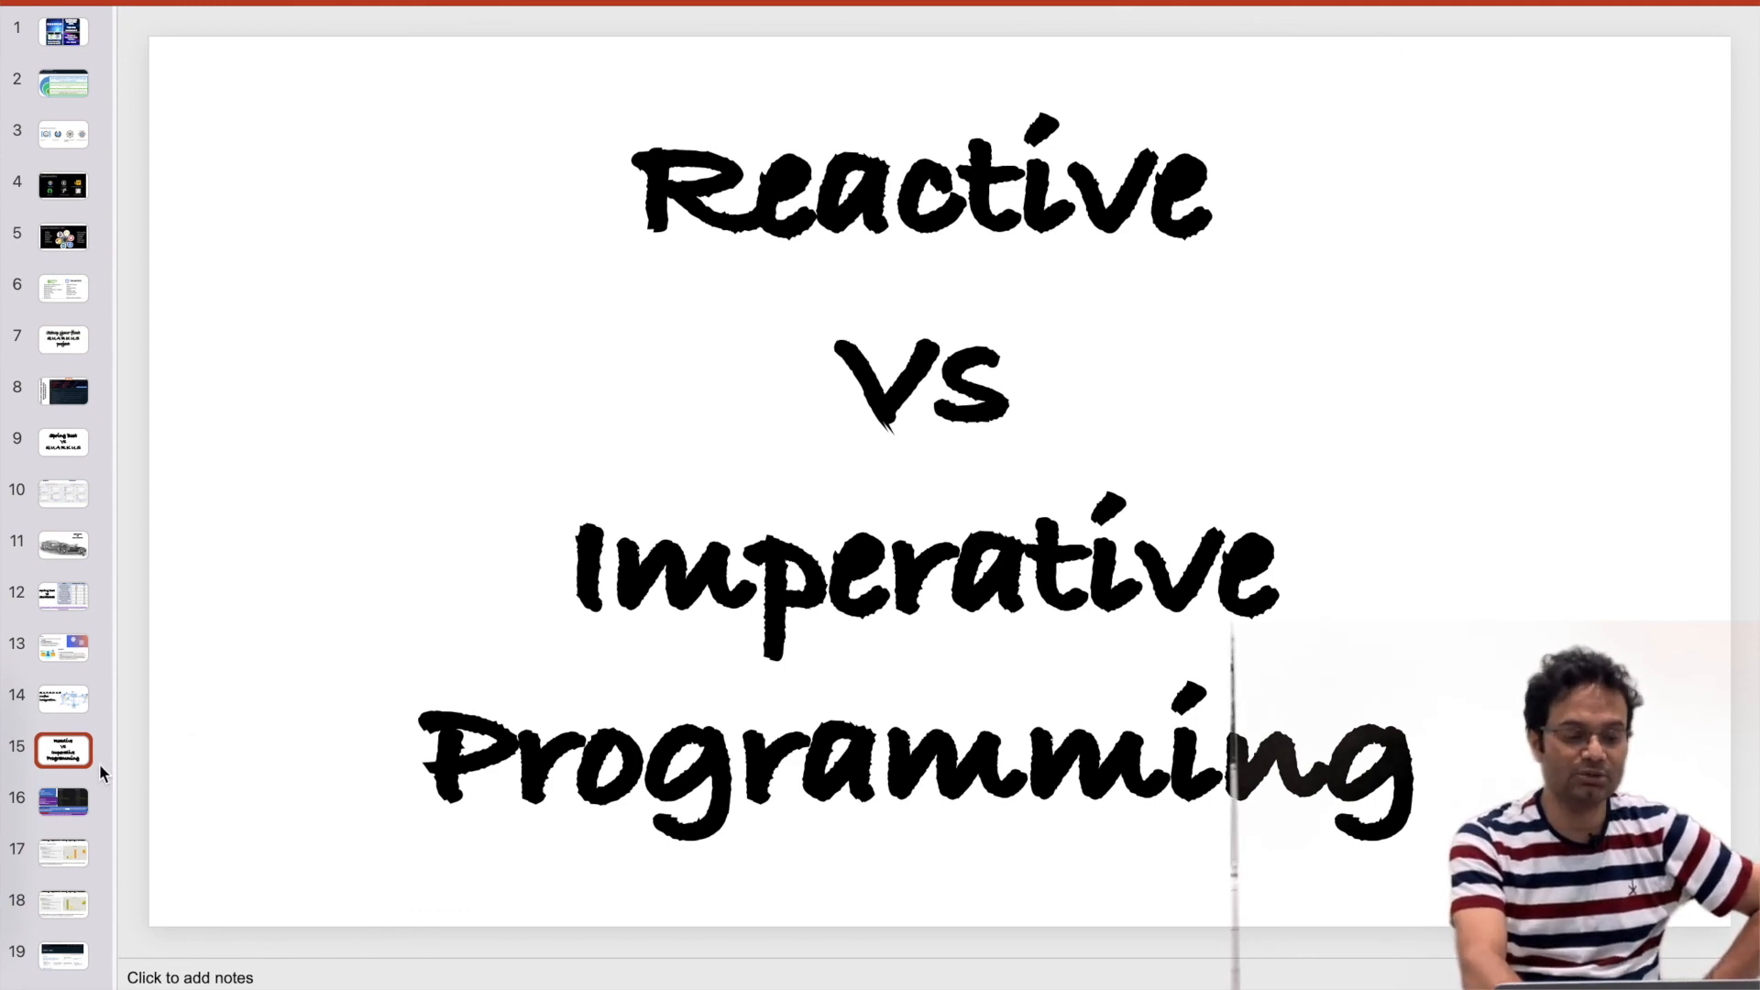
mouse_move(64, 814)
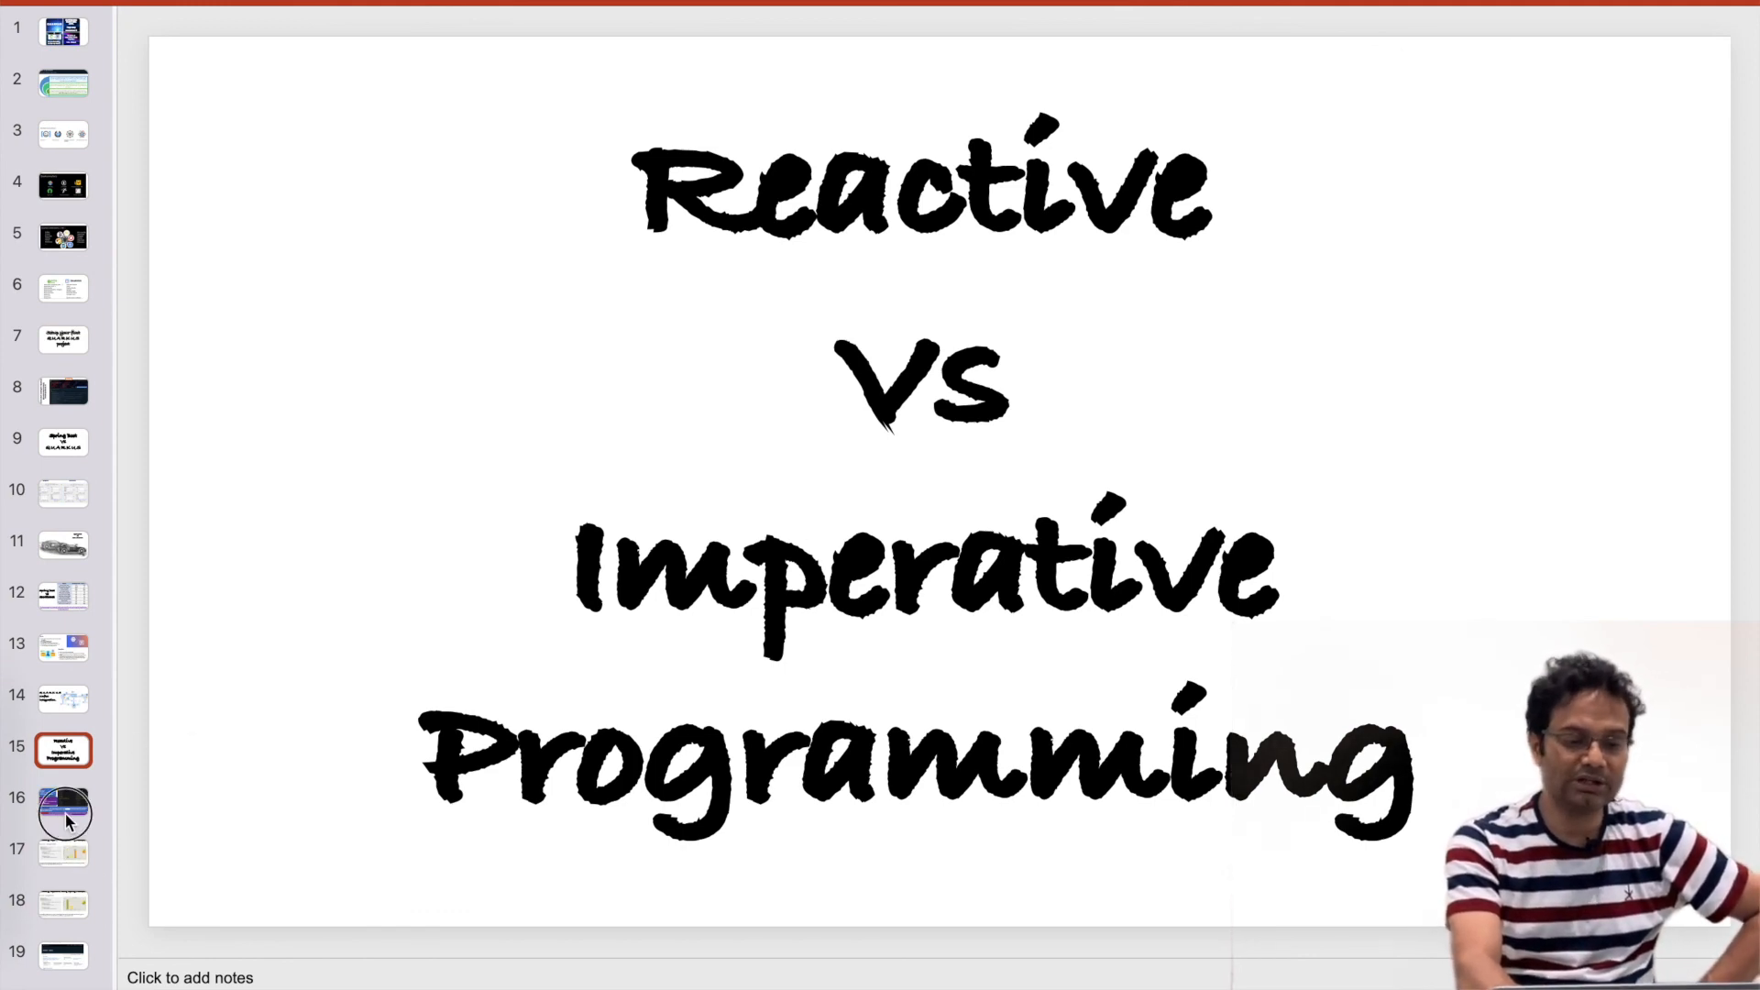
click(62, 851)
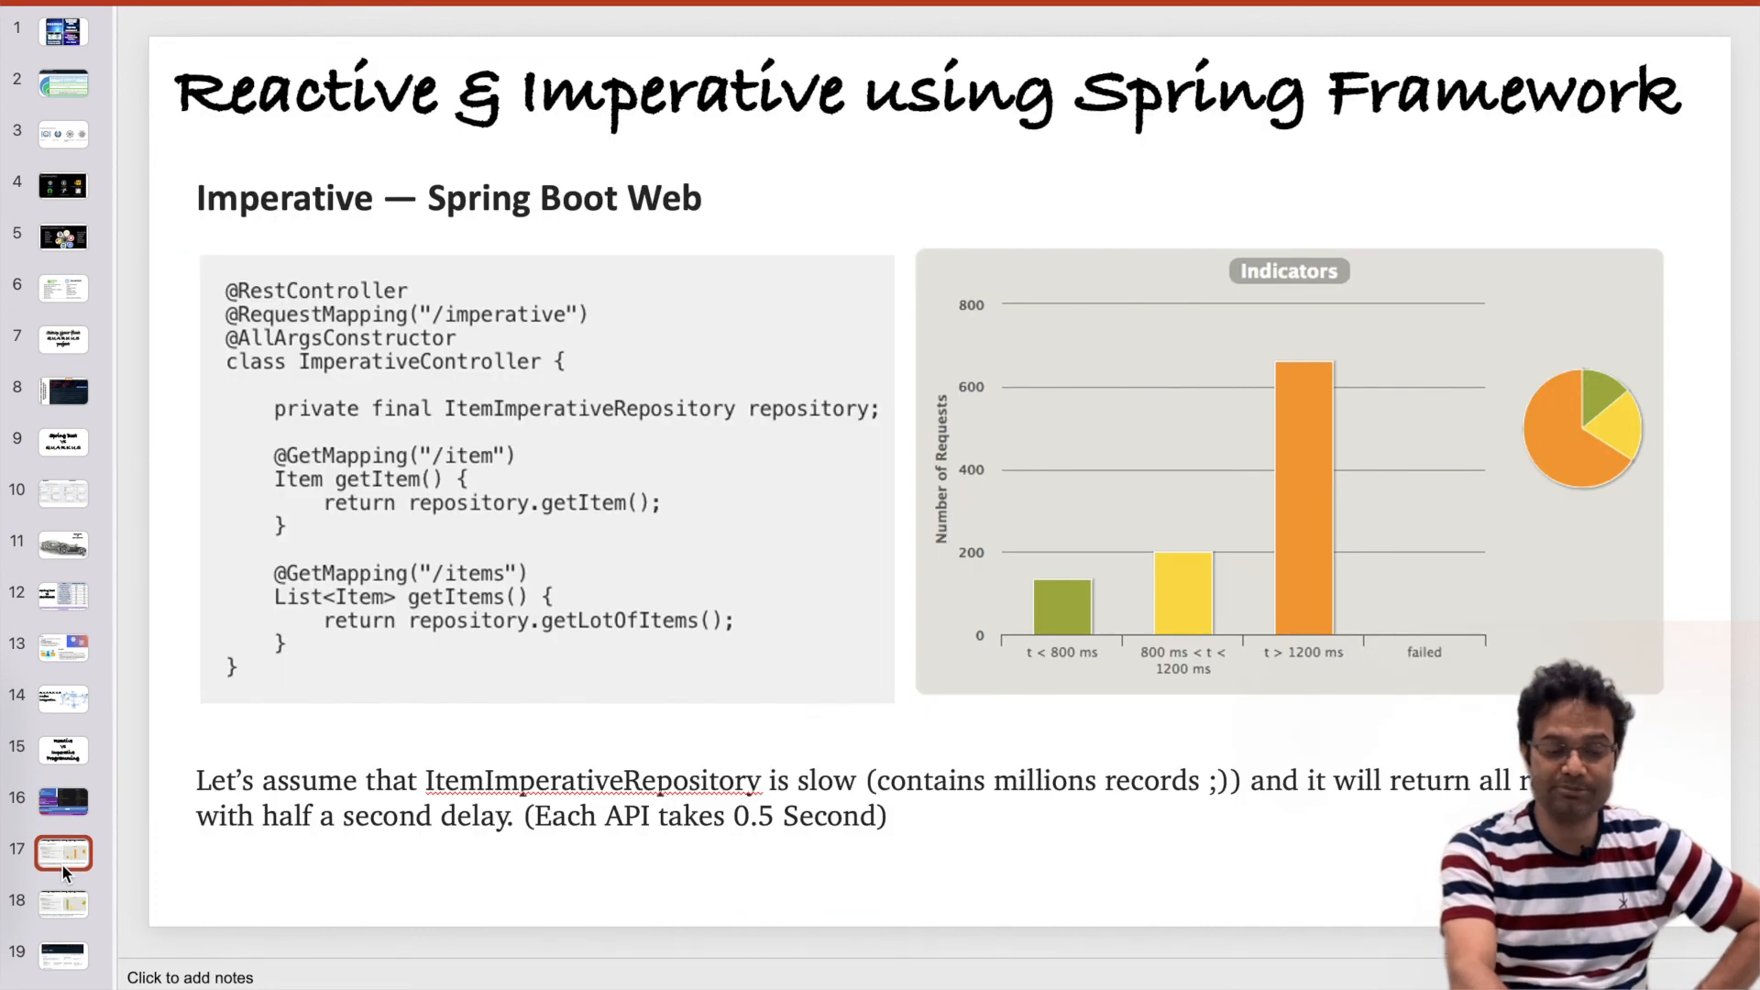